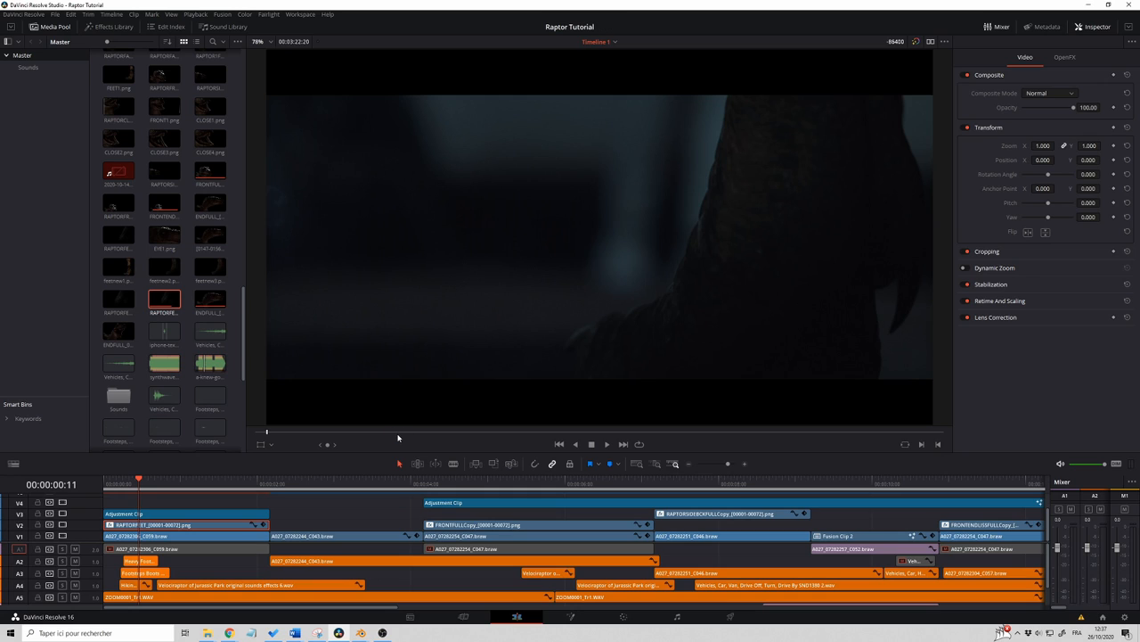
{"action": "mouse_move", "coordinate": [734, 238]}
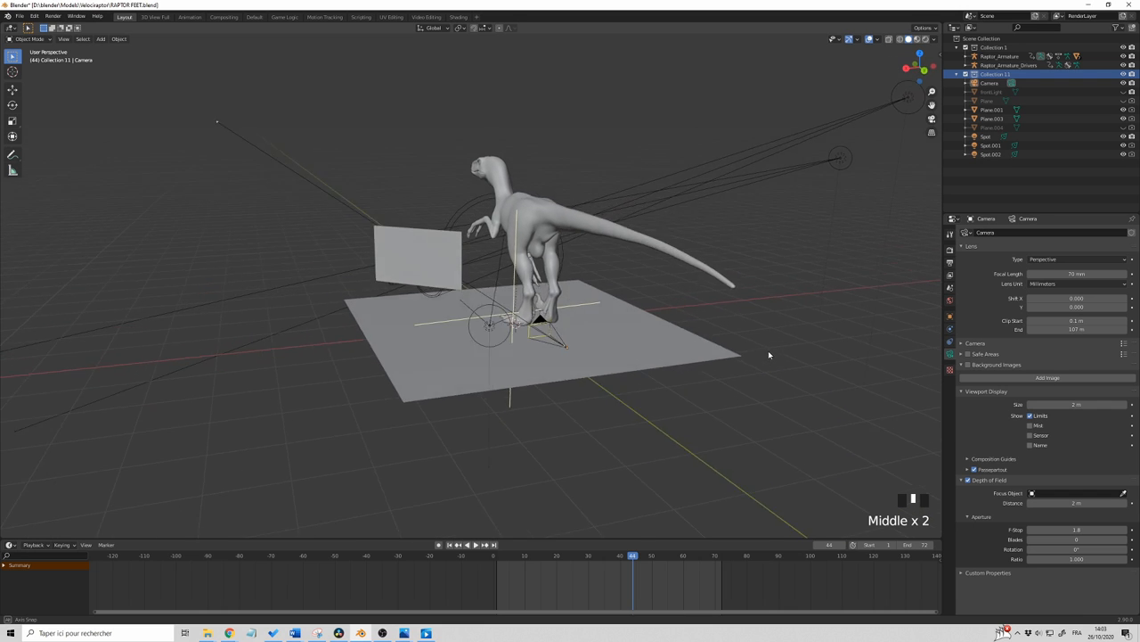
Orbit the viewport around the raptor scene toward the foot.
{"action": "left_click_drag", "start_coordinate": [770, 354], "coordinate": [762, 360]}
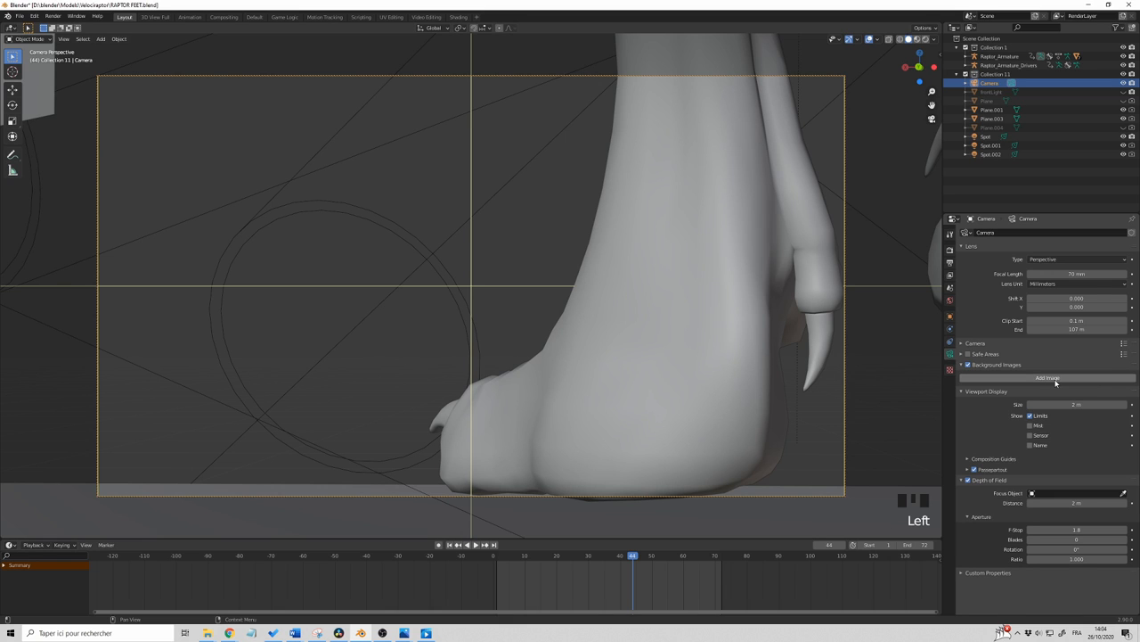
Add a camera background image using a Movie Clip source and load the plate clip.
{"action": "left_click", "coordinate": [1047, 378]}
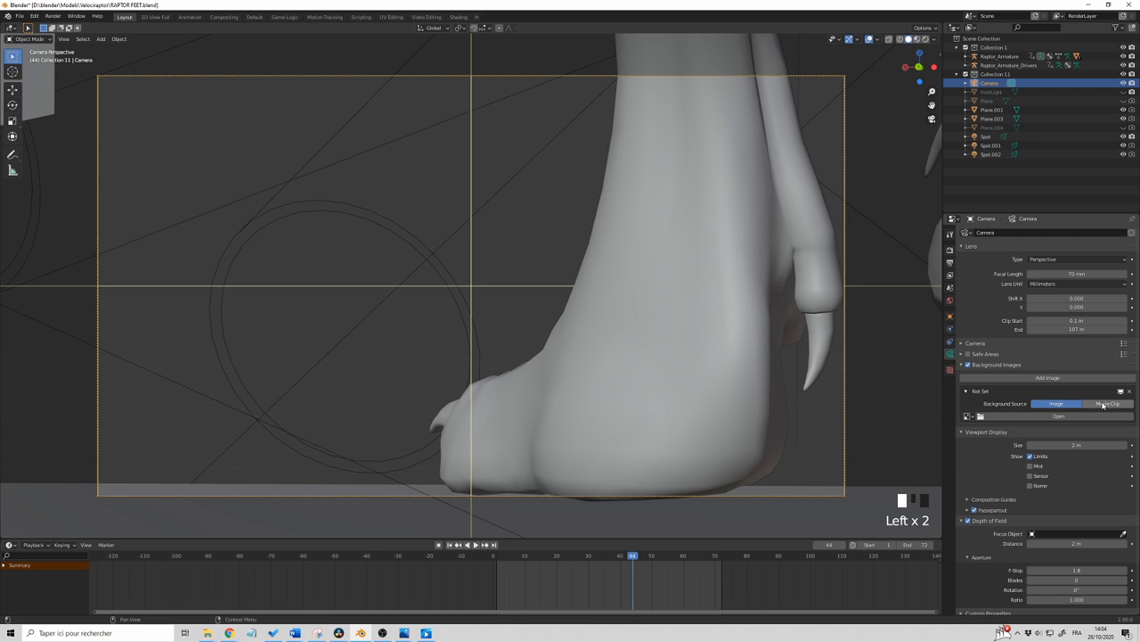
{"action": "left_click", "coordinate": [1108, 403]}
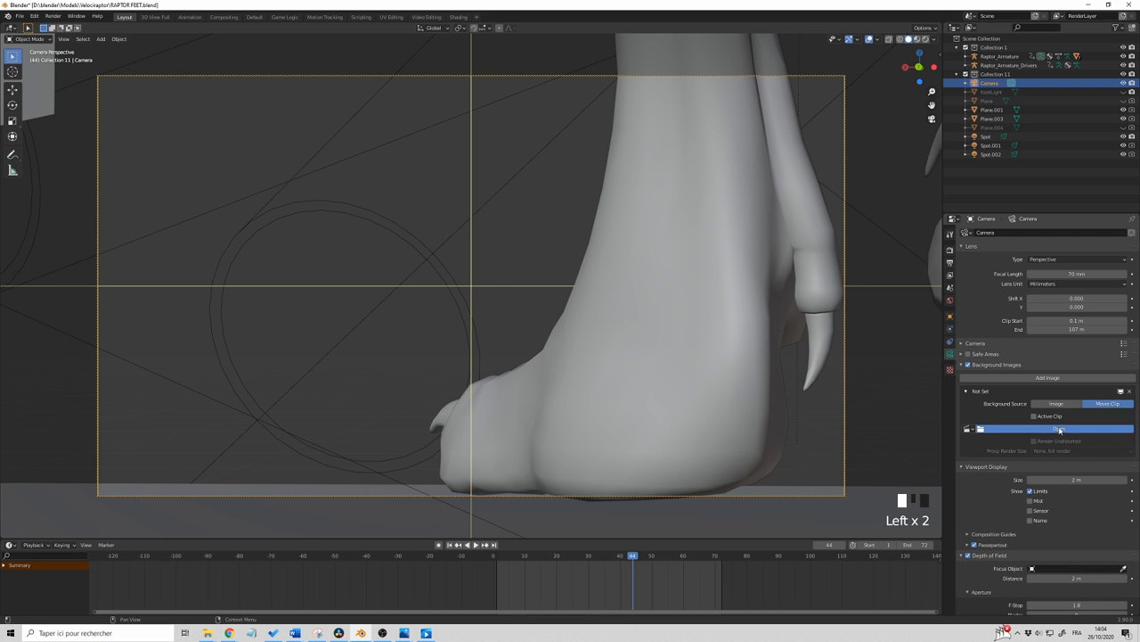
{"action": "left_click", "coordinate": [1057, 428]}
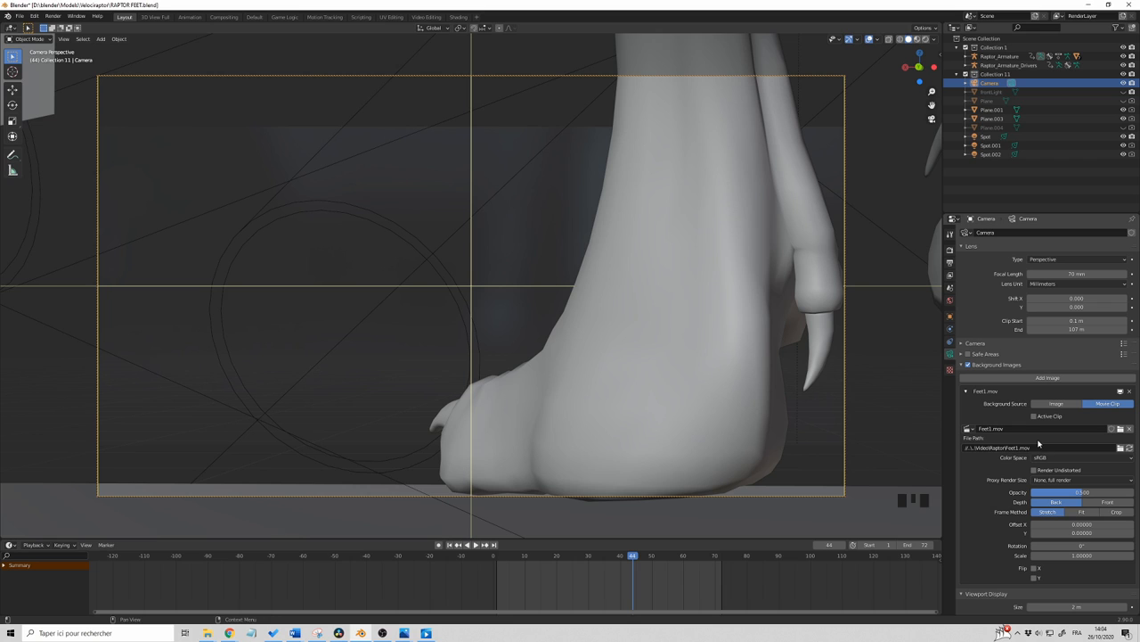
{"action": "mouse_move", "coordinate": [538, 204]}
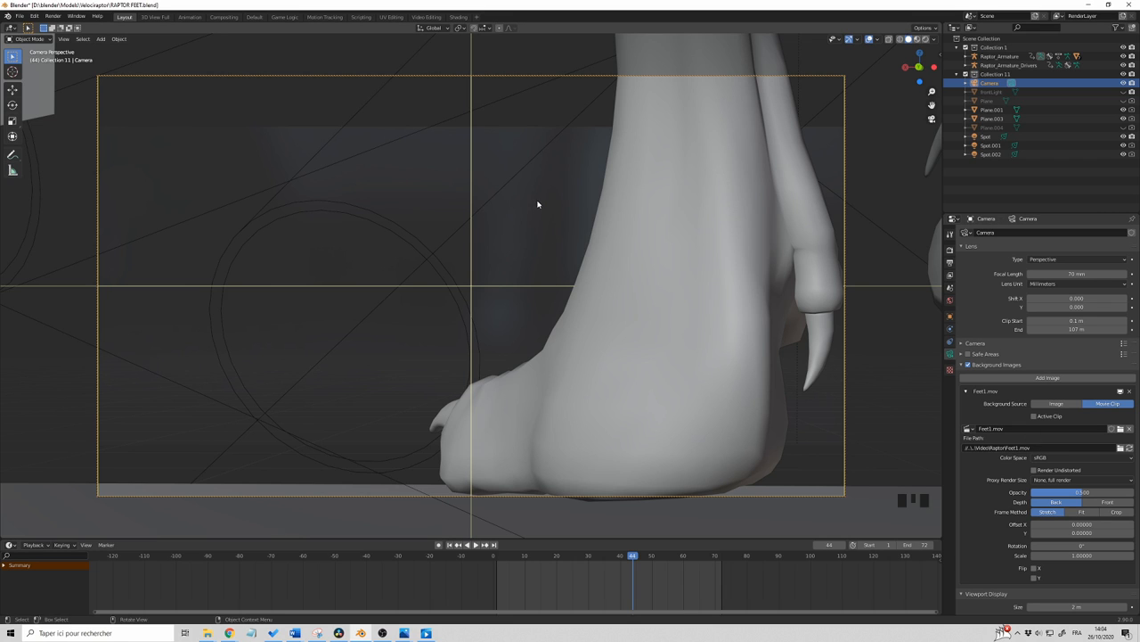
{"action": "mouse_move", "coordinate": [572, 246]}
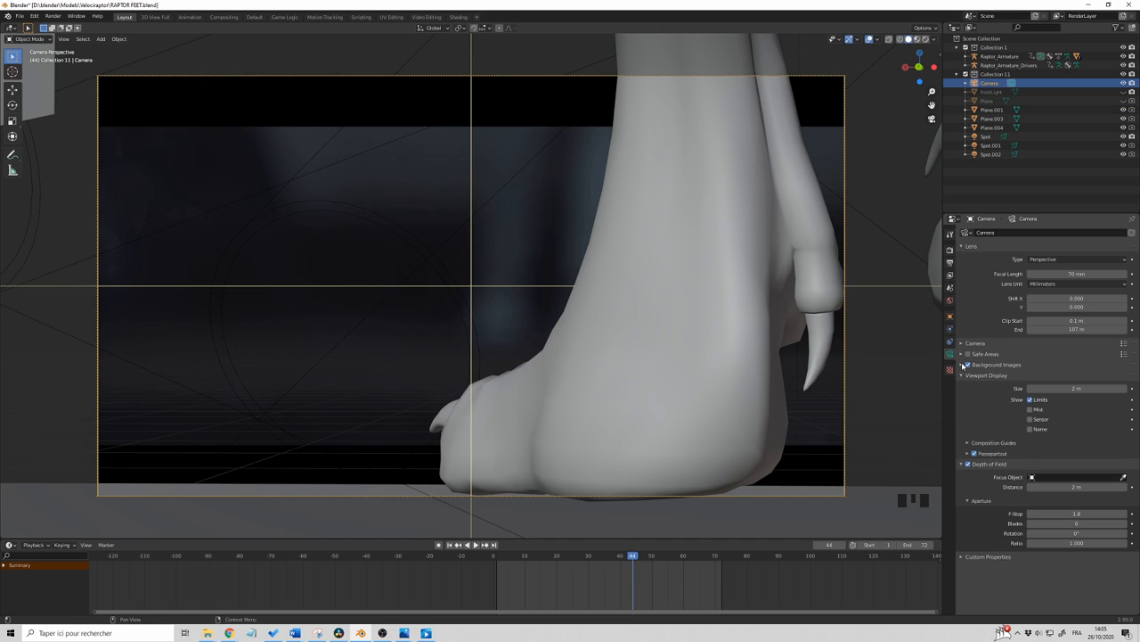
{"action": "mouse_move", "coordinate": [973, 403]}
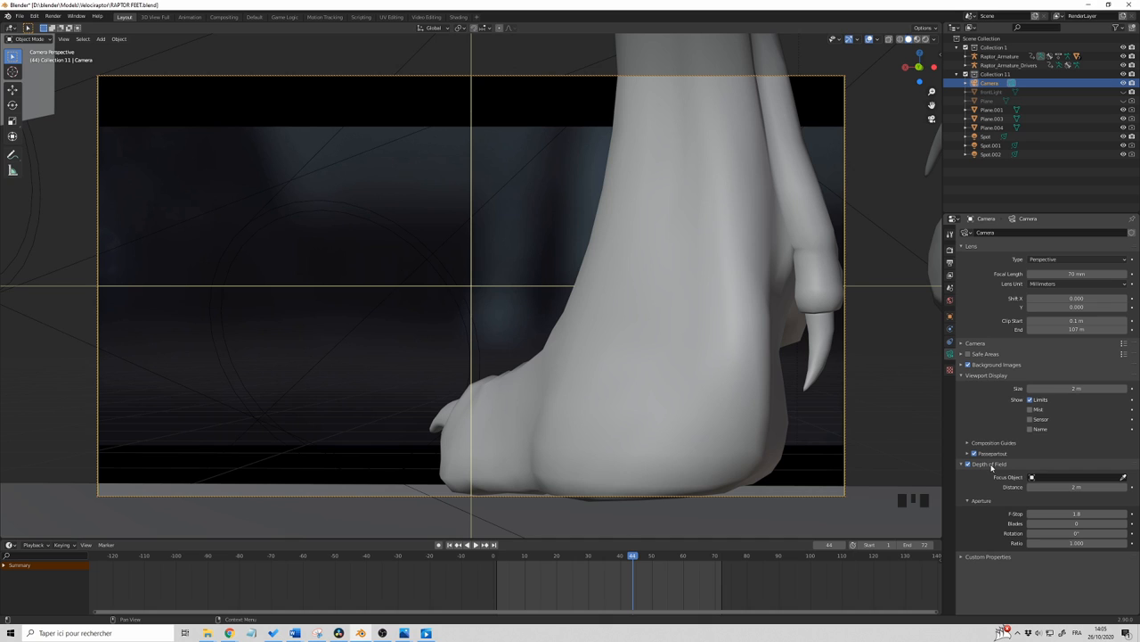
{"action": "mouse_move", "coordinate": [979, 477]}
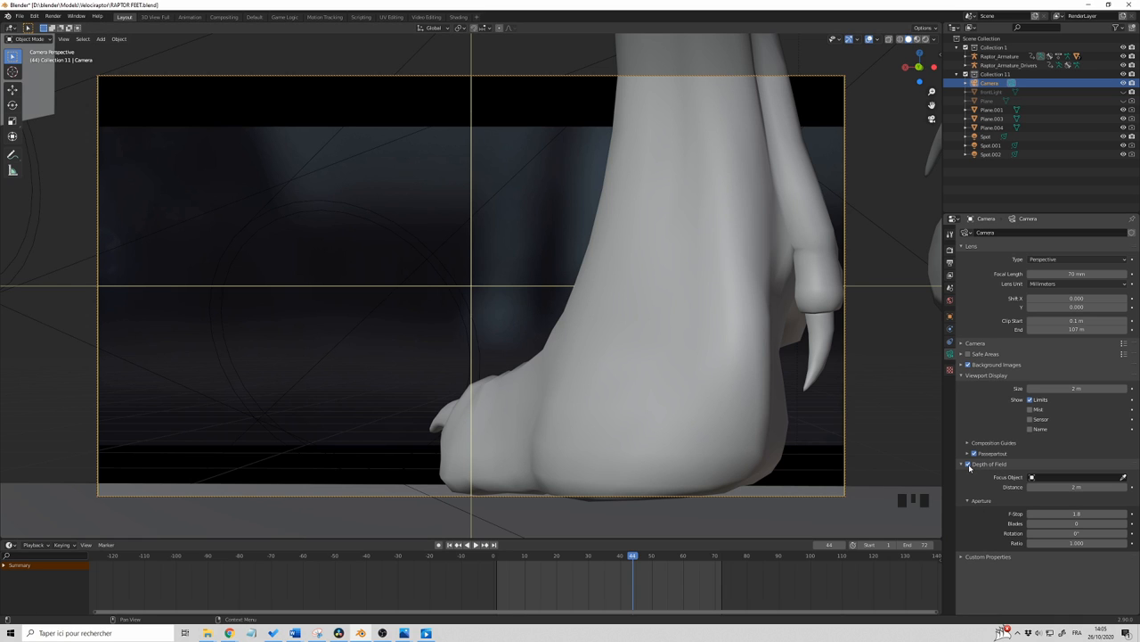
{"action": "mouse_move", "coordinate": [973, 470]}
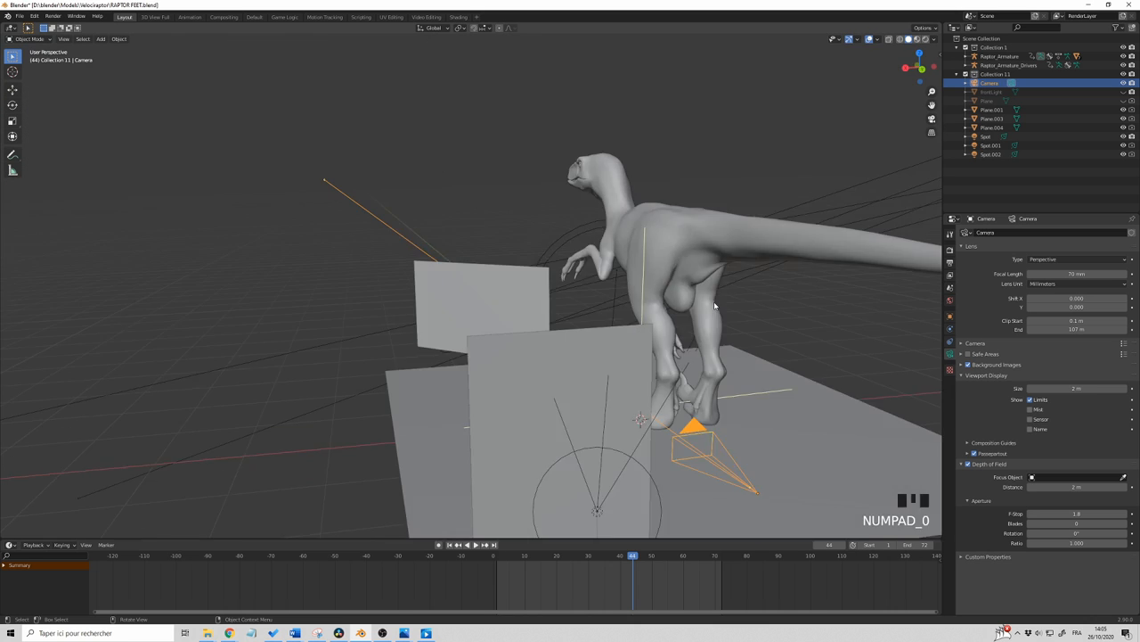
Zoom and orbit outside camera view to inspect the camera near the raptor feet.
{"action": "scroll", "scroll_direction": "up", "scroll_amount": 3}
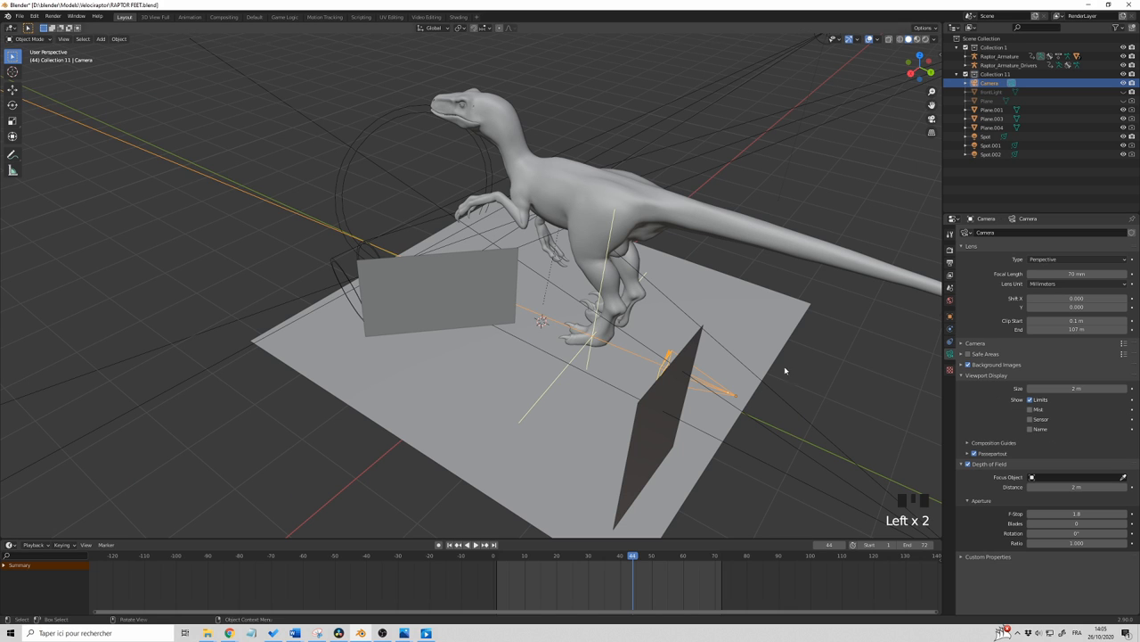
{"action": "scroll", "scroll_direction": "up", "scroll_amount": 3}
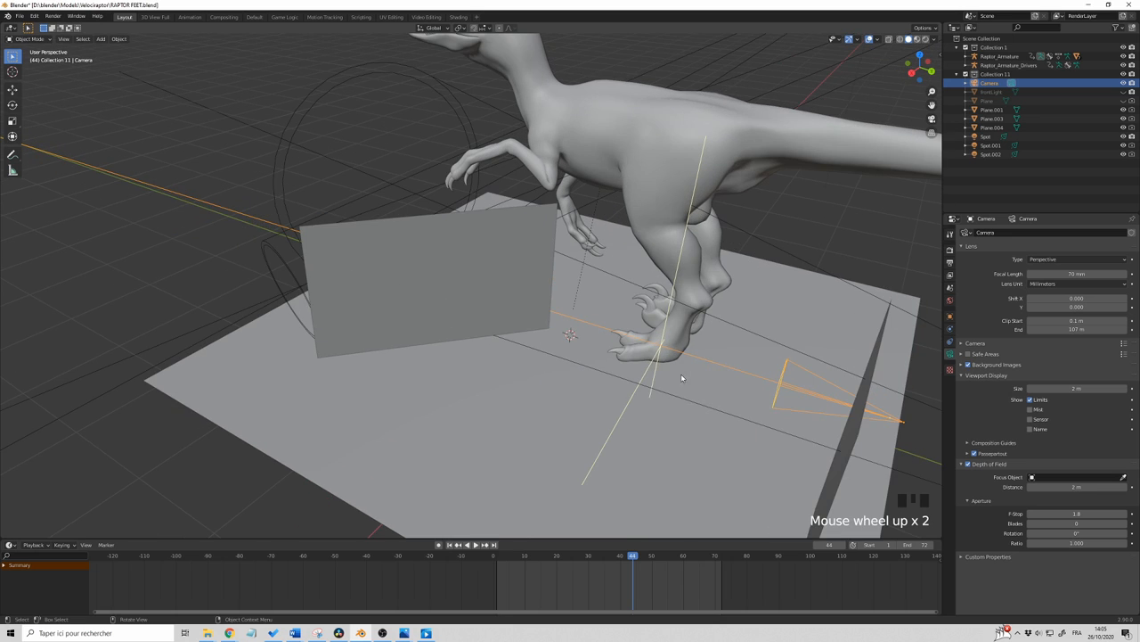
{"action": "left_click_drag", "start_coordinate": [681, 378], "coordinate": [638, 360]}
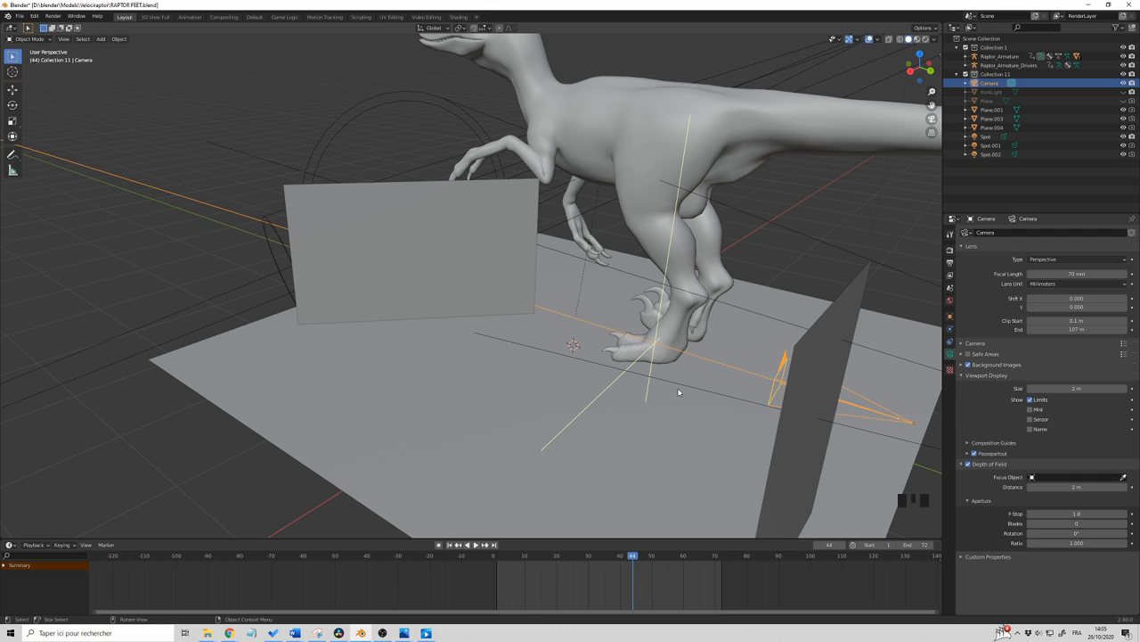
{"action": "scroll", "scroll_direction": "down", "scroll_amount": 3}
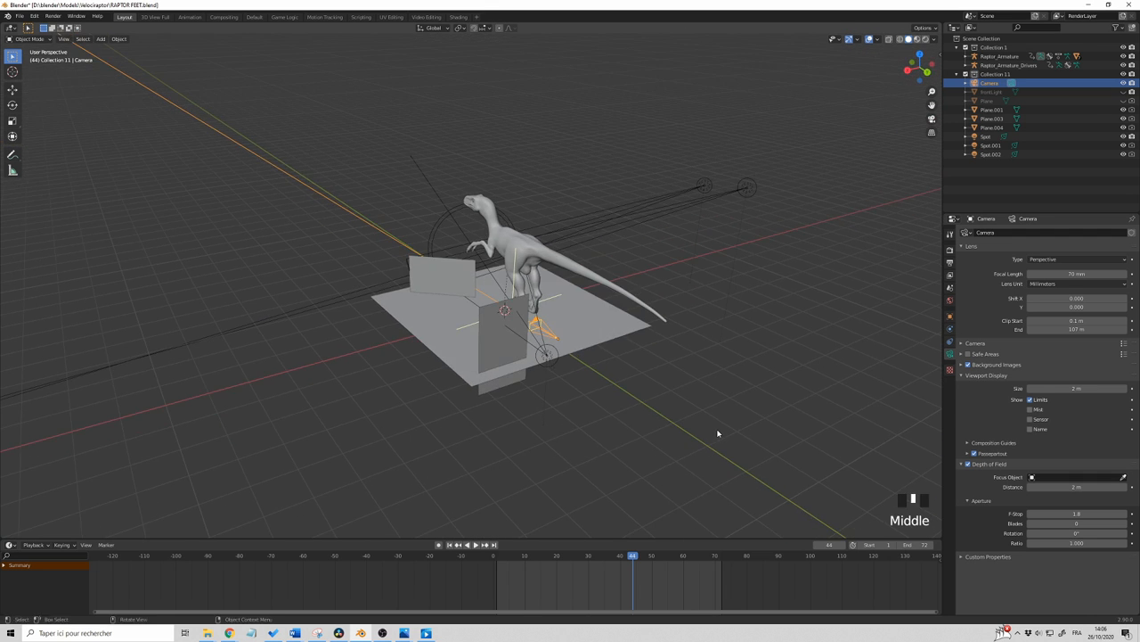
Pull back to the whole scene, then orbit in close around the spot light.
{"action": "left_click_drag", "start_coordinate": [716, 433], "coordinate": [449, 353]}
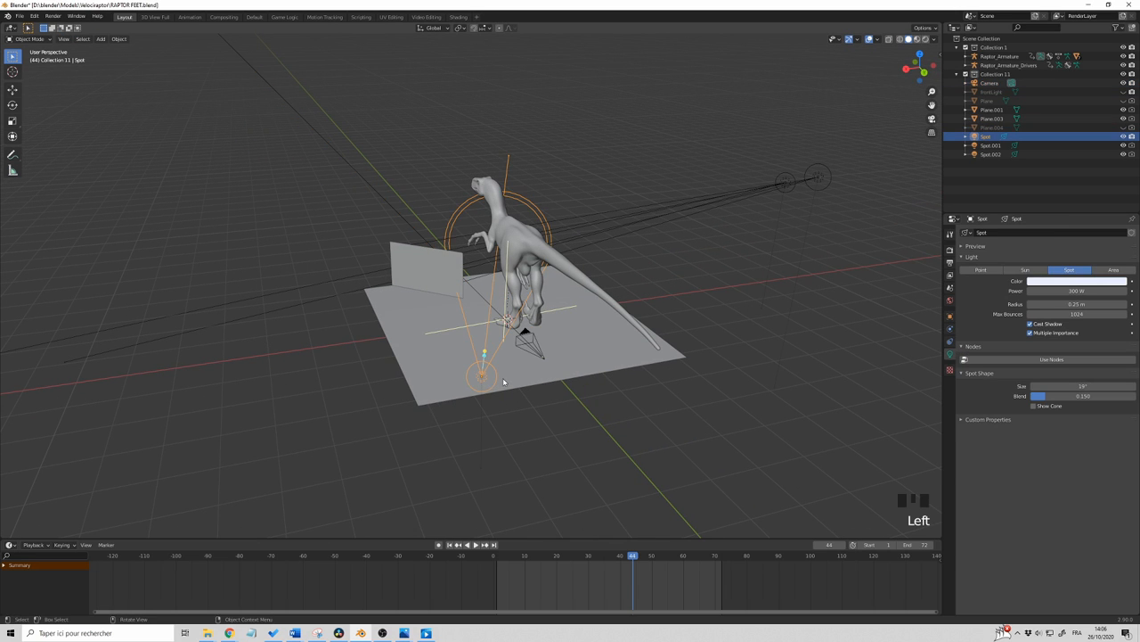
{"action": "scroll", "scroll_direction": "up", "scroll_amount": 3}
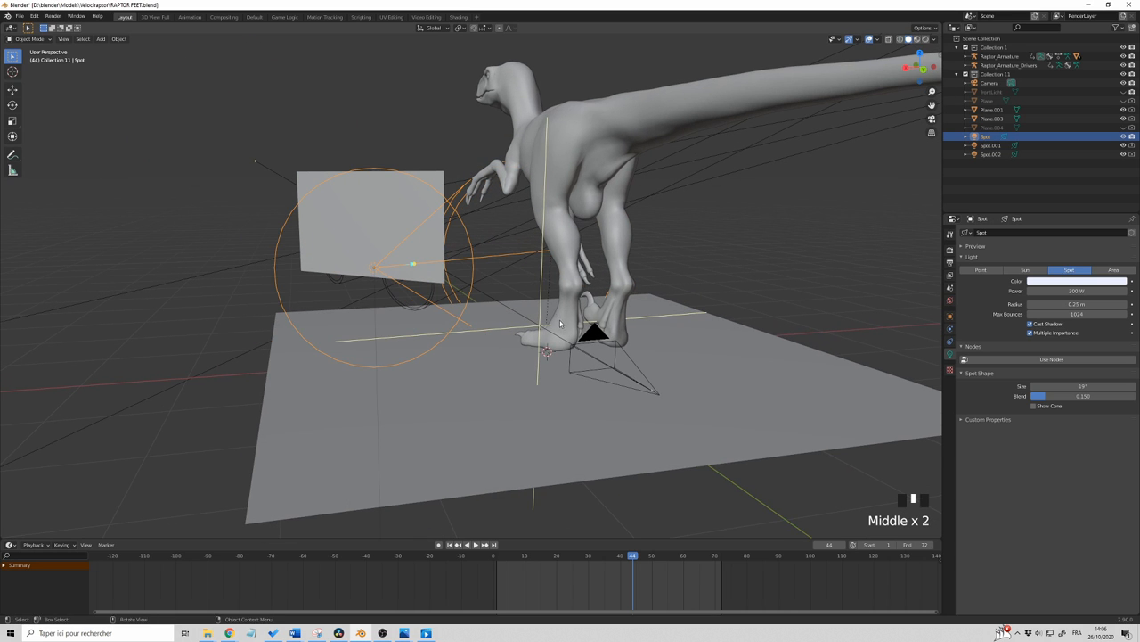
{"action": "left_click_drag", "start_coordinate": [571, 339], "coordinate": [553, 330]}
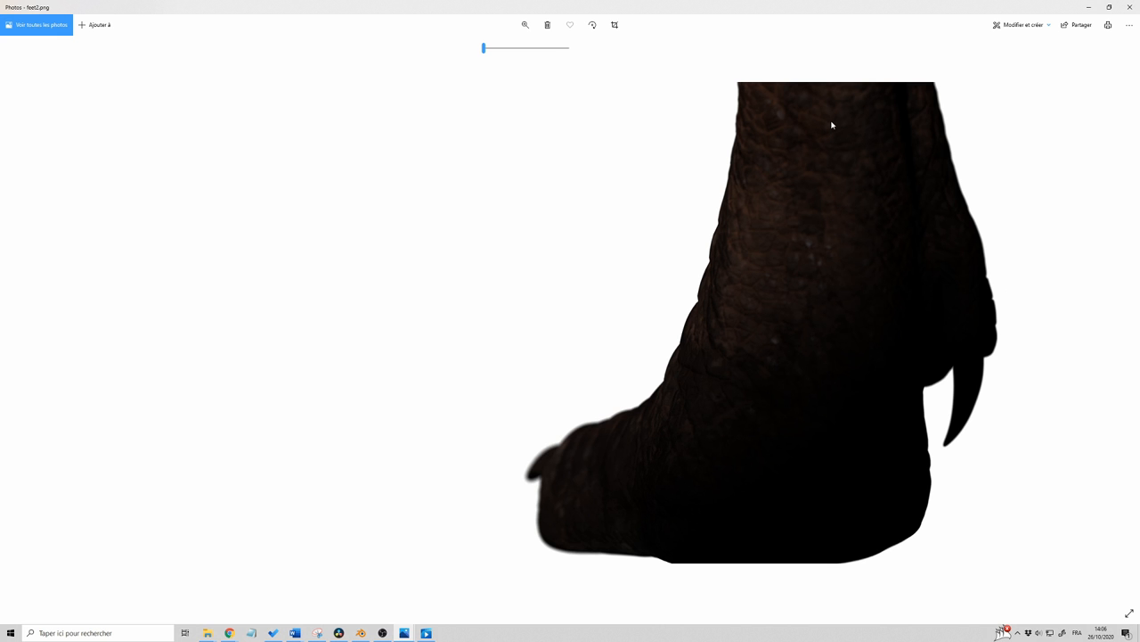
{"action": "mouse_move", "coordinate": [777, 317]}
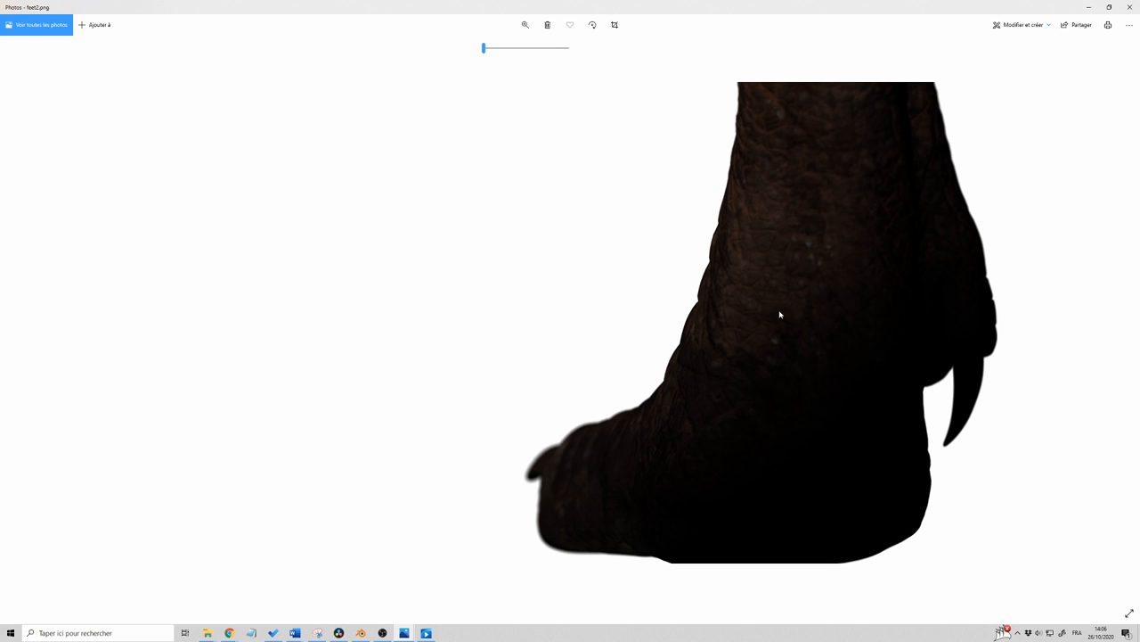
{"action": "mouse_move", "coordinate": [784, 225]}
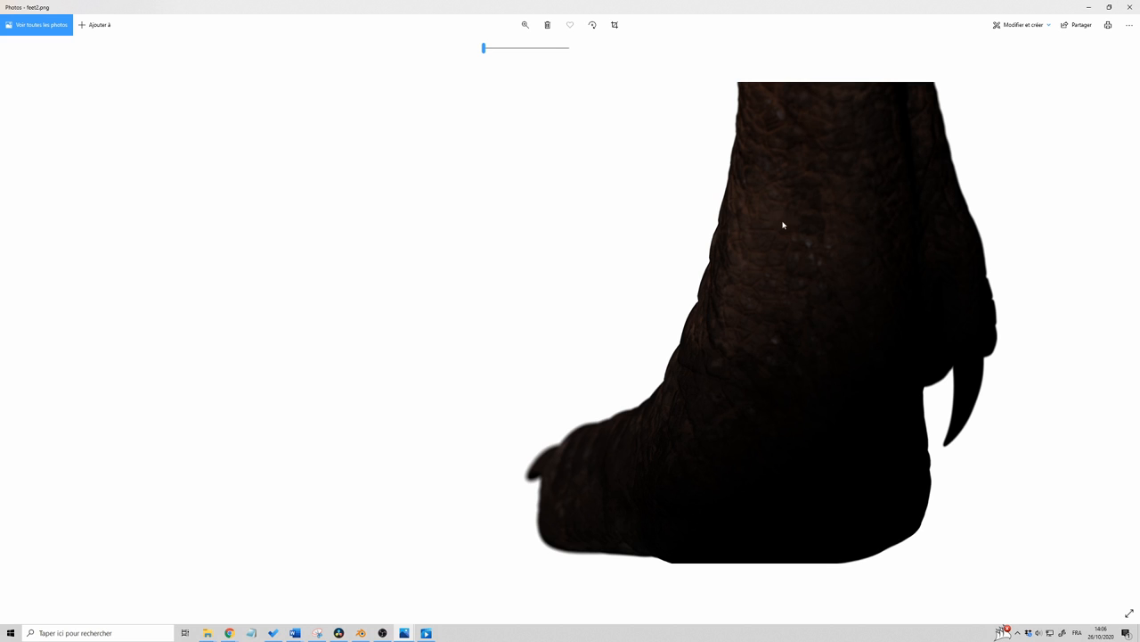
{"action": "mouse_move", "coordinate": [921, 199]}
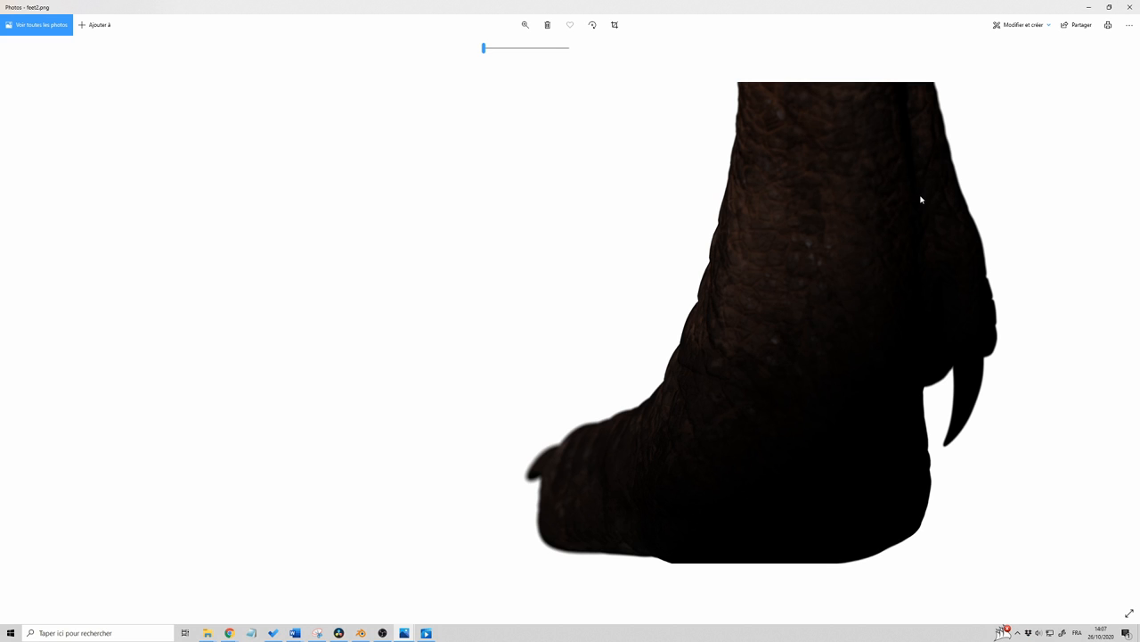
{"action": "mouse_move", "coordinate": [805, 317]}
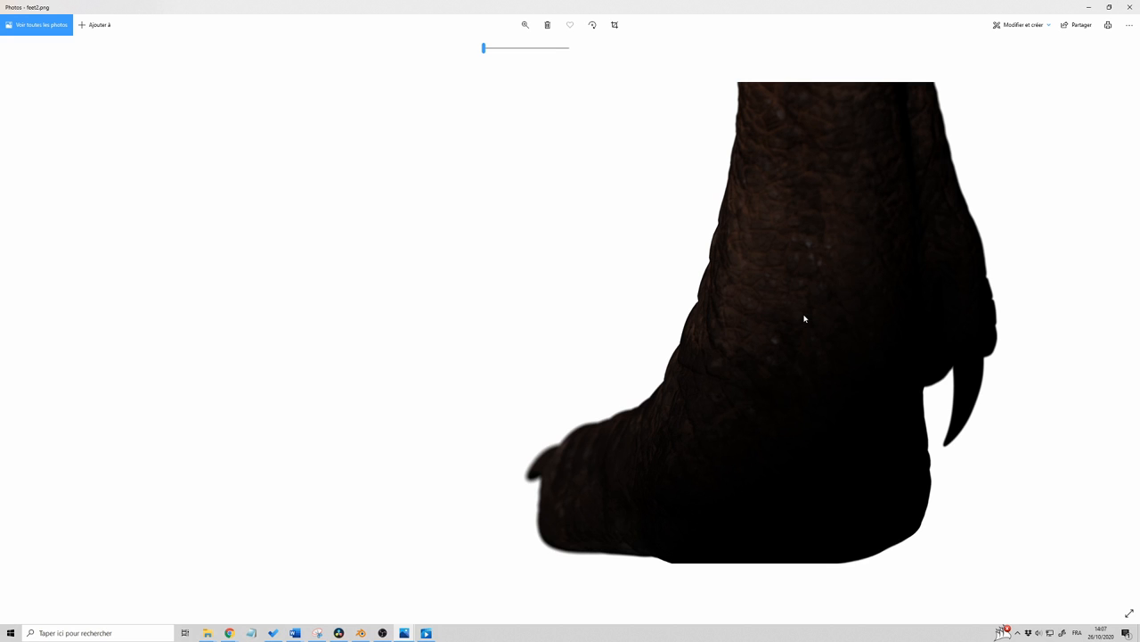
{"action": "mouse_move", "coordinate": [610, 422]}
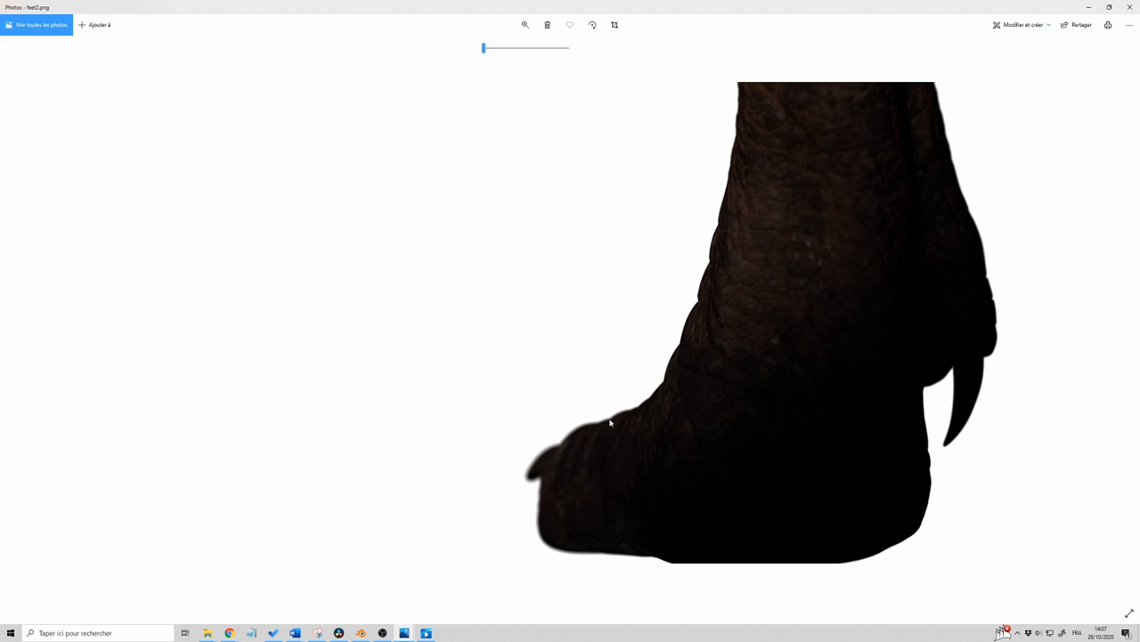
{"action": "mouse_move", "coordinate": [706, 269]}
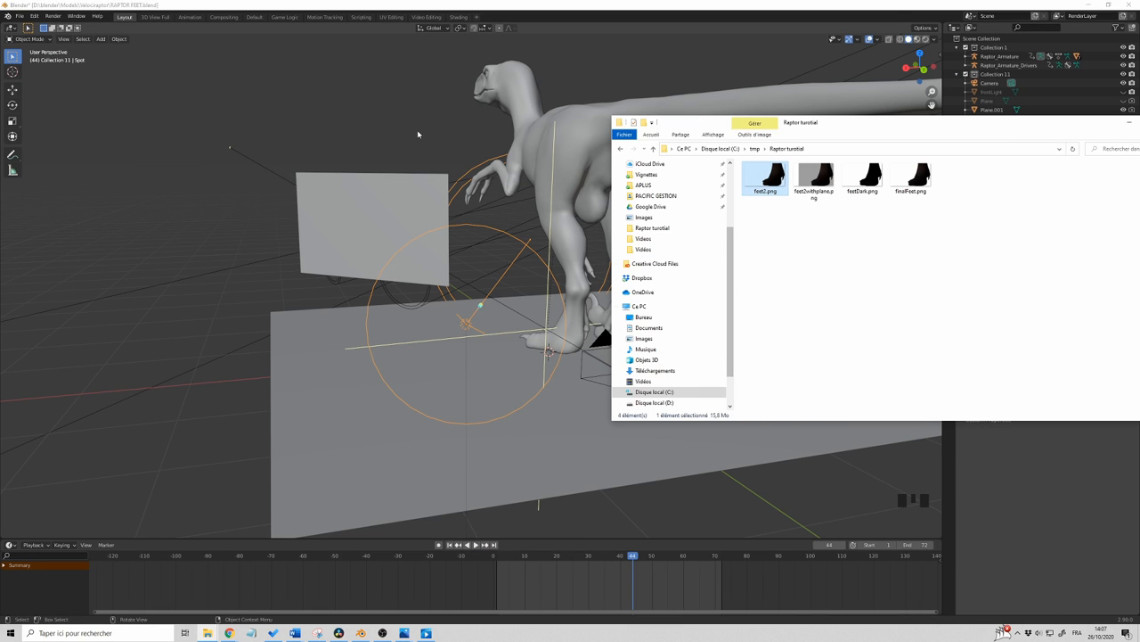
Check the framing through the scene camera, then leave it toward the upright panel.
{"action": "key", "text": "numpad_0"}
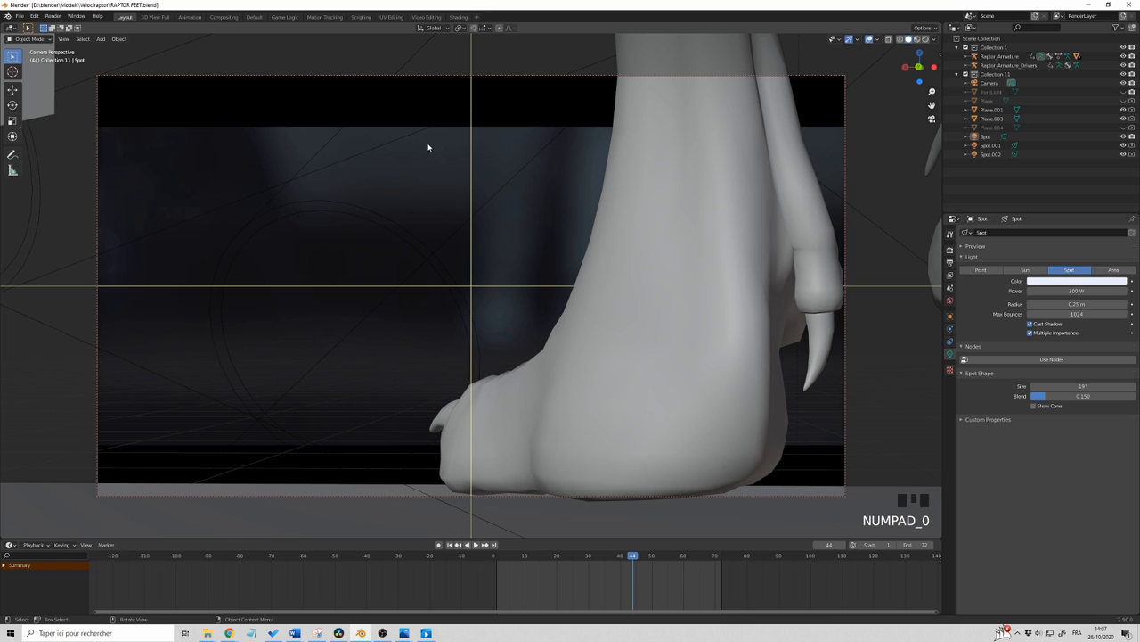
{"action": "mouse_move", "coordinate": [538, 194]}
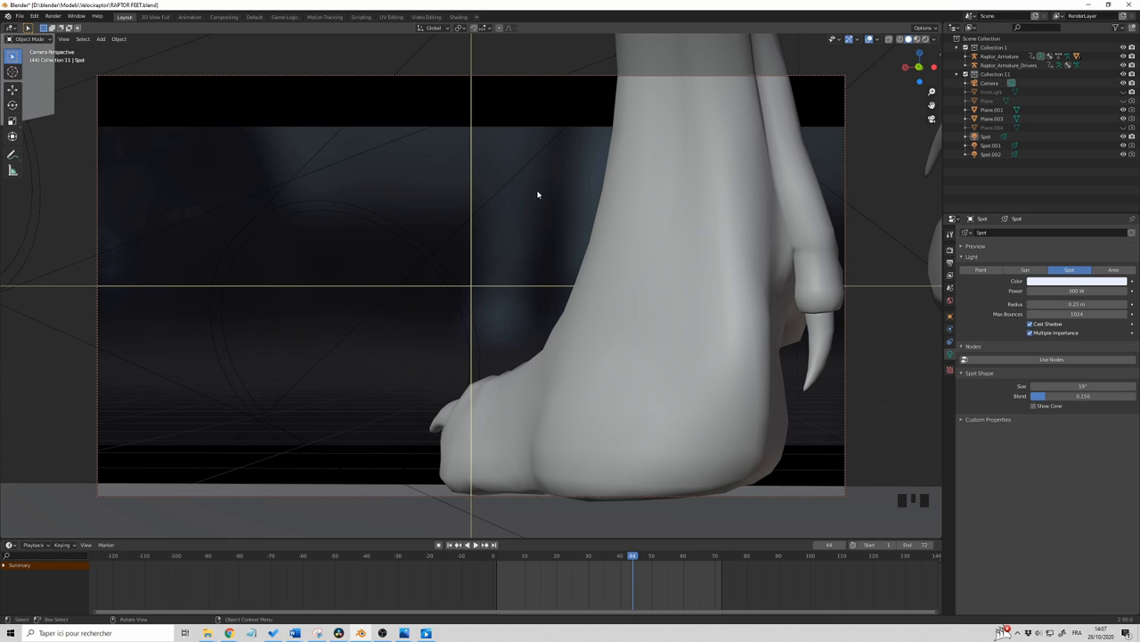
{"action": "mouse_move", "coordinate": [535, 199]}
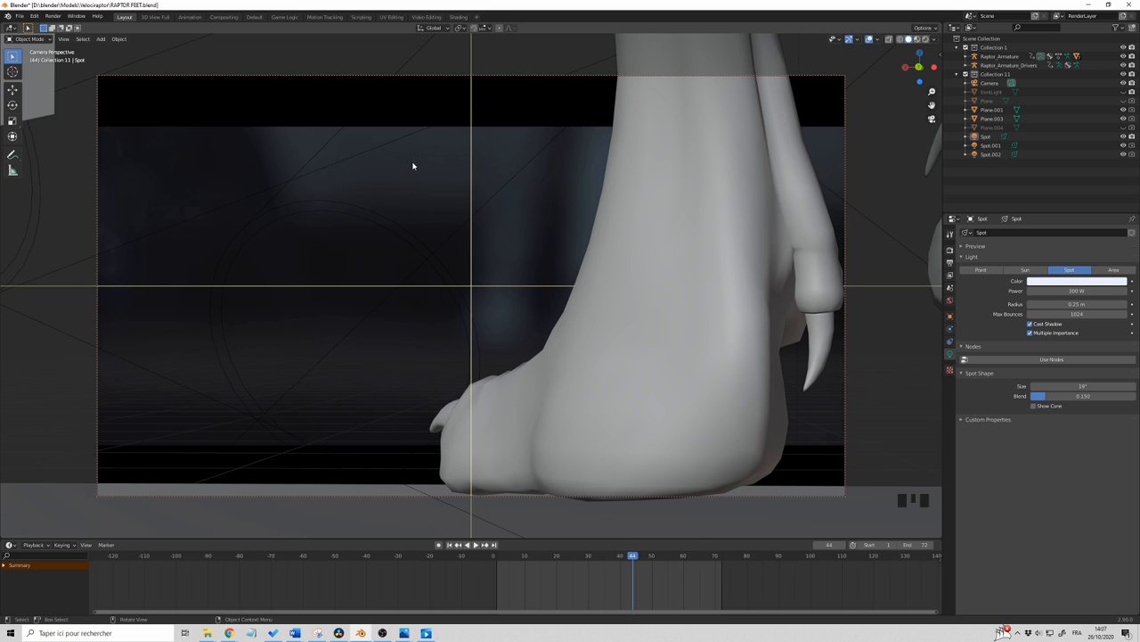
{"action": "mouse_move", "coordinate": [538, 194]}
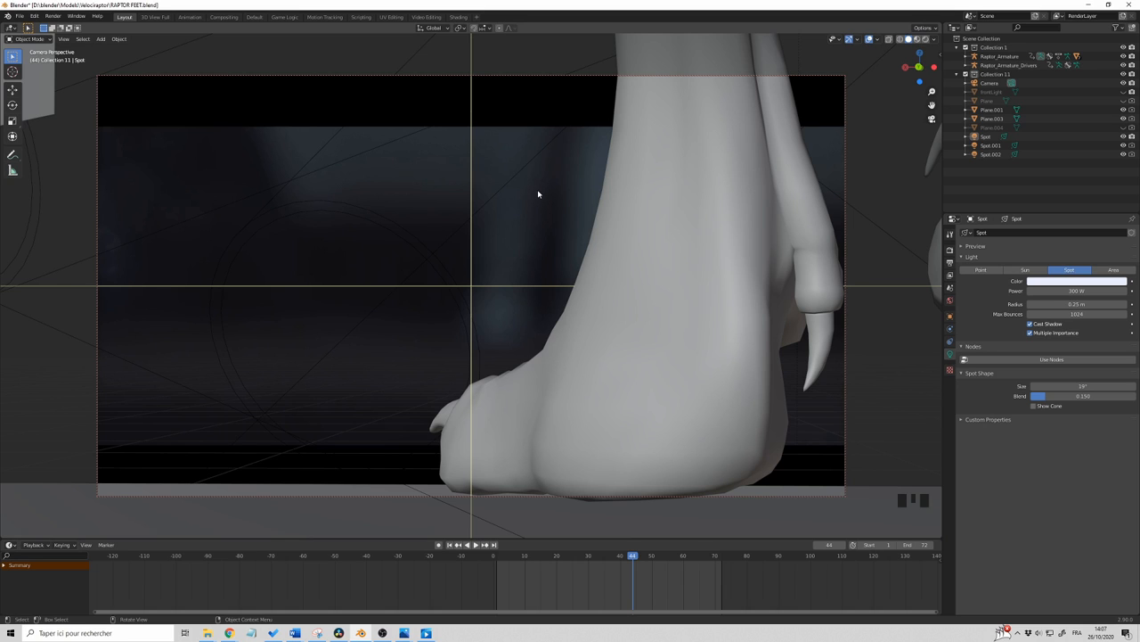
{"action": "mouse_move", "coordinate": [609, 122]}
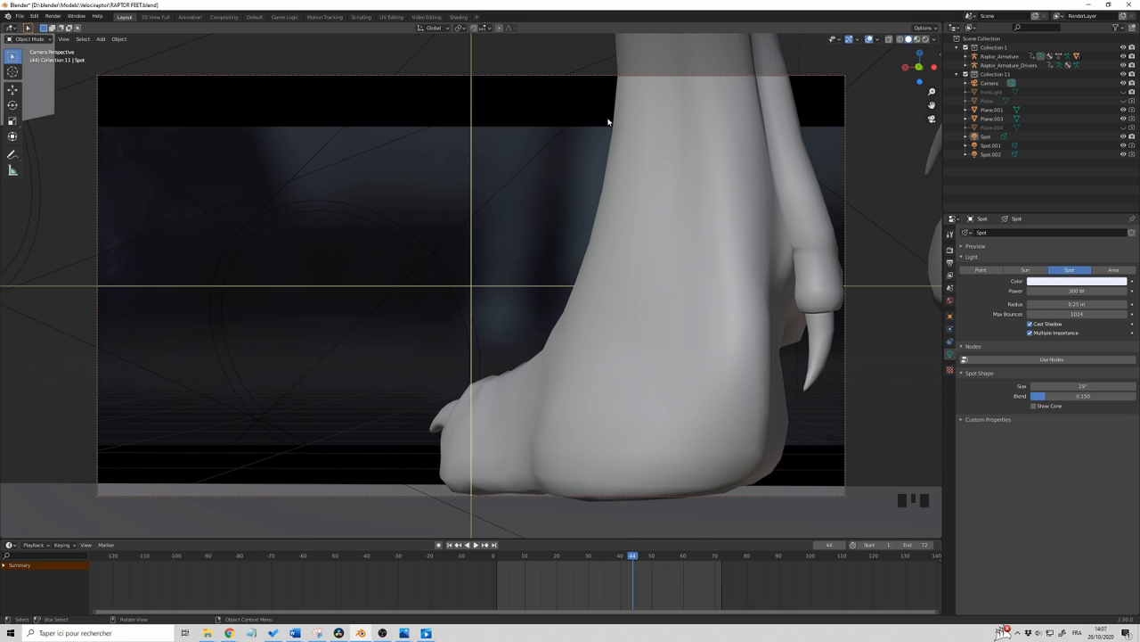
{"action": "mouse_move", "coordinate": [584, 345]}
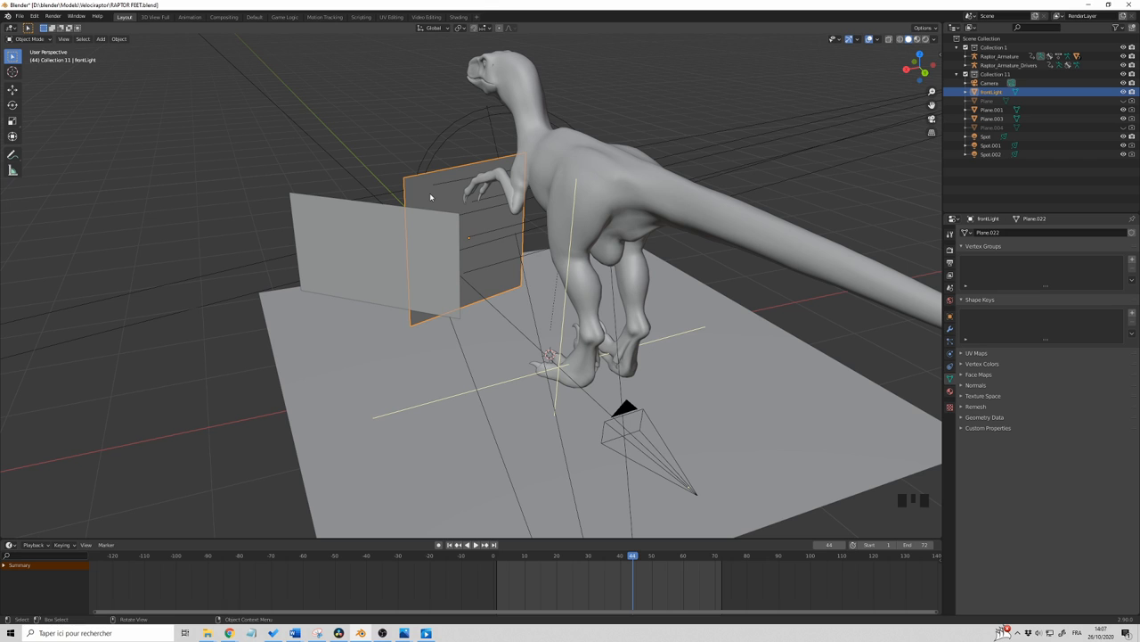
{"action": "middle_click", "coordinate": [533, 249]}
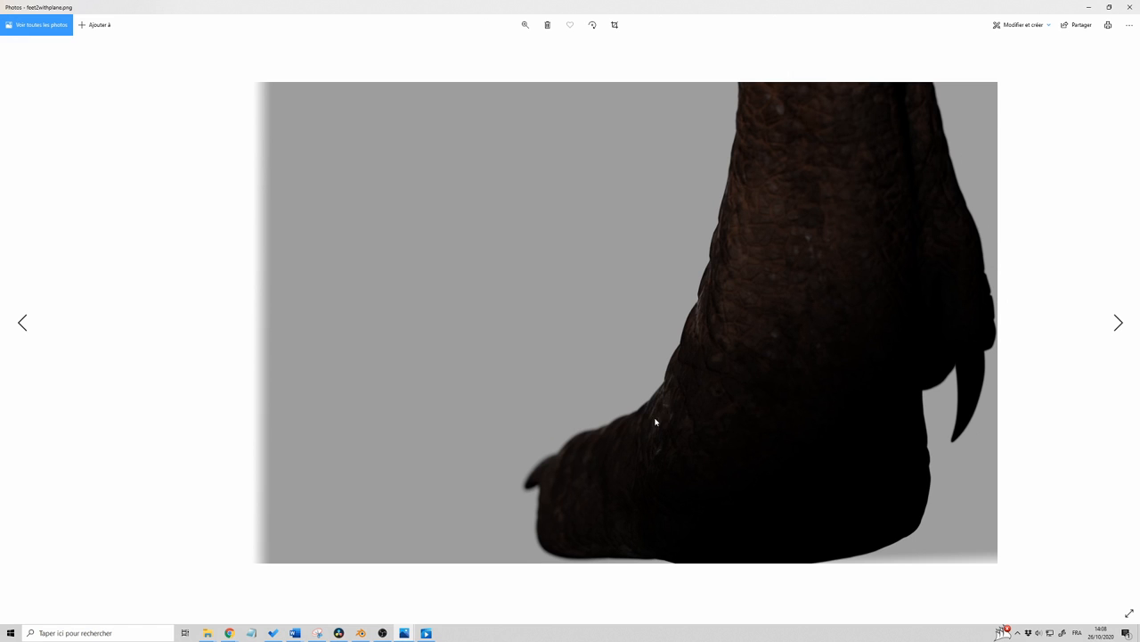
{"action": "mouse_move", "coordinate": [727, 260]}
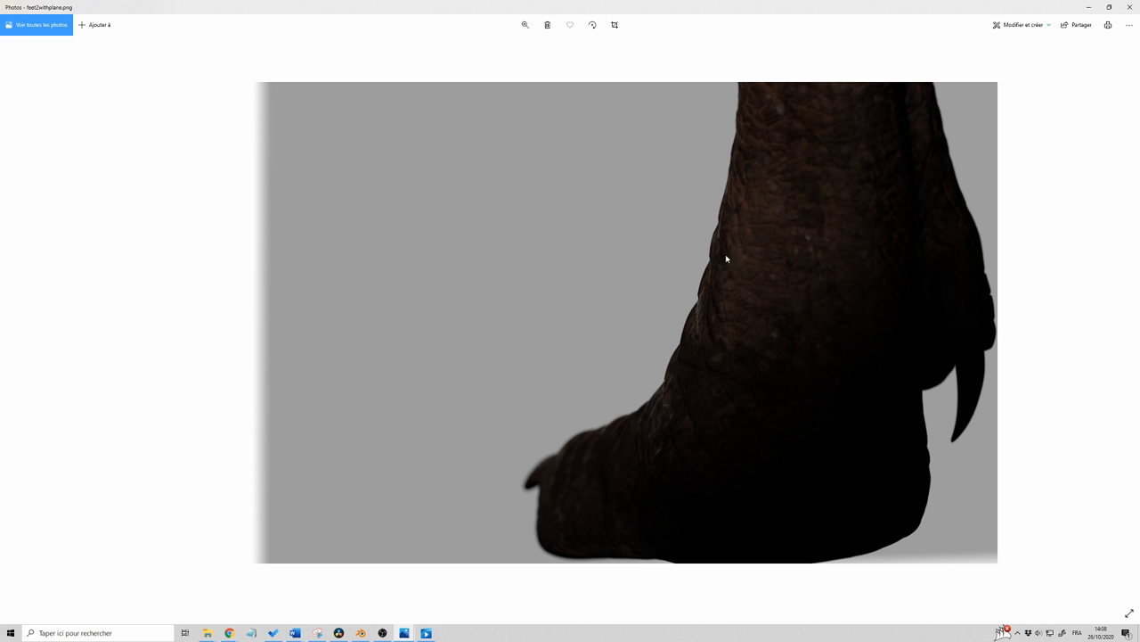
{"action": "mouse_move", "coordinate": [698, 367]}
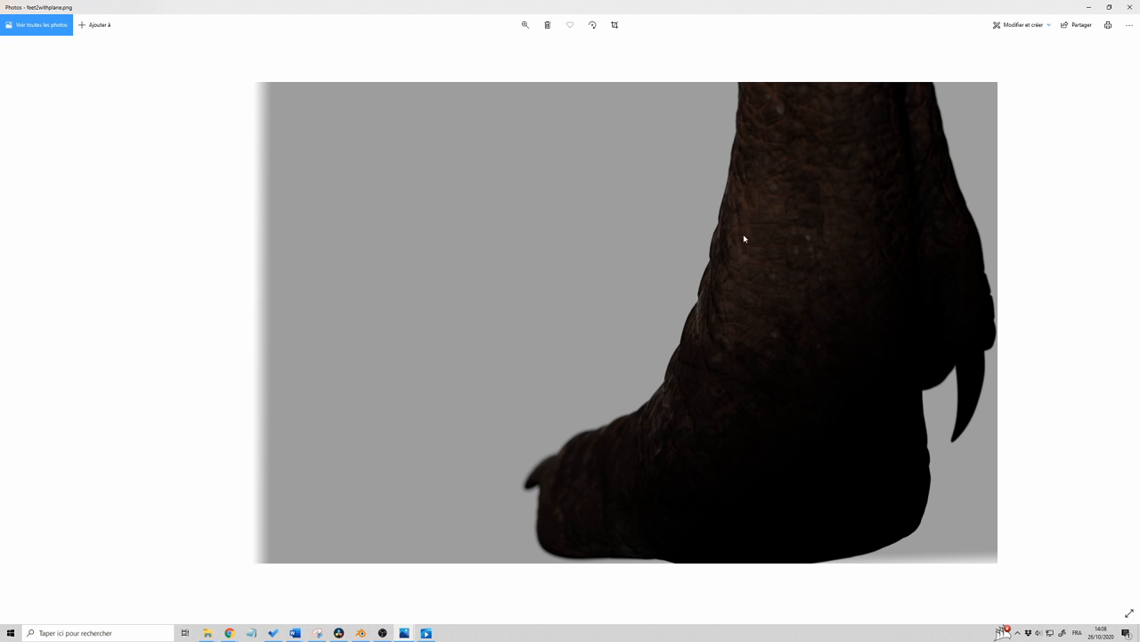
{"action": "mouse_move", "coordinate": [613, 232]}
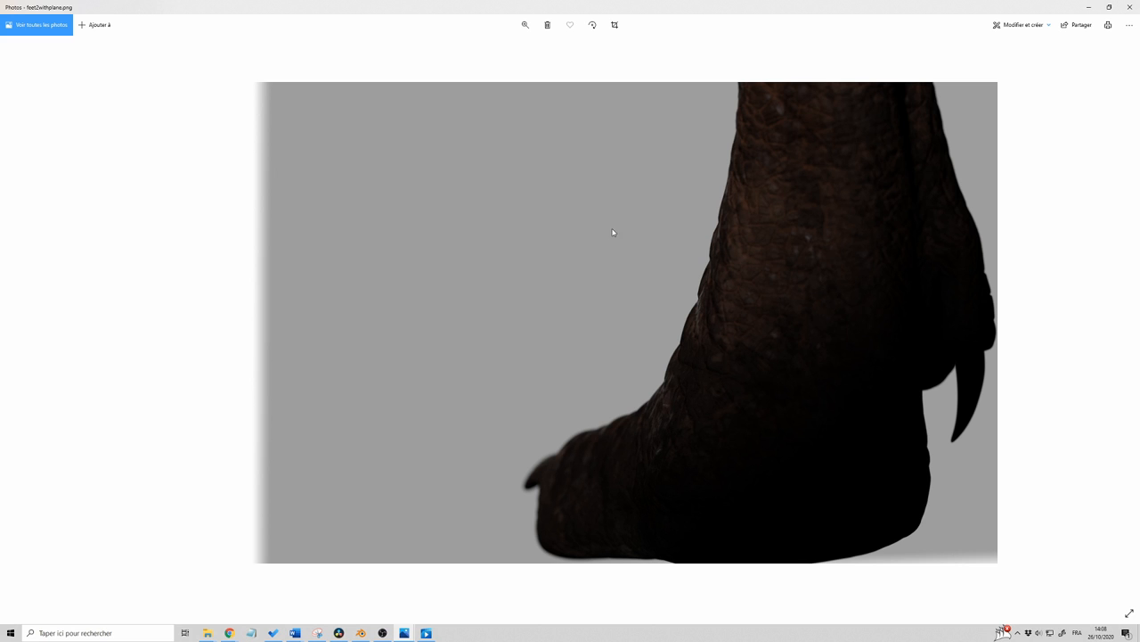
{"action": "mouse_move", "coordinate": [538, 224]}
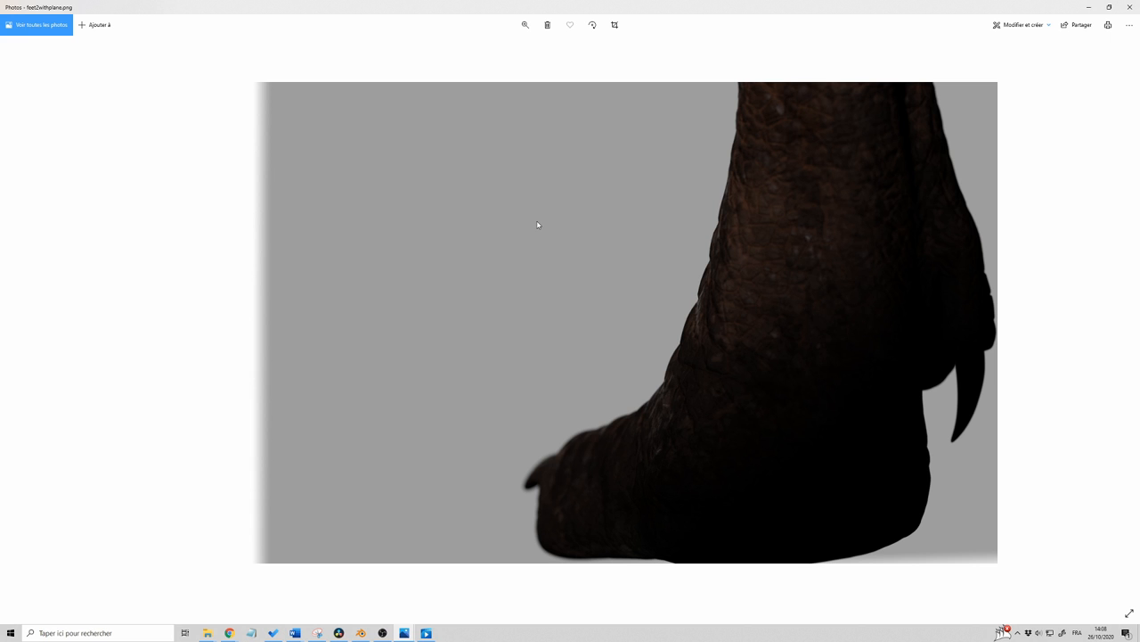
{"action": "mouse_move", "coordinate": [1090, 9]}
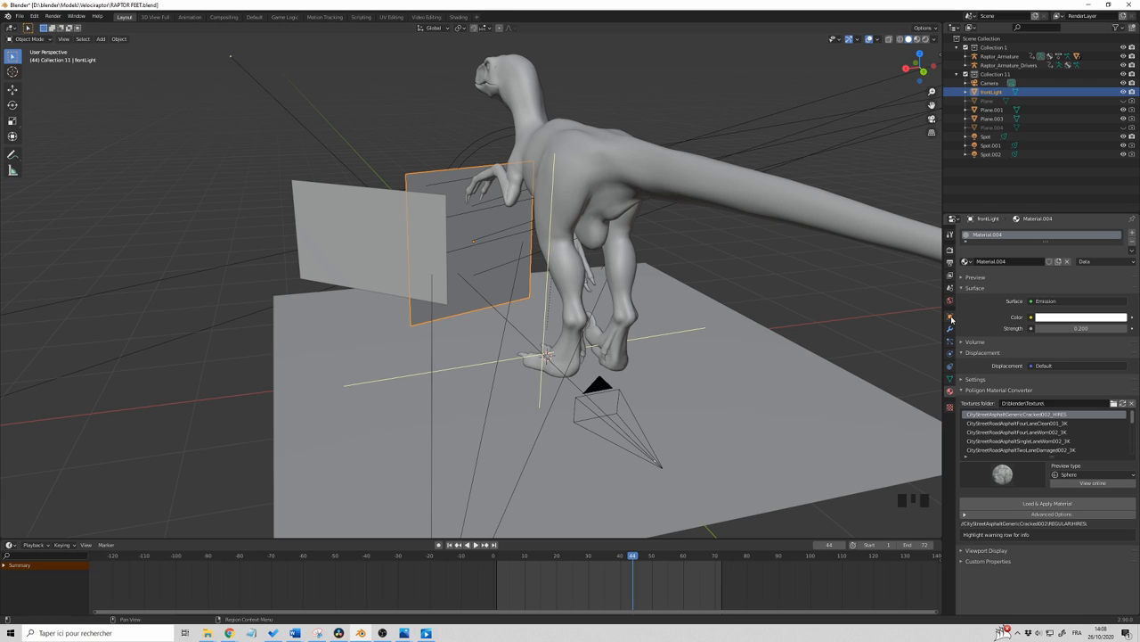
Show the upright panel's Object Properties with its transform values.
{"action": "left_click", "coordinate": [950, 317]}
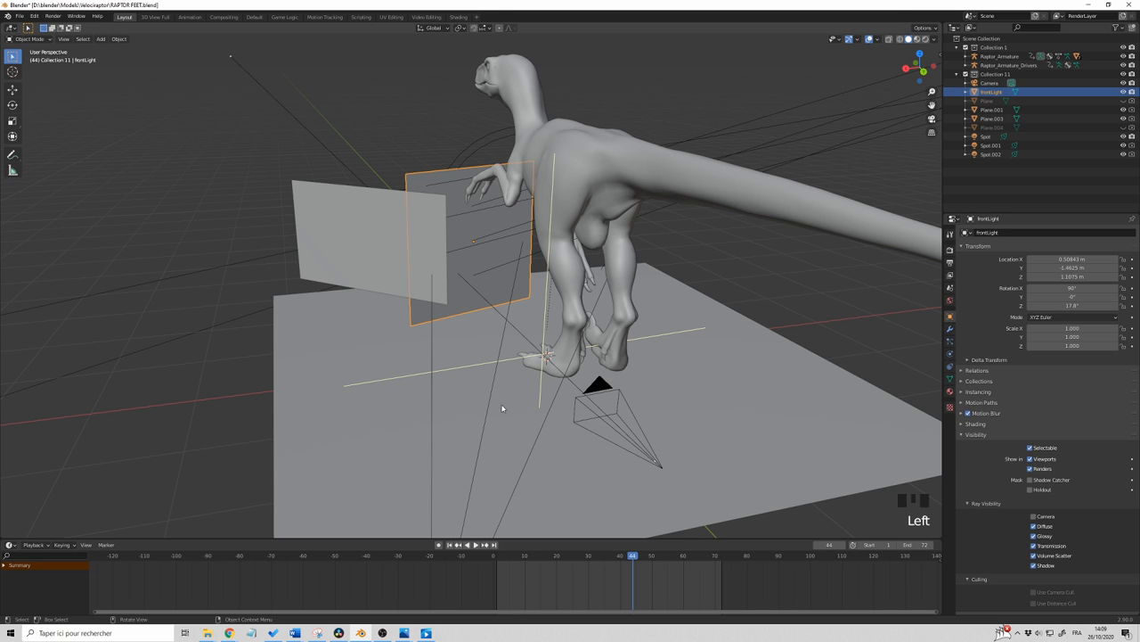
{"action": "mouse_move", "coordinate": [278, 565]}
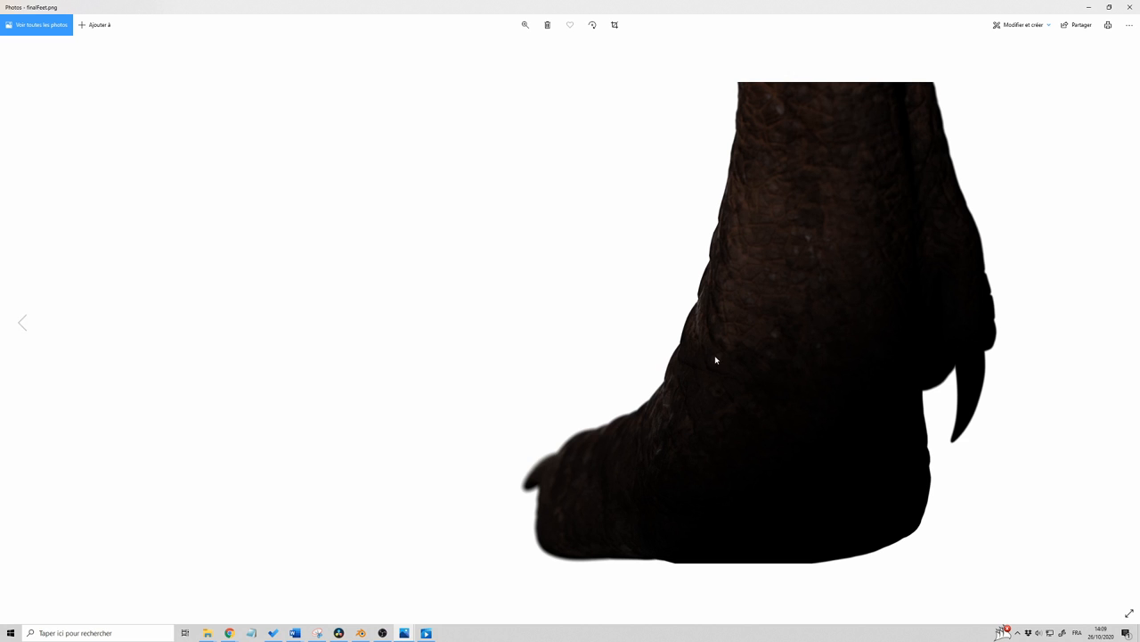
{"action": "mouse_move", "coordinate": [697, 339]}
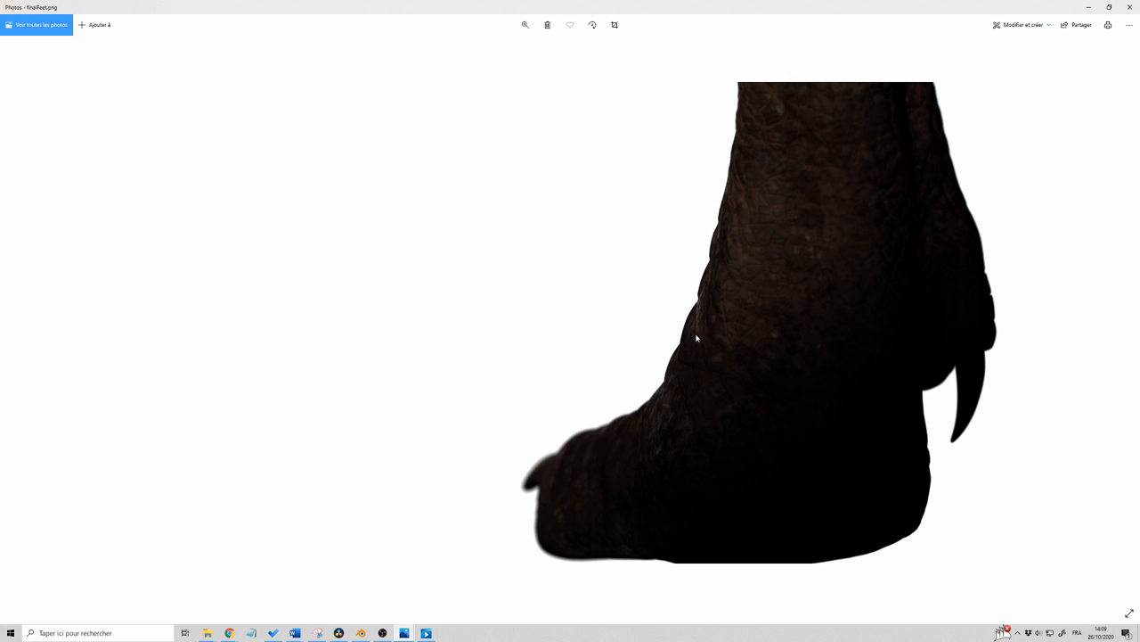
{"action": "mouse_move", "coordinate": [638, 406]}
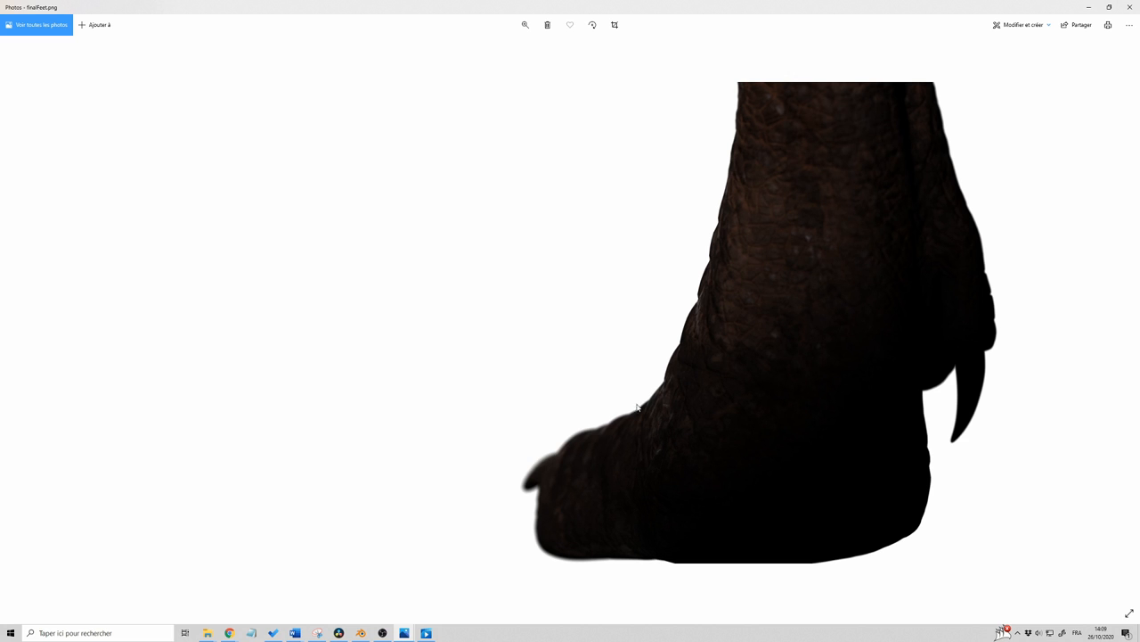
{"action": "mouse_move", "coordinate": [646, 430]}
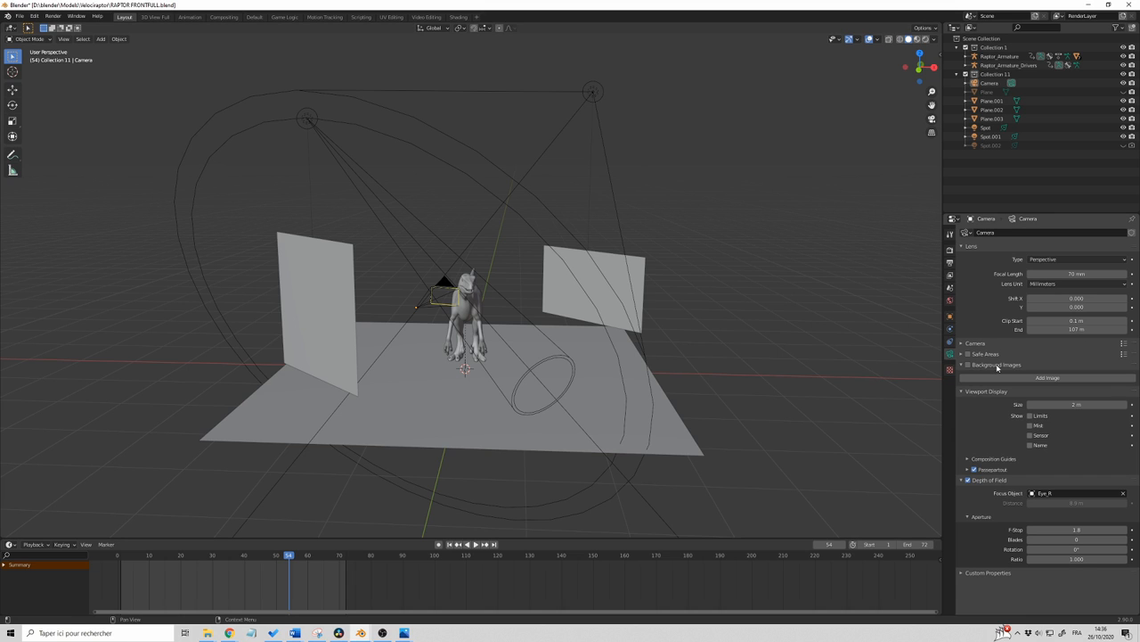
Add a camera background image and browse to the folder holding the plate.
{"action": "left_click", "coordinate": [970, 363]}
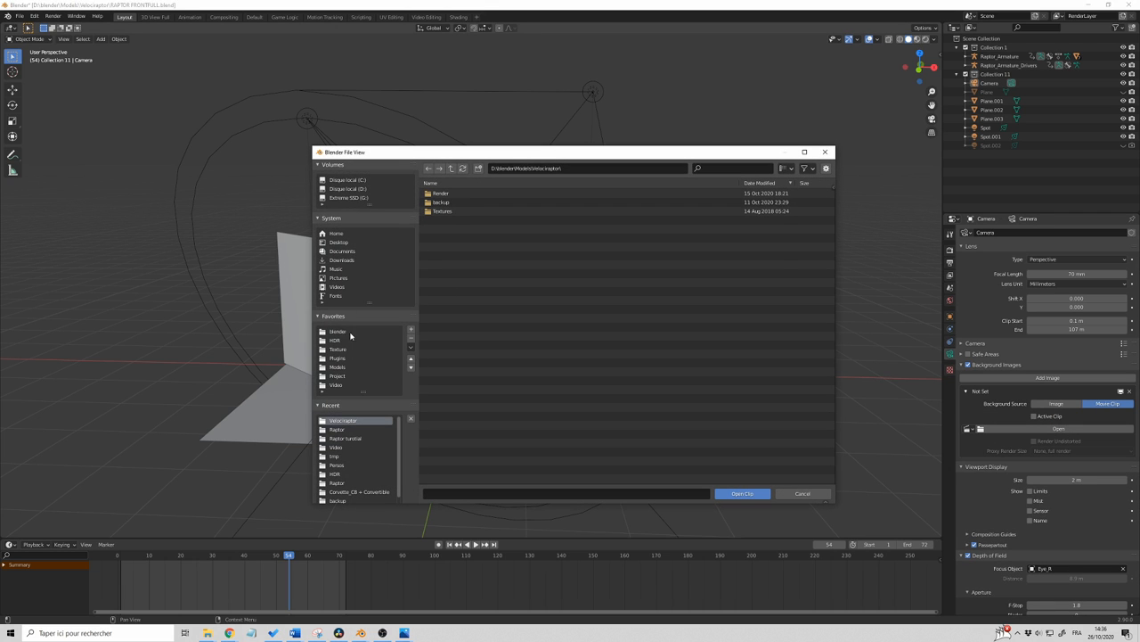
{"action": "left_click", "coordinate": [742, 491]}
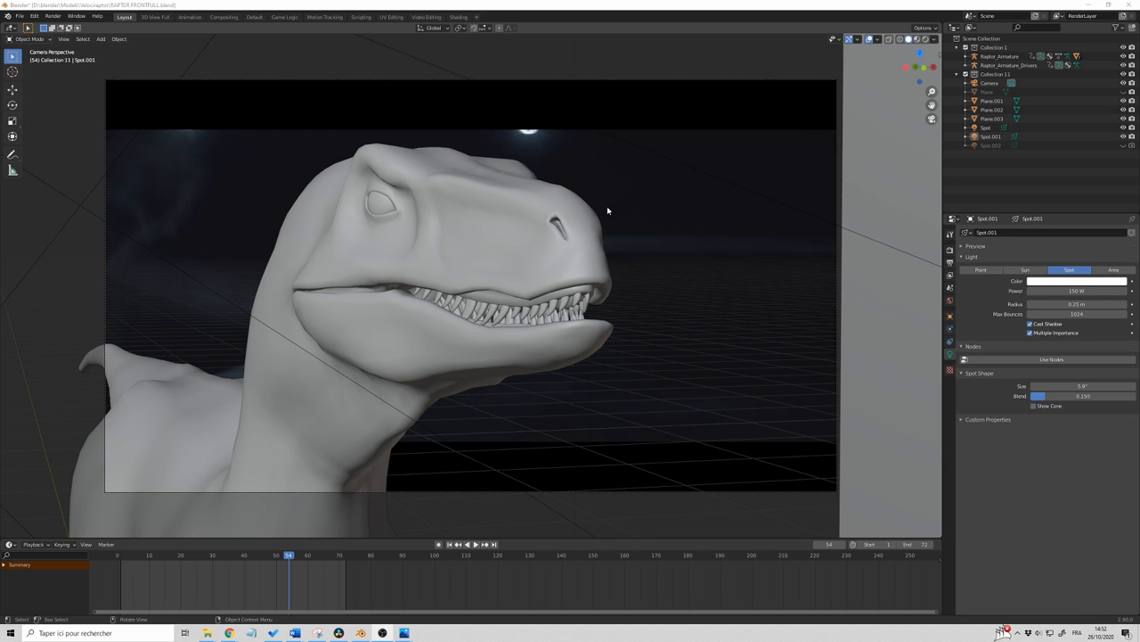
{"action": "mouse_move", "coordinate": [592, 153]}
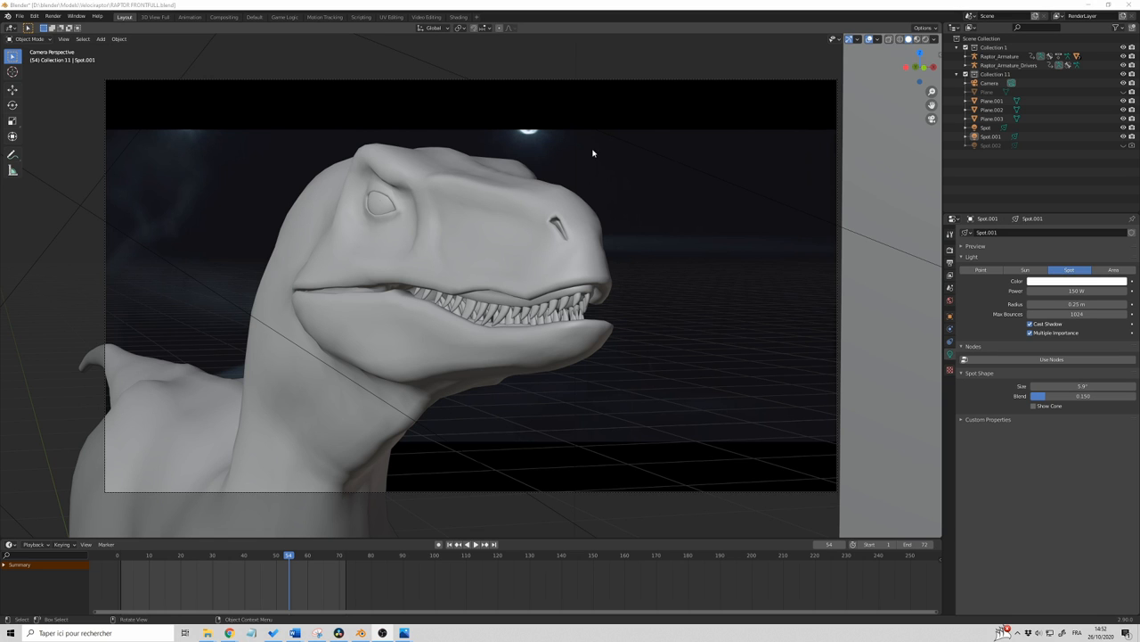
{"action": "mouse_move", "coordinate": [178, 143]}
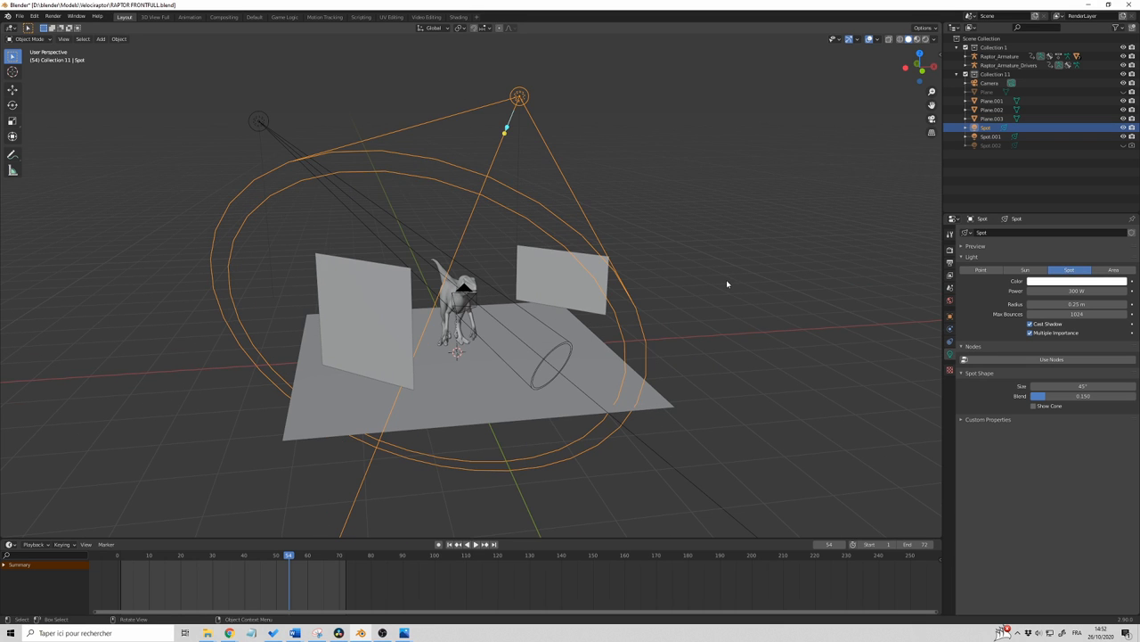
{"action": "mouse_move", "coordinate": [527, 114]}
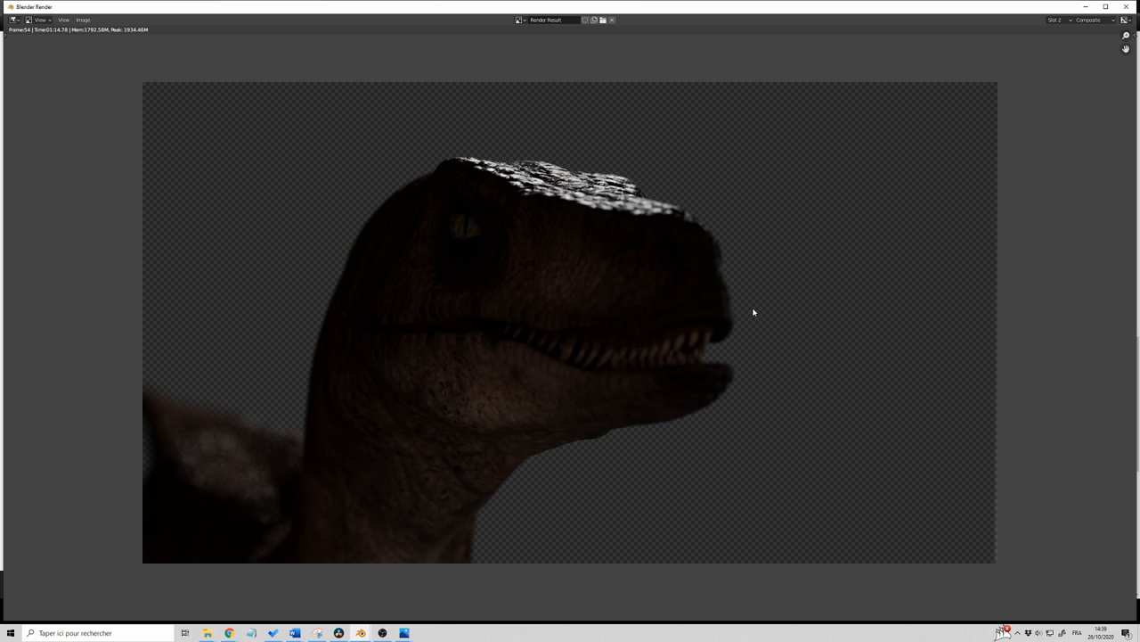
{"action": "mouse_move", "coordinate": [453, 171]}
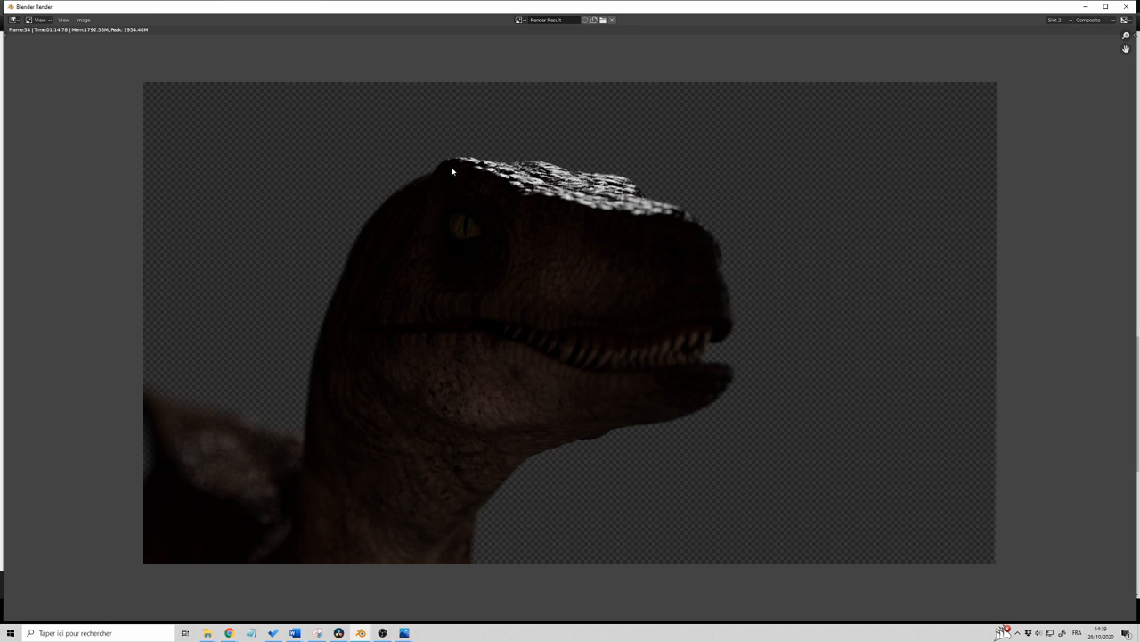
{"action": "mouse_move", "coordinate": [586, 182]}
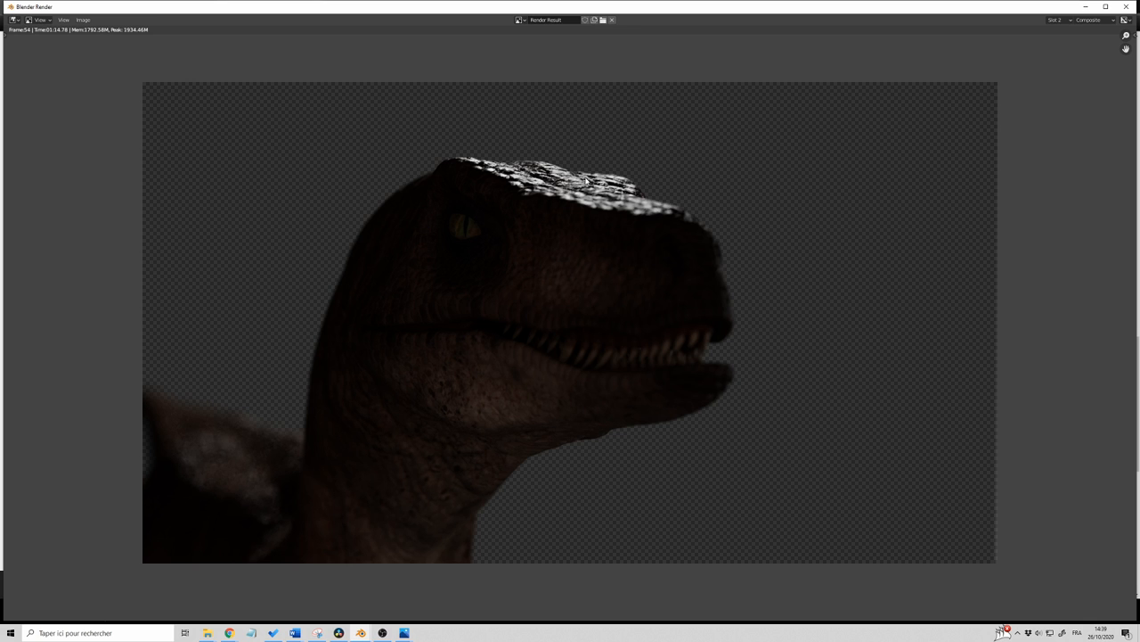
{"action": "mouse_move", "coordinate": [588, 196]}
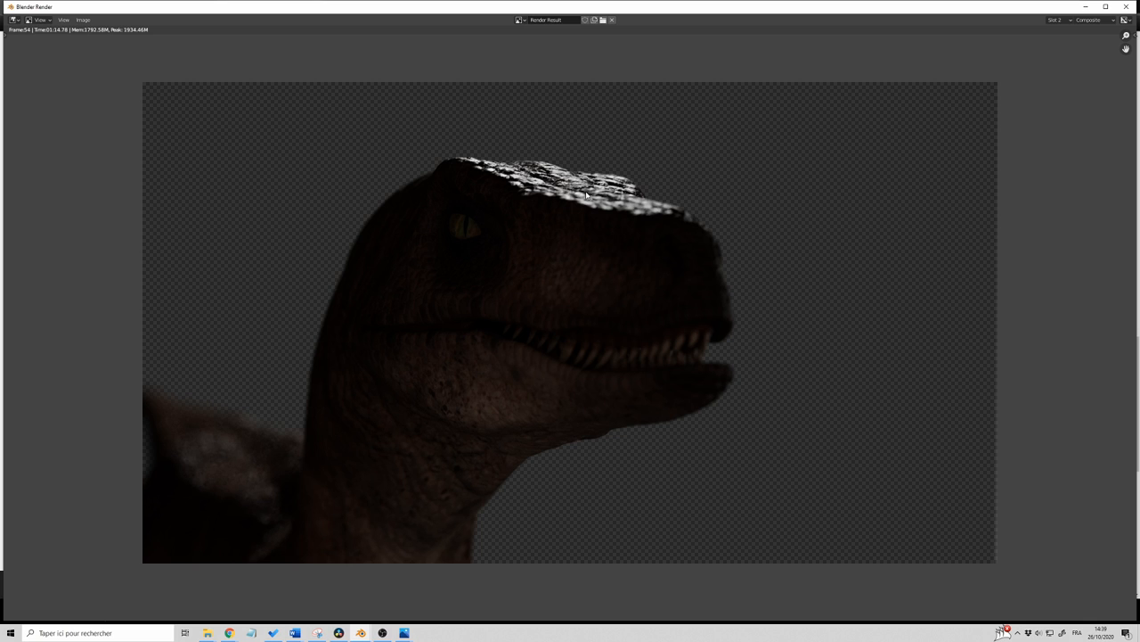
{"action": "mouse_move", "coordinate": [463, 239]}
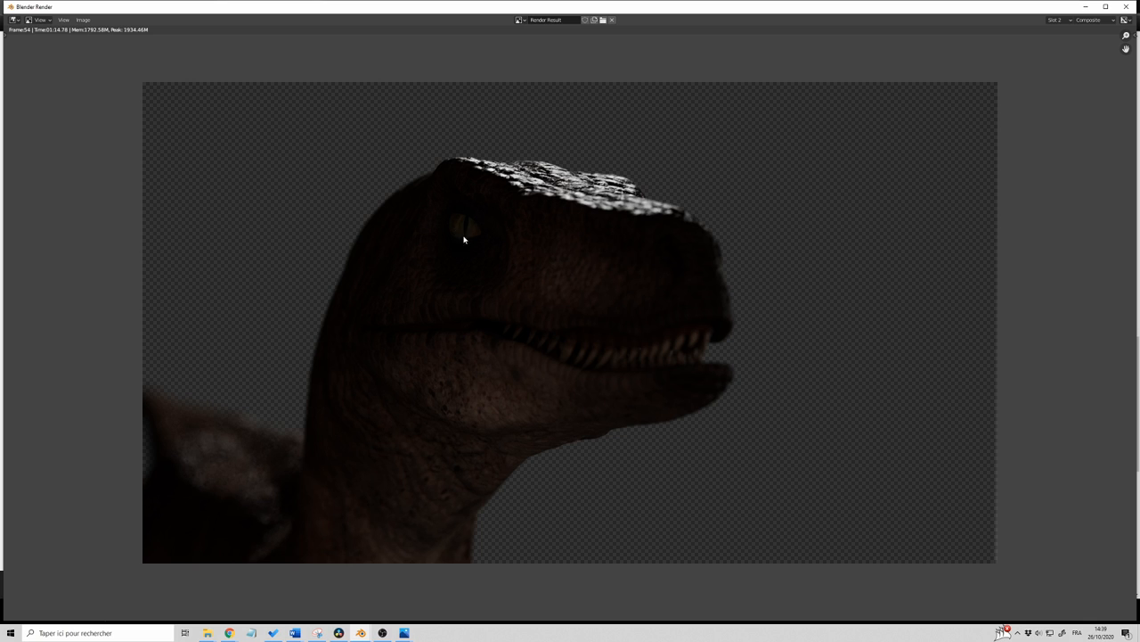
{"action": "mouse_move", "coordinate": [473, 221]}
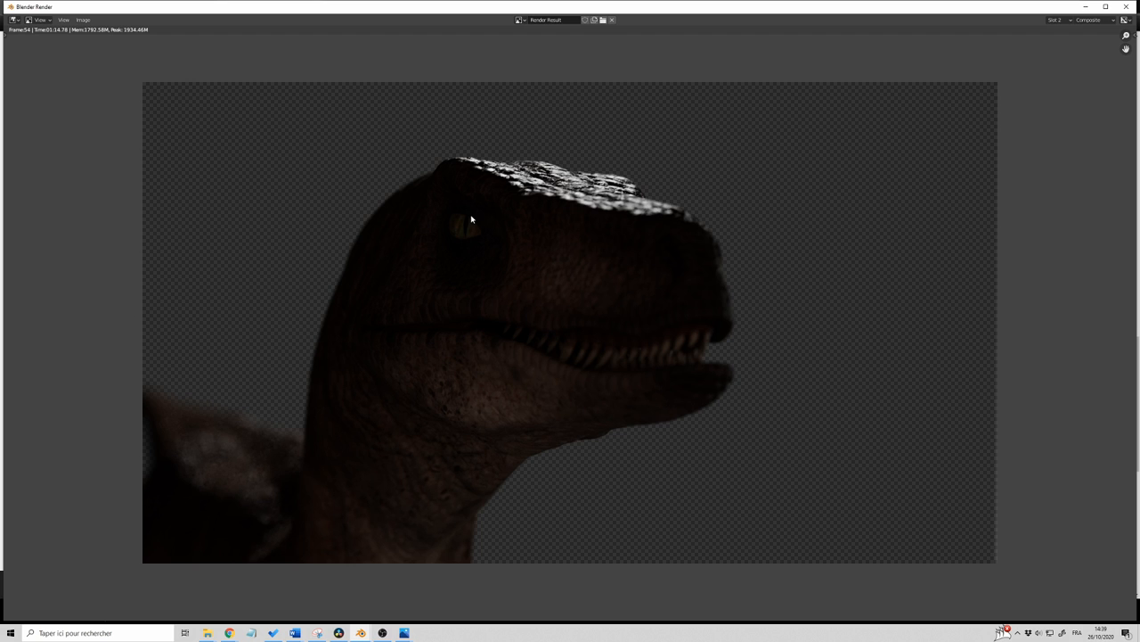
{"action": "mouse_move", "coordinate": [527, 224]}
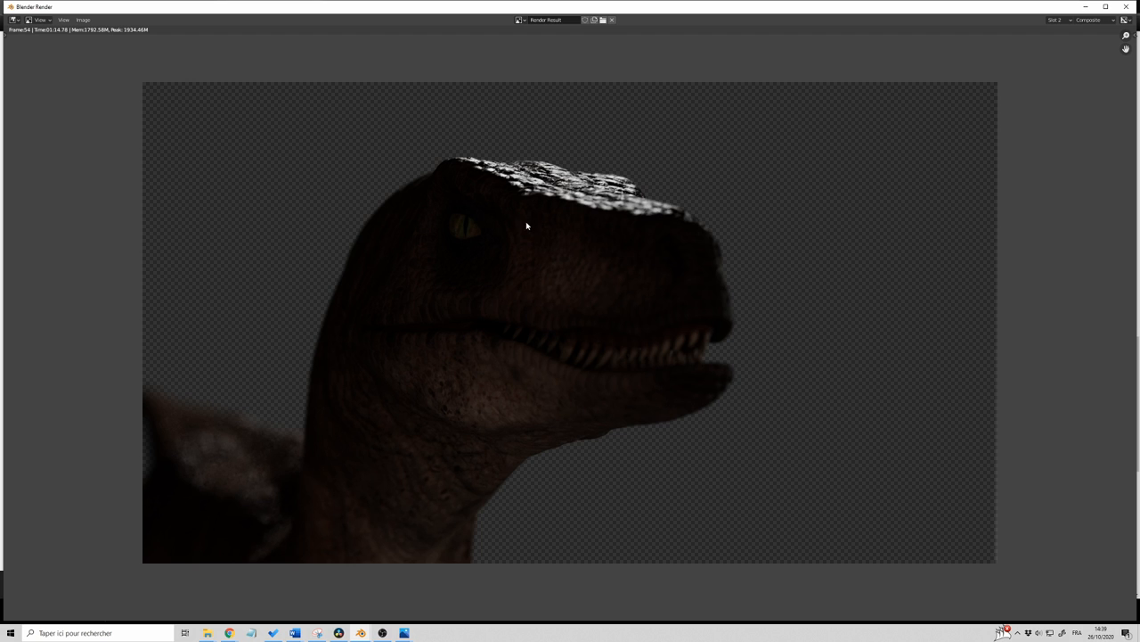
{"action": "mouse_move", "coordinate": [346, 235]}
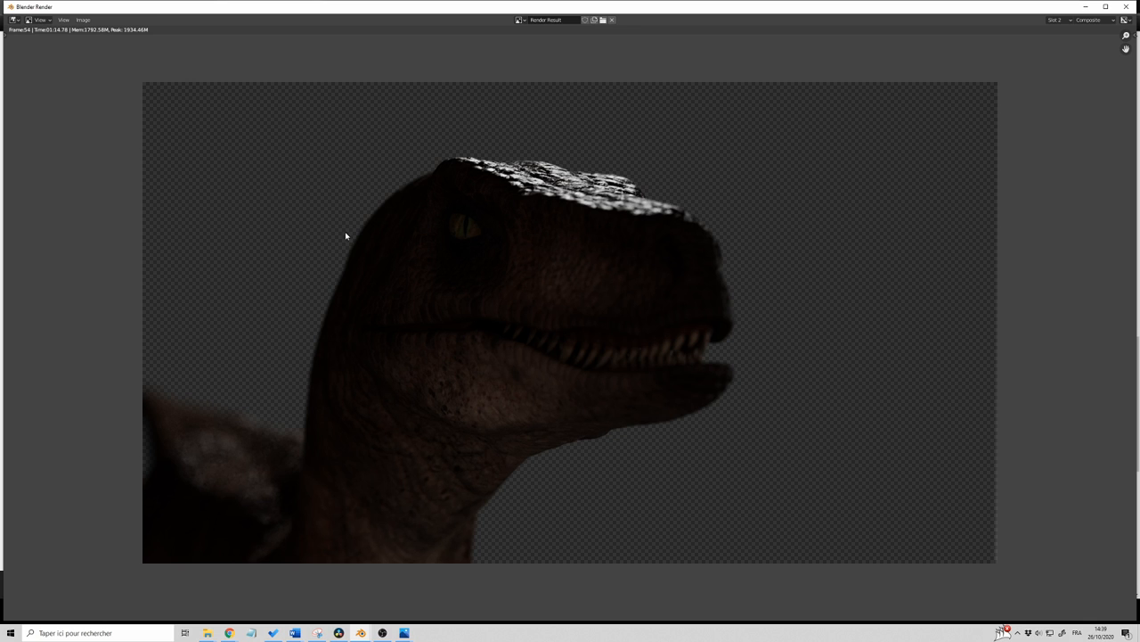
{"action": "mouse_move", "coordinate": [436, 221]}
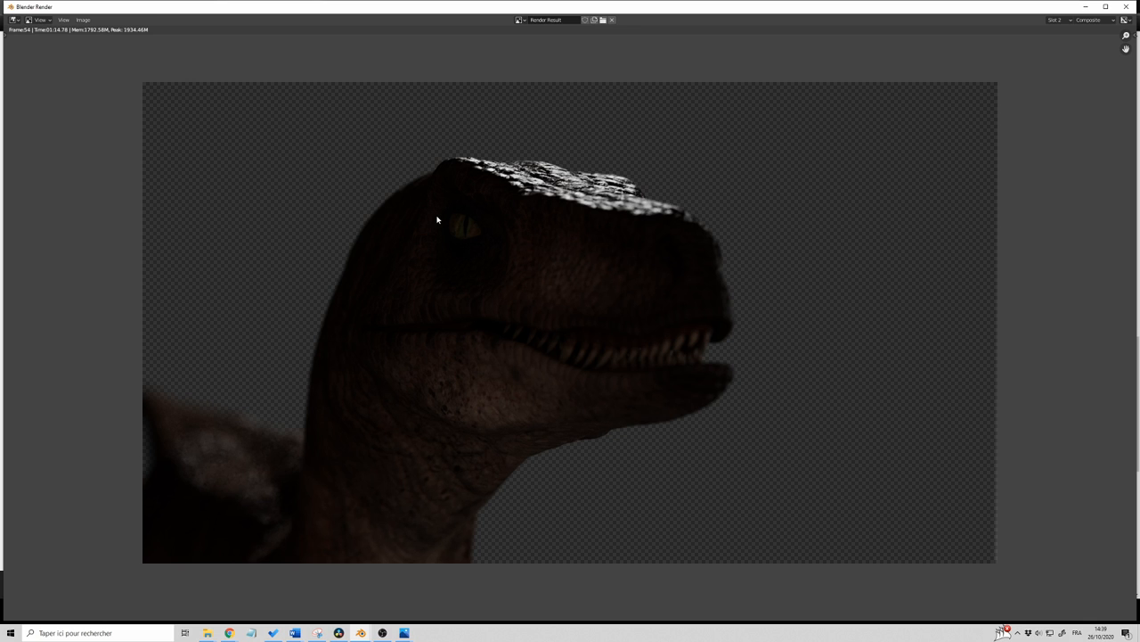
{"action": "mouse_move", "coordinate": [453, 224]}
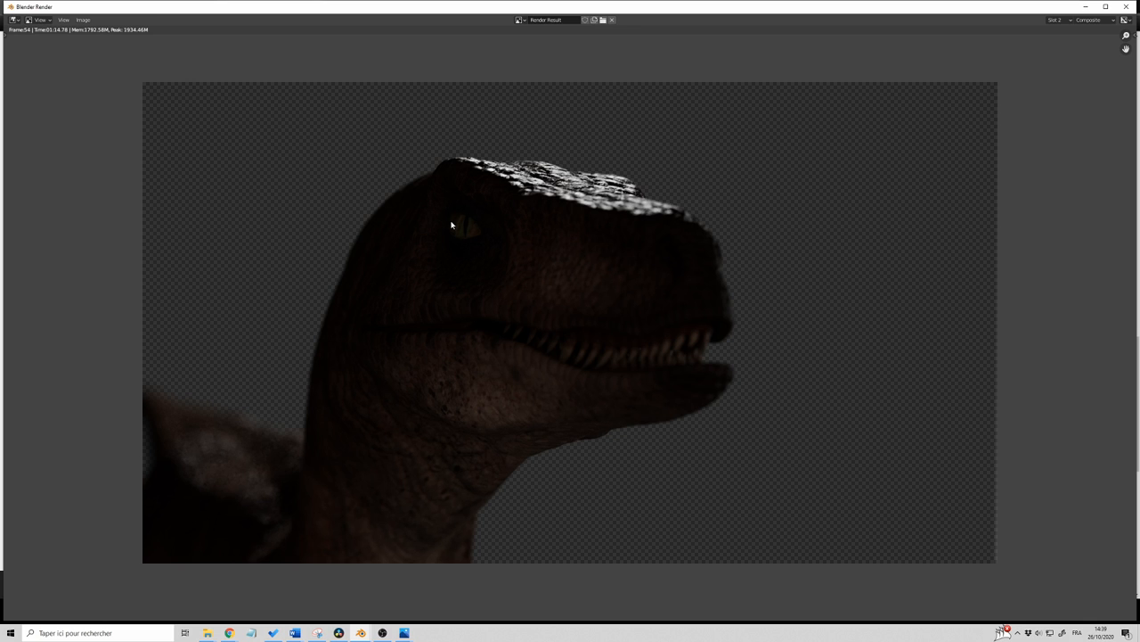
{"action": "mouse_move", "coordinate": [987, 270]}
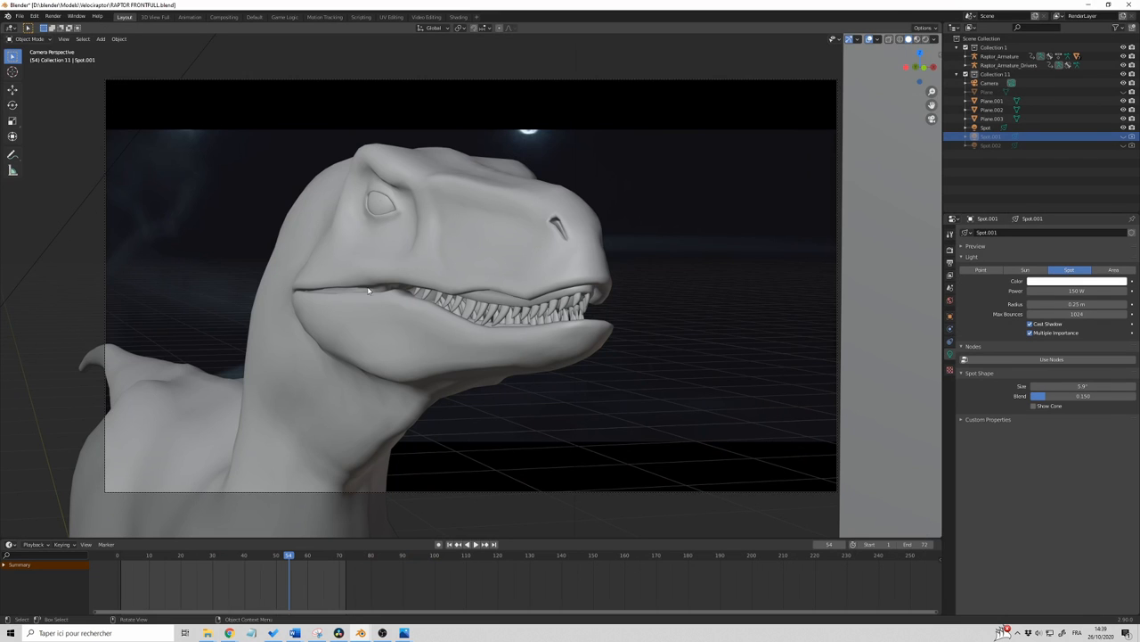
{"action": "mouse_move", "coordinate": [189, 141]}
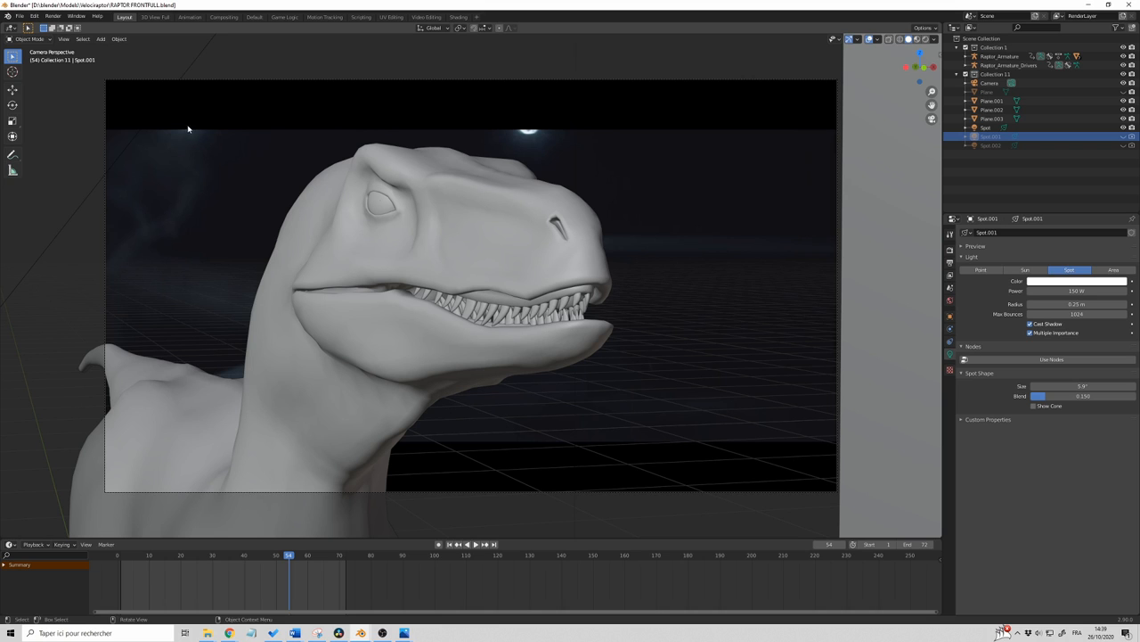
{"action": "mouse_move", "coordinate": [178, 114]}
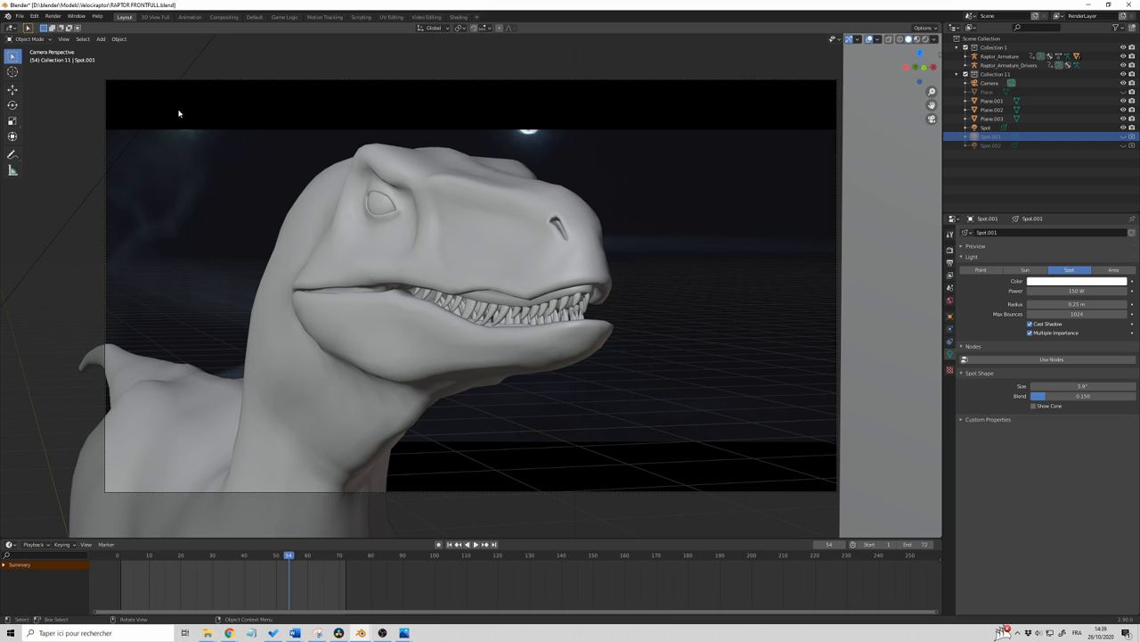
{"action": "mouse_move", "coordinate": [189, 139]}
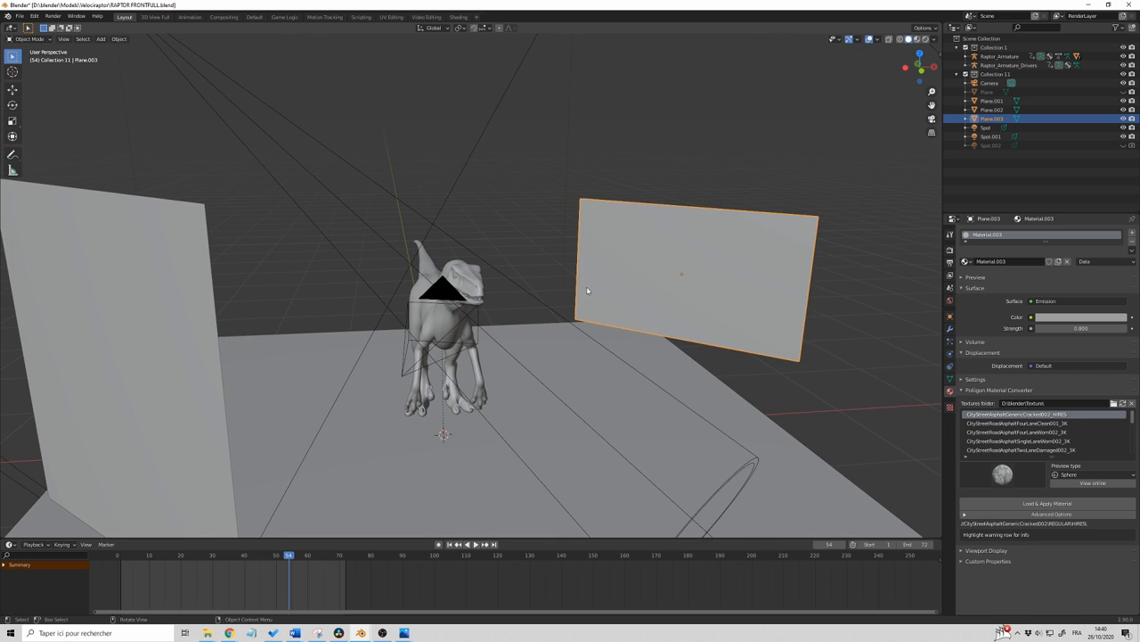
Orbit around the full set to see the raptor, panels and lights.
{"action": "left_click_drag", "start_coordinate": [588, 289], "coordinate": [531, 79]}
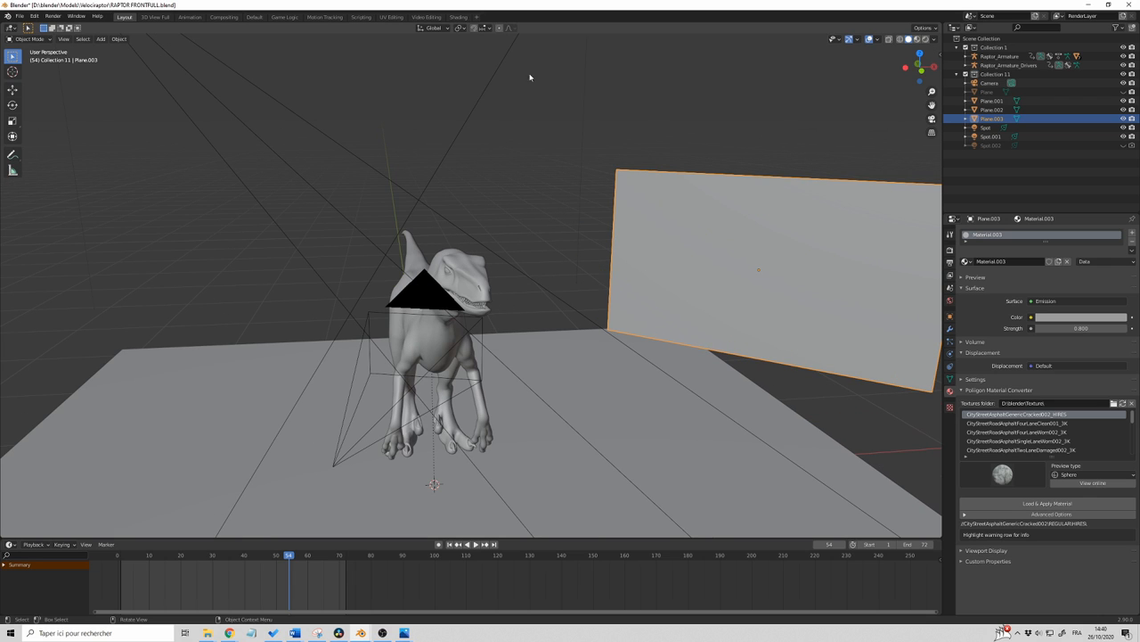
{"action": "mouse_move", "coordinate": [597, 149]}
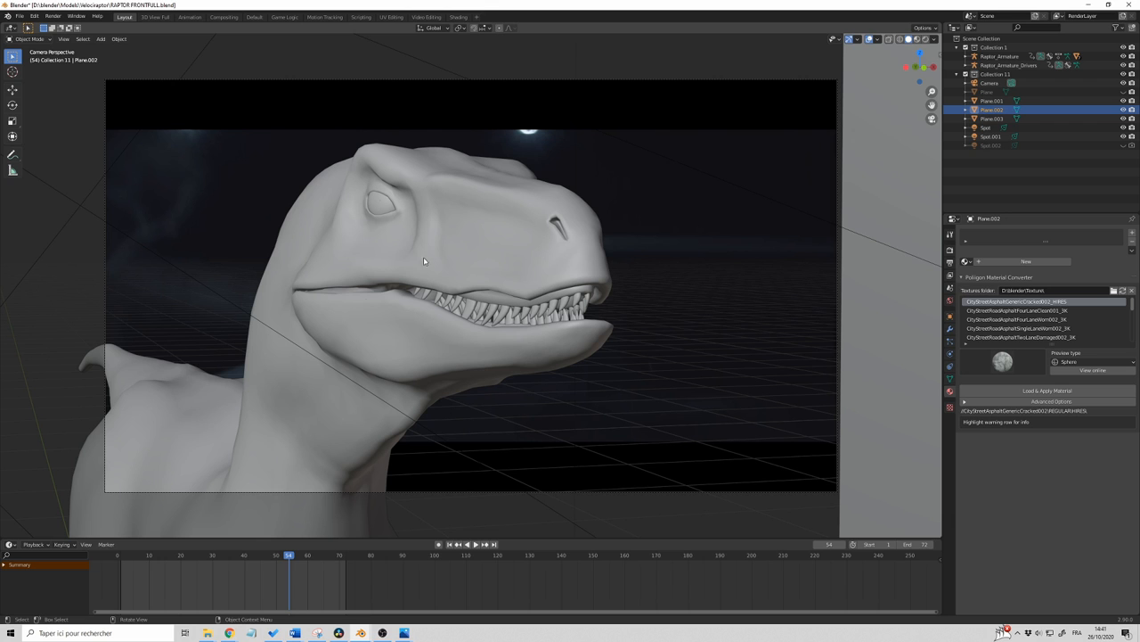
{"action": "mouse_move", "coordinate": [513, 221]}
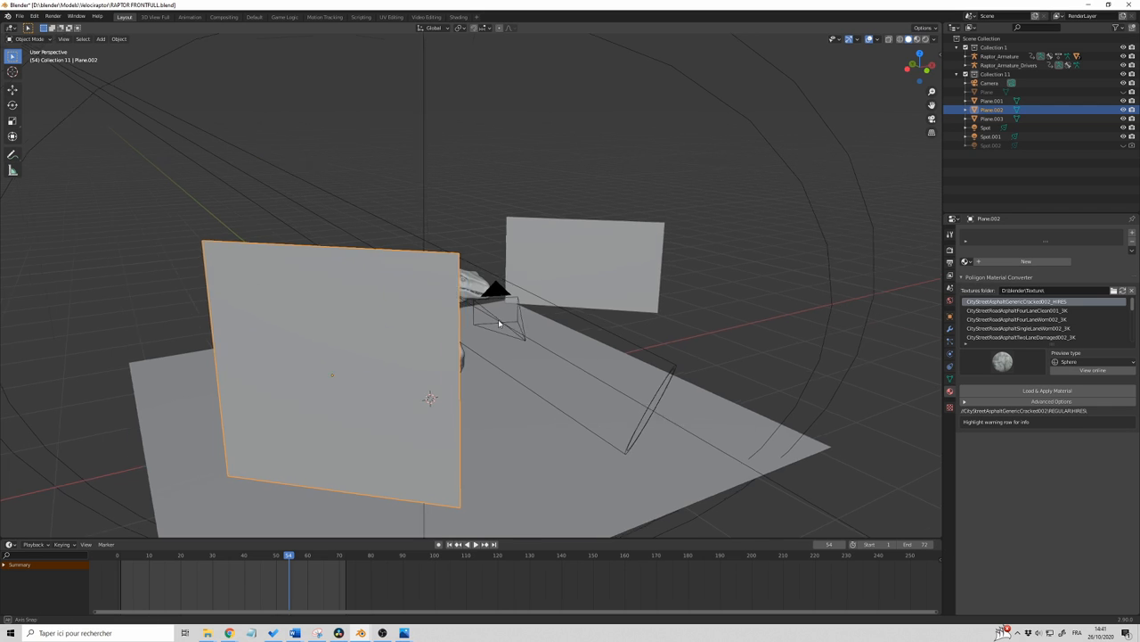
{"action": "left_click_drag", "start_coordinate": [499, 321], "coordinate": [481, 294]}
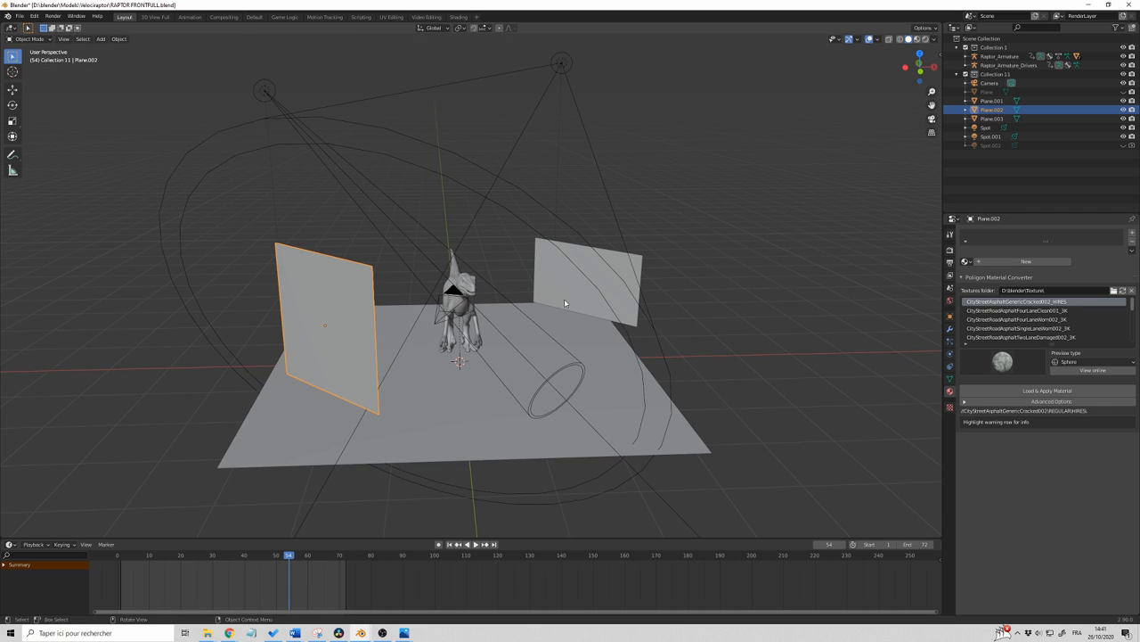
{"action": "mouse_move", "coordinate": [556, 265]}
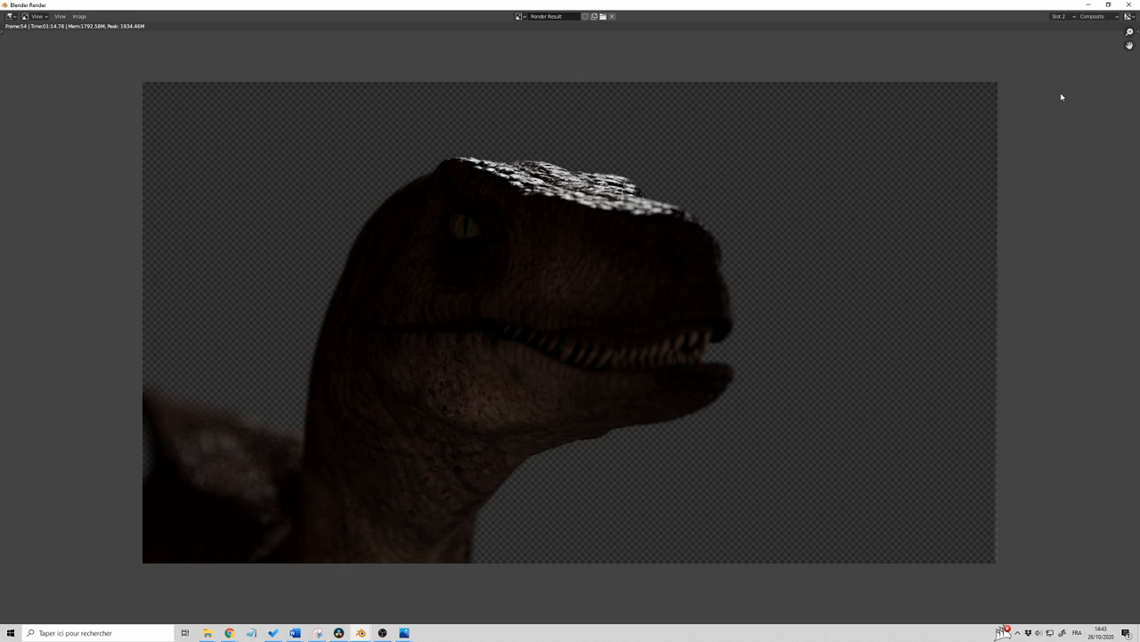
{"action": "mouse_move", "coordinate": [1044, 68]}
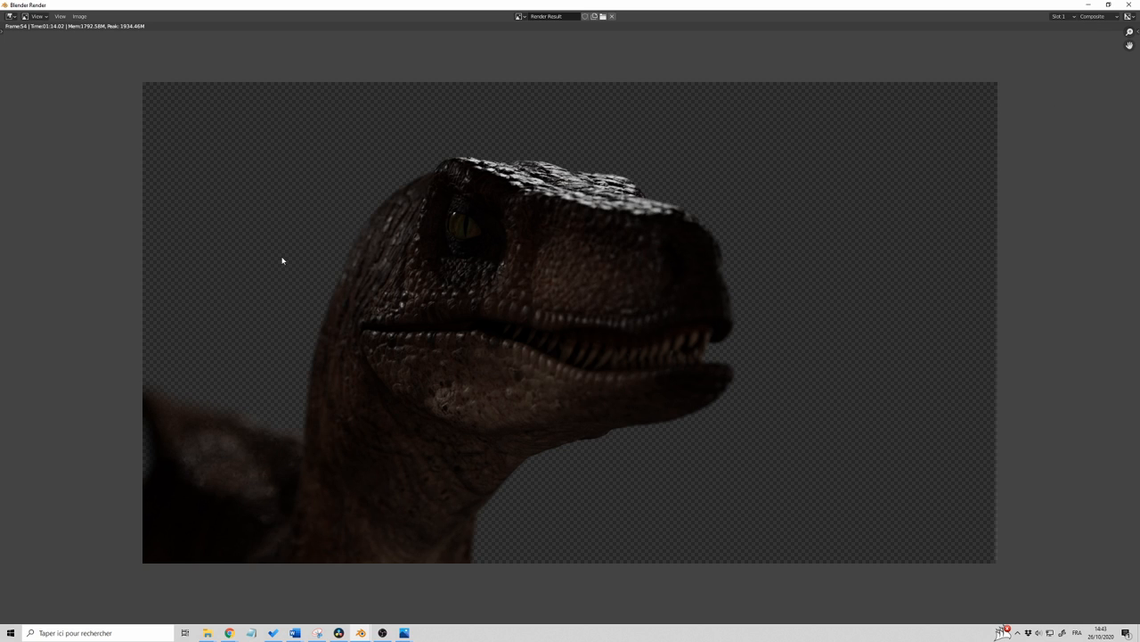
{"action": "mouse_move", "coordinate": [455, 217]}
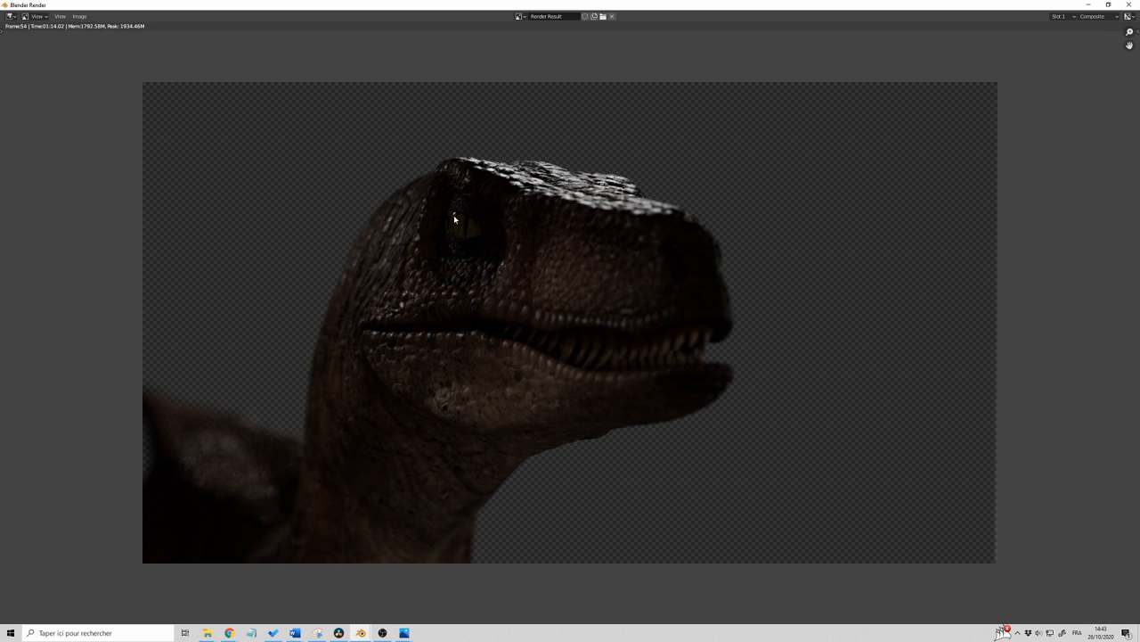
{"action": "mouse_move", "coordinate": [510, 373]}
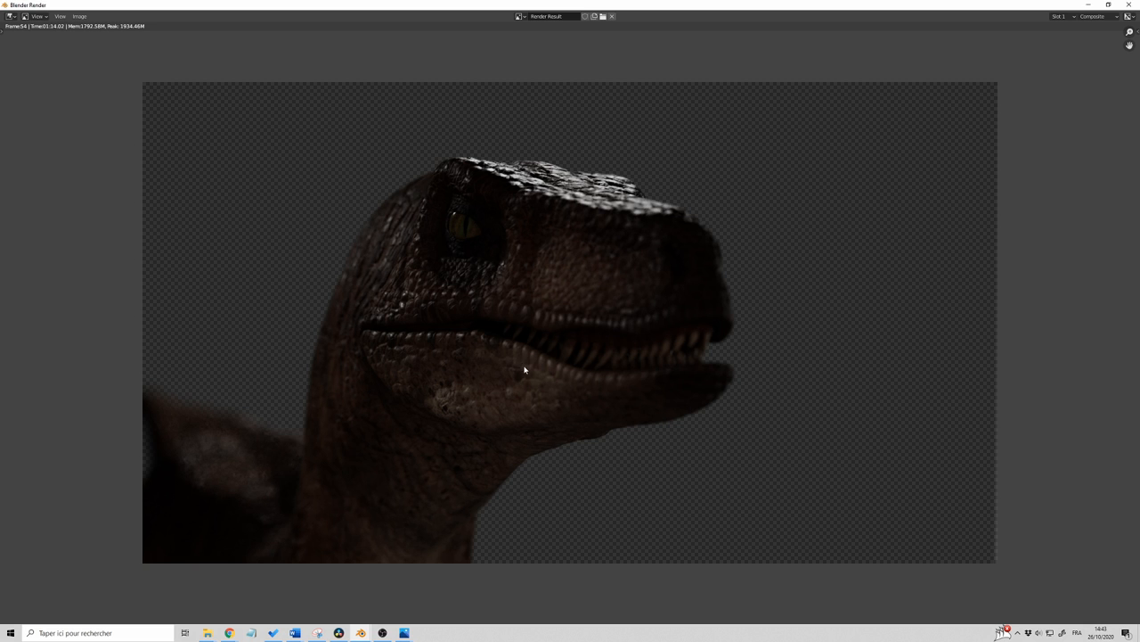
{"action": "mouse_move", "coordinate": [485, 378]}
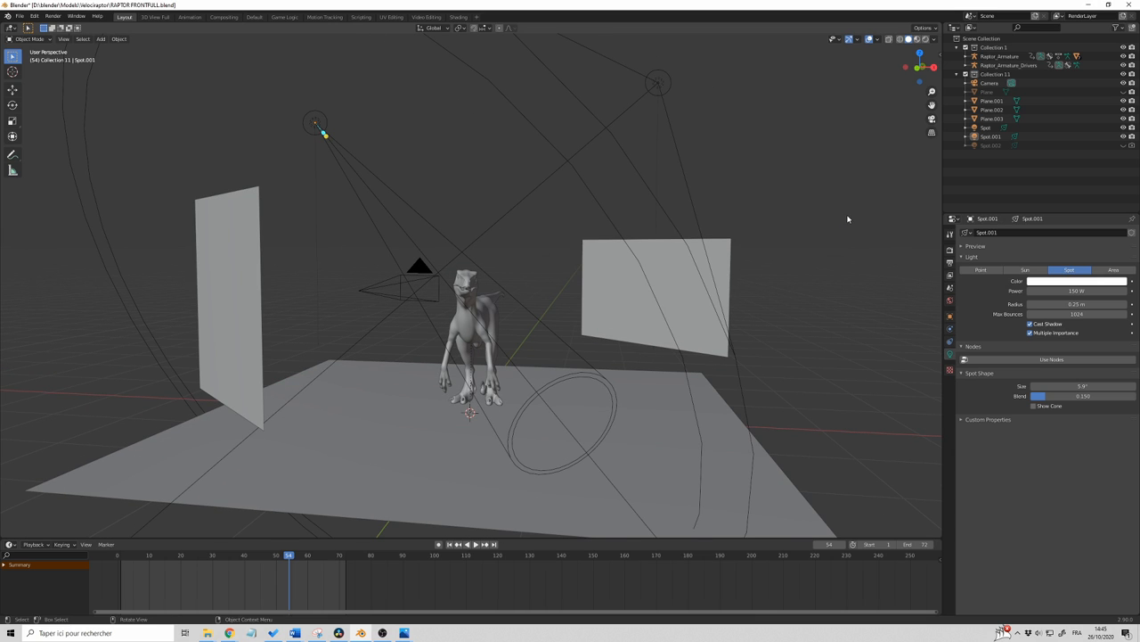
{"action": "mouse_move", "coordinate": [570, 211]}
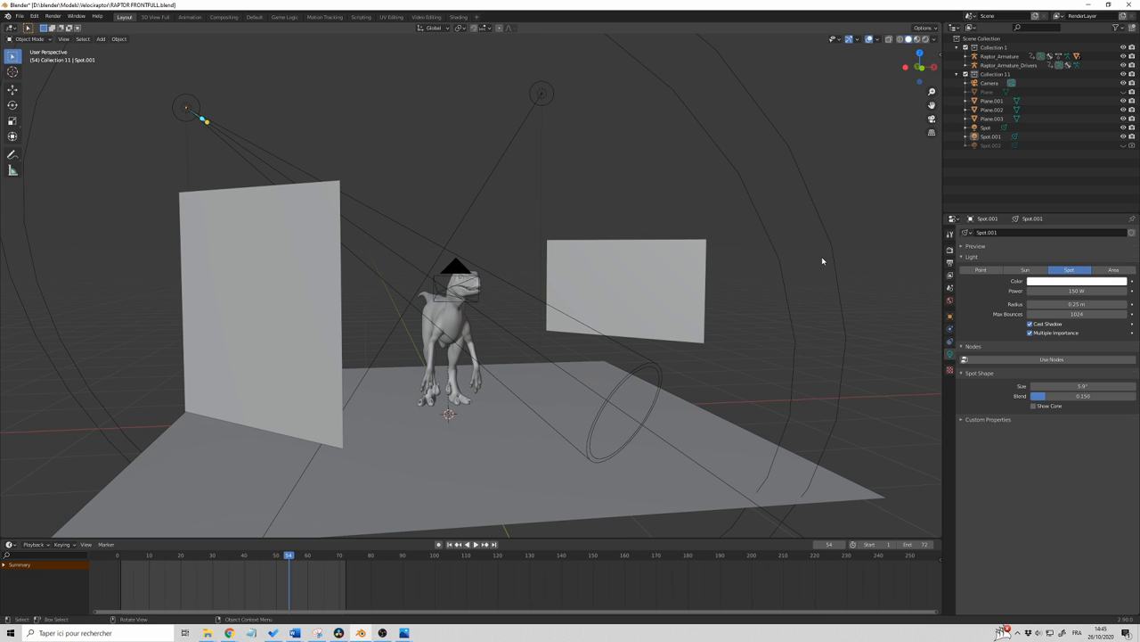
{"action": "mouse_move", "coordinate": [809, 261]}
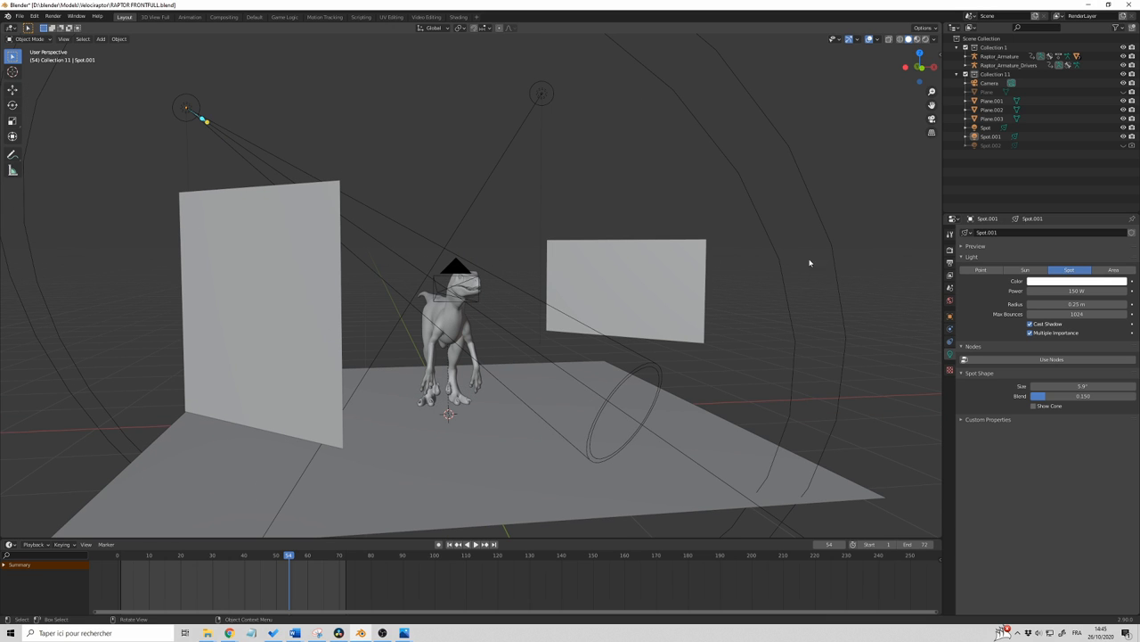
{"action": "mouse_move", "coordinate": [752, 271]}
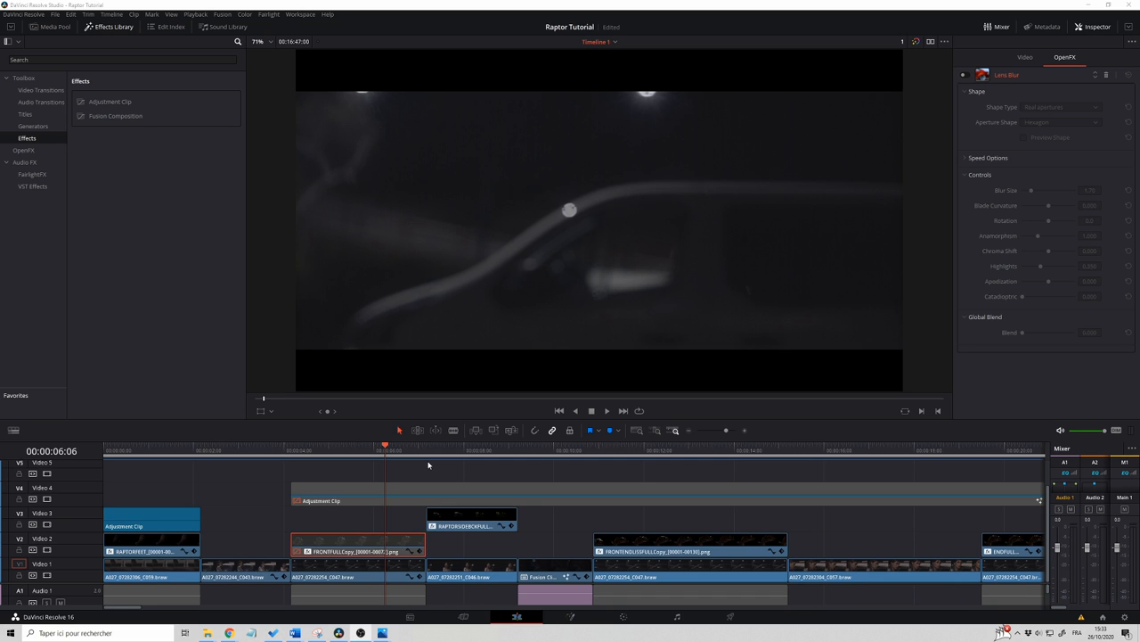
{"action": "mouse_move", "coordinate": [342, 462]}
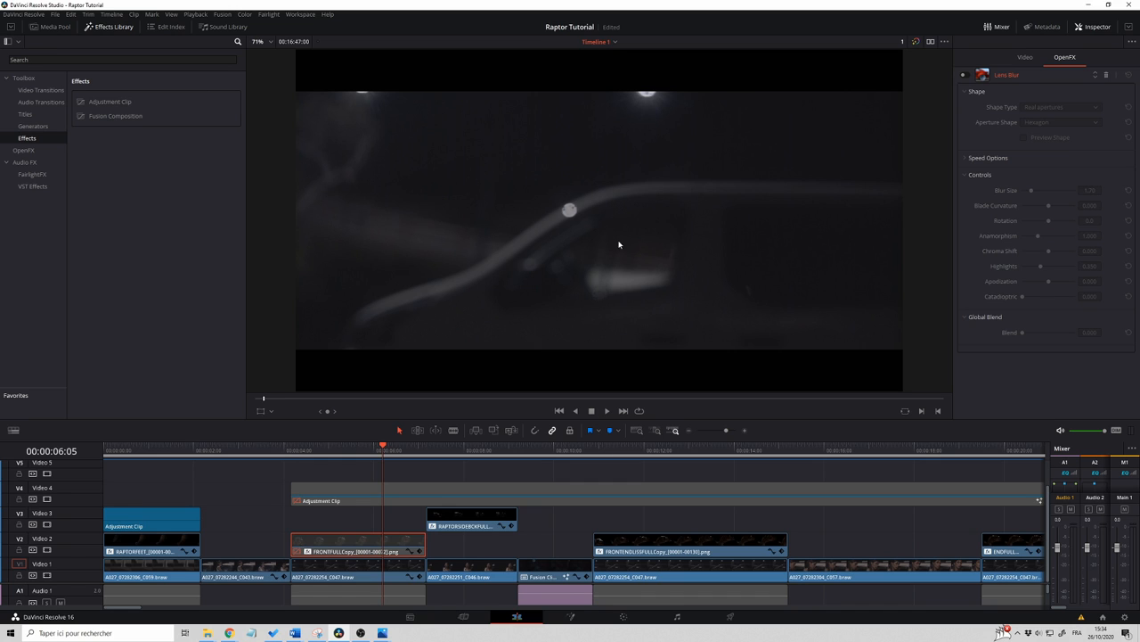
{"action": "mouse_move", "coordinate": [520, 419]}
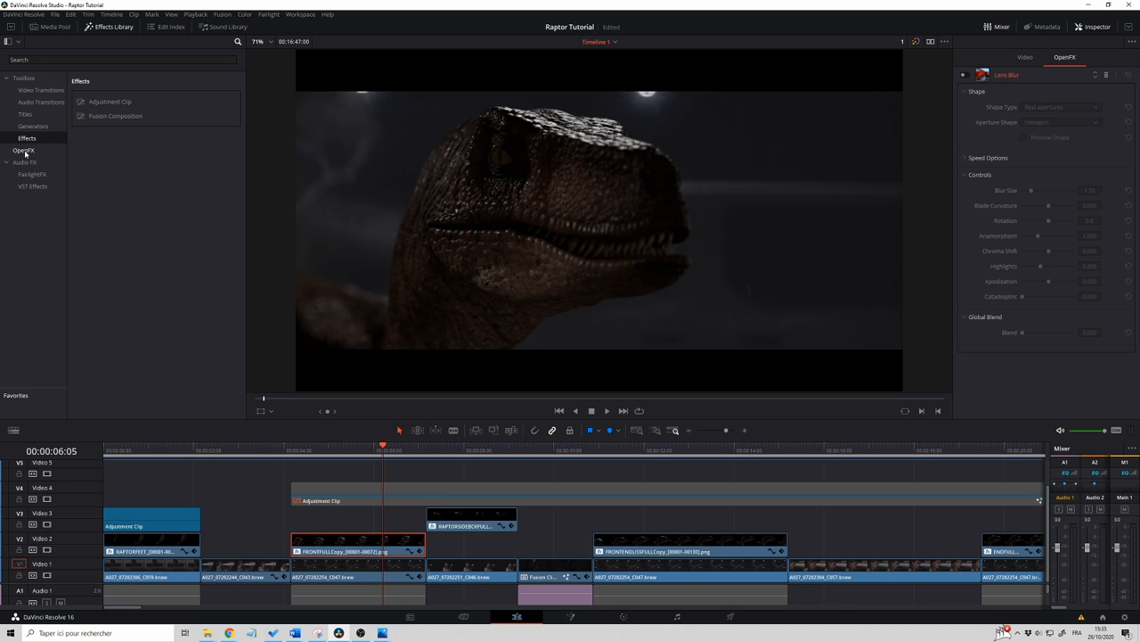
Find Lens Blur under OpenFX by searching 'lens', then select the background plate clip.
{"action": "left_click", "coordinate": [25, 149]}
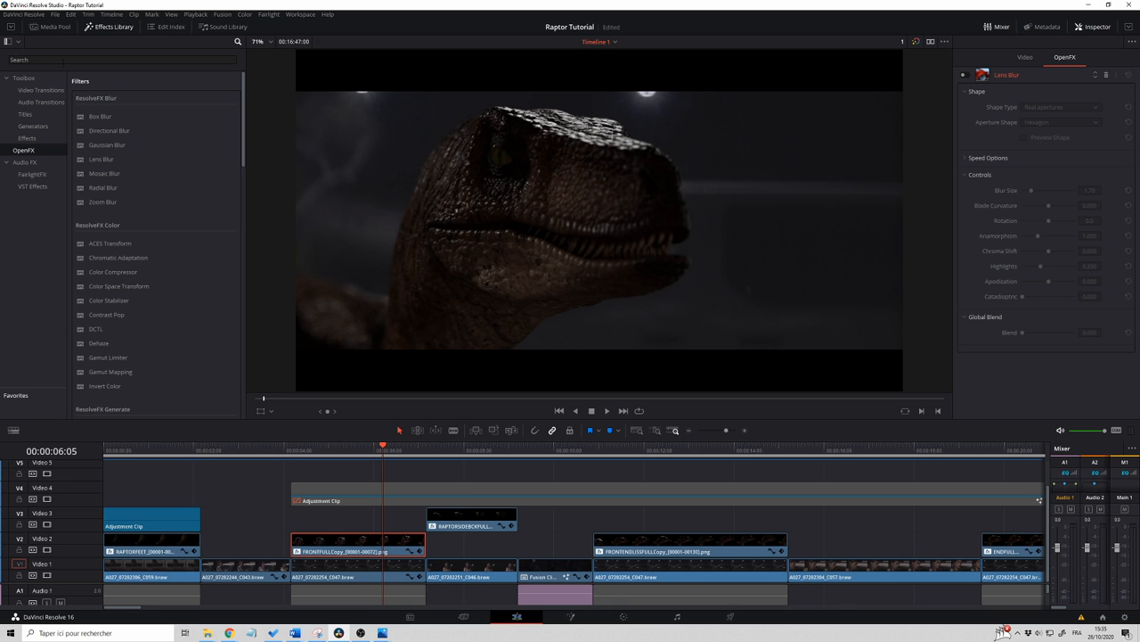
{"action": "type", "text": "lens"}
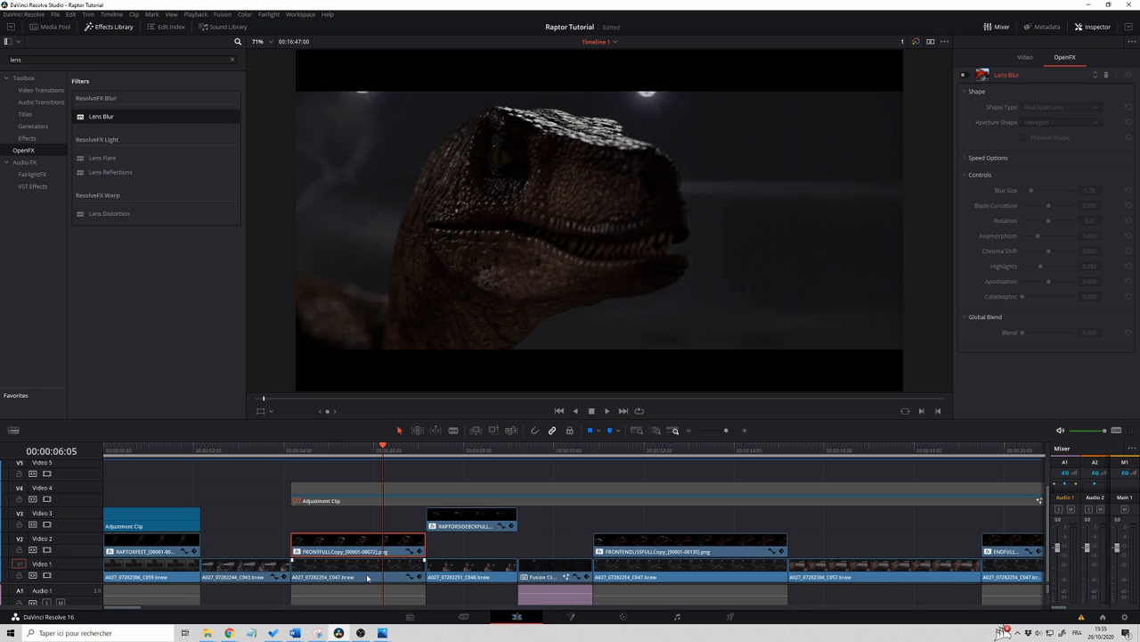
{"action": "mouse_move", "coordinate": [916, 161]}
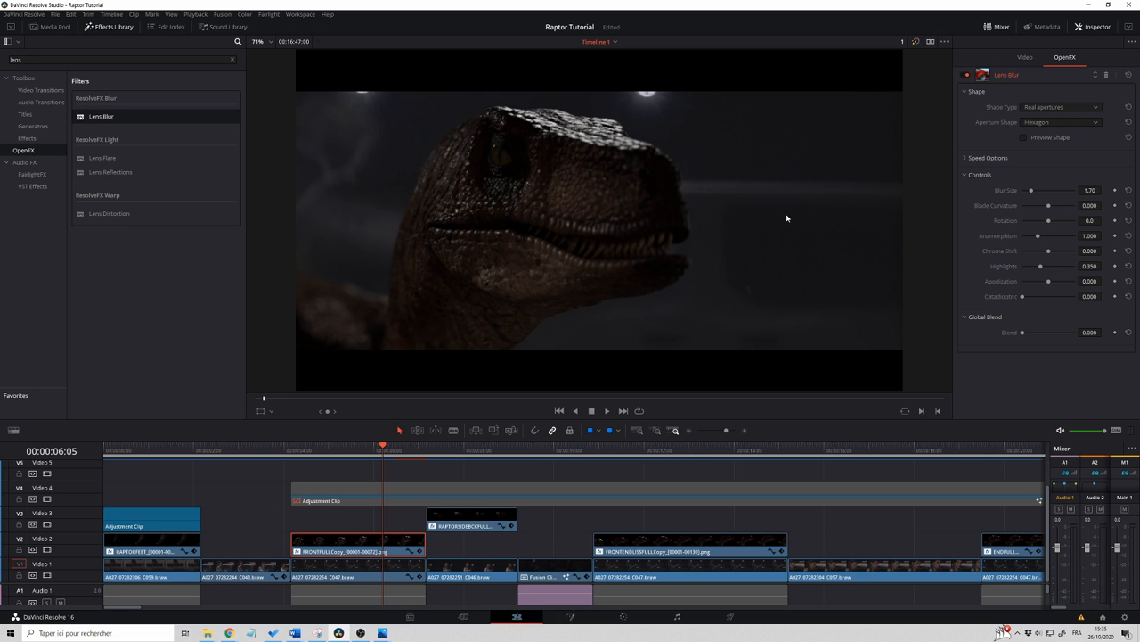
{"action": "mouse_move", "coordinate": [1016, 194]}
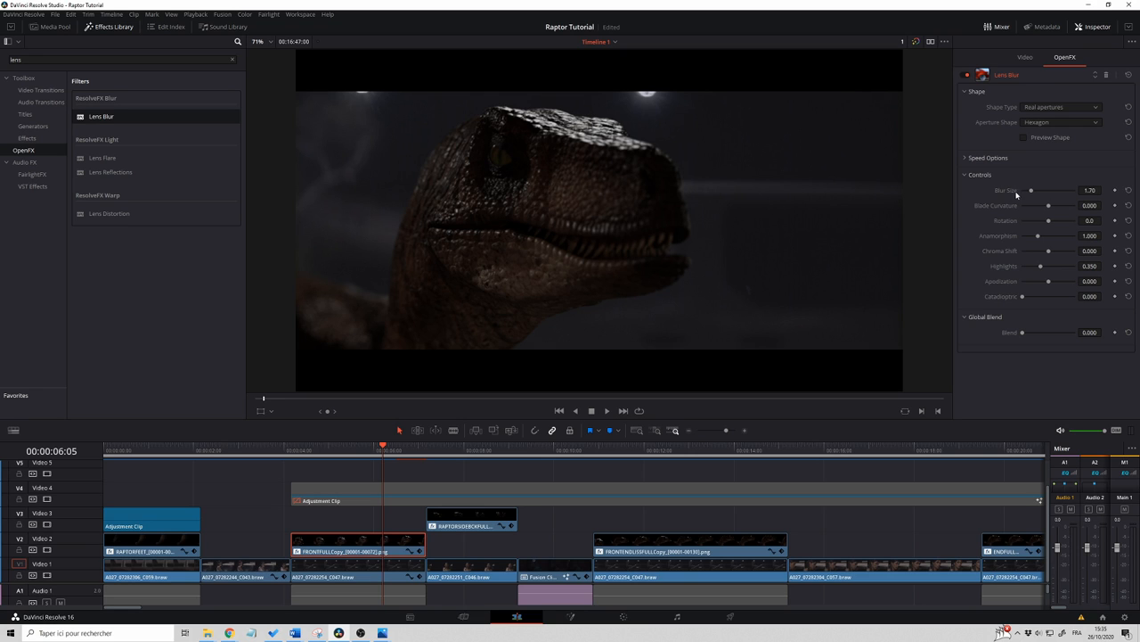
{"action": "mouse_move", "coordinate": [1016, 195]}
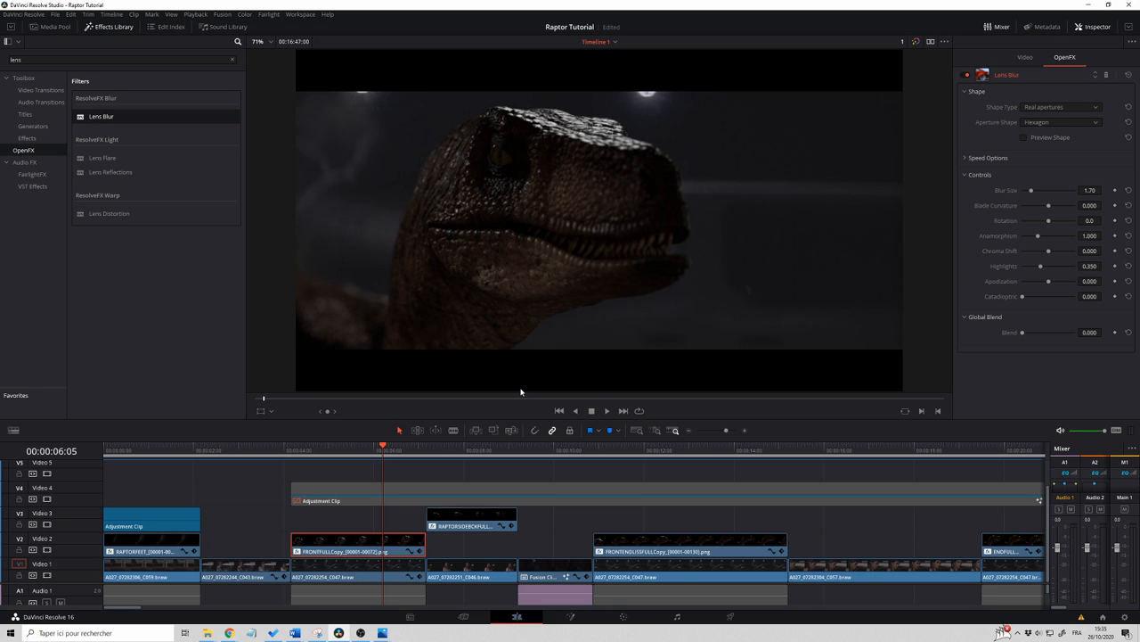
{"action": "mouse_move", "coordinate": [569, 193]}
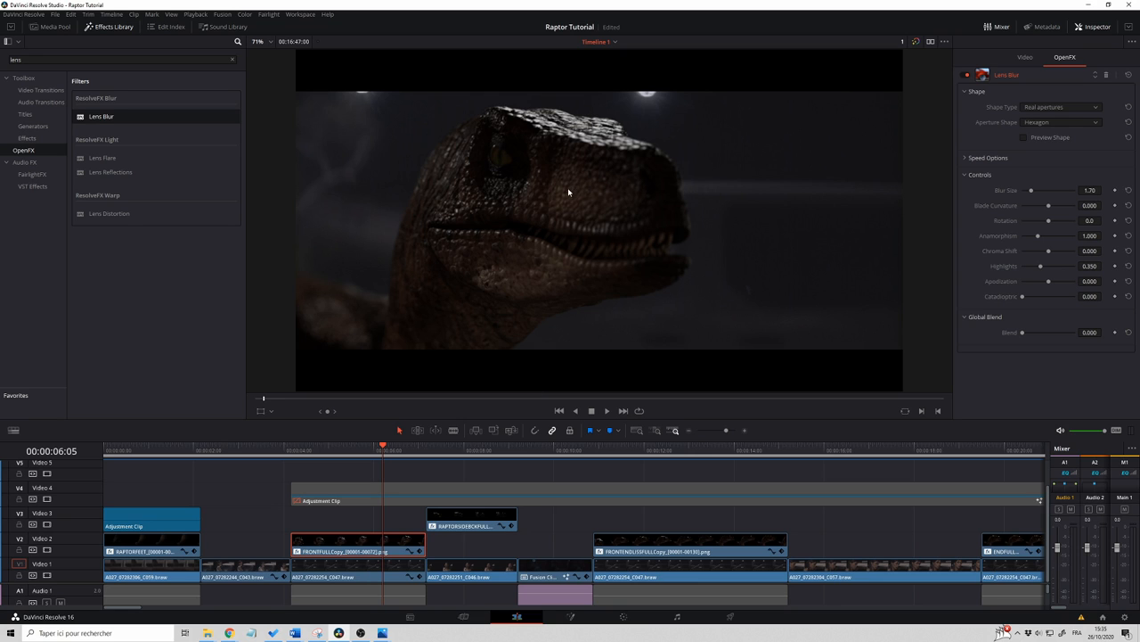
{"action": "mouse_move", "coordinate": [349, 549]}
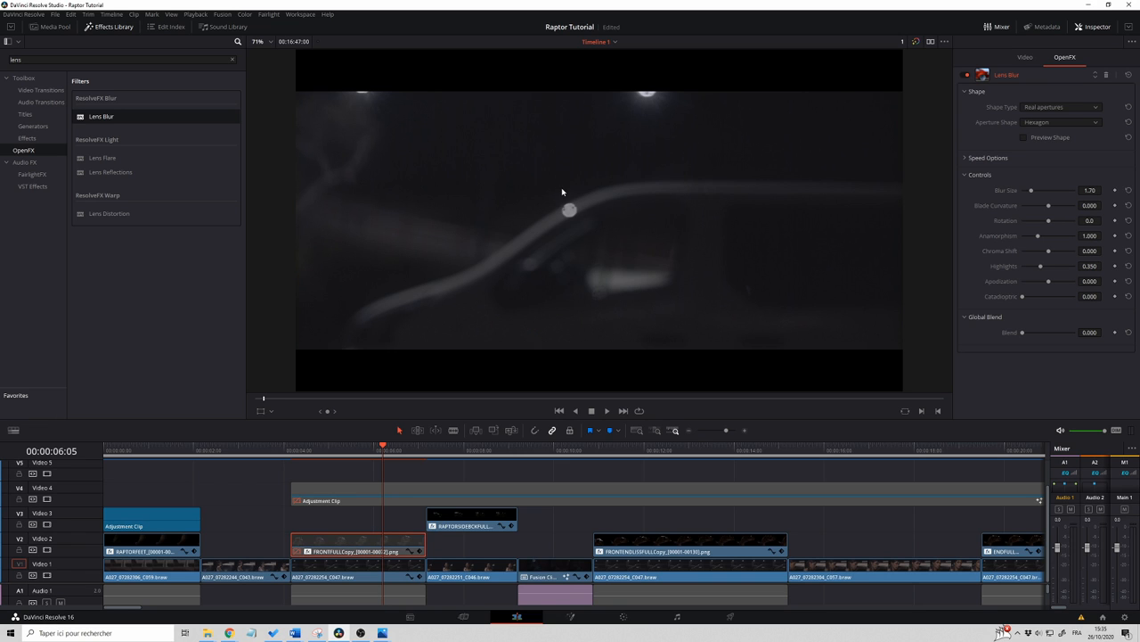
{"action": "left_click", "coordinate": [356, 566]}
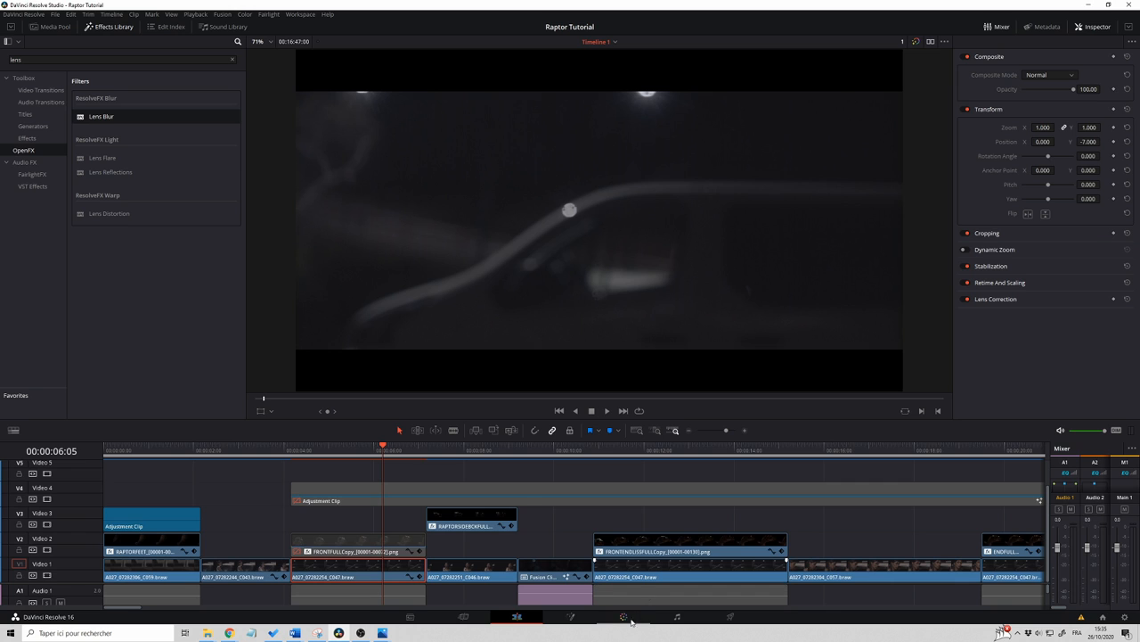
Switch to the Color page for the night car plate's node graph.
{"action": "left_click", "coordinate": [624, 617]}
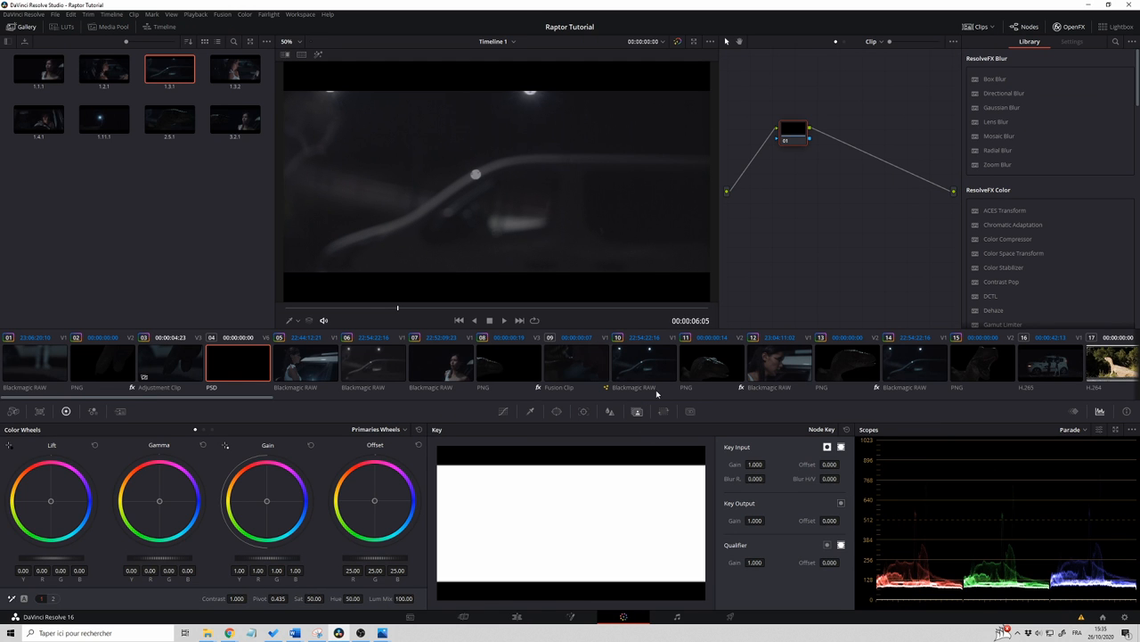
{"action": "mouse_move", "coordinate": [606, 413]}
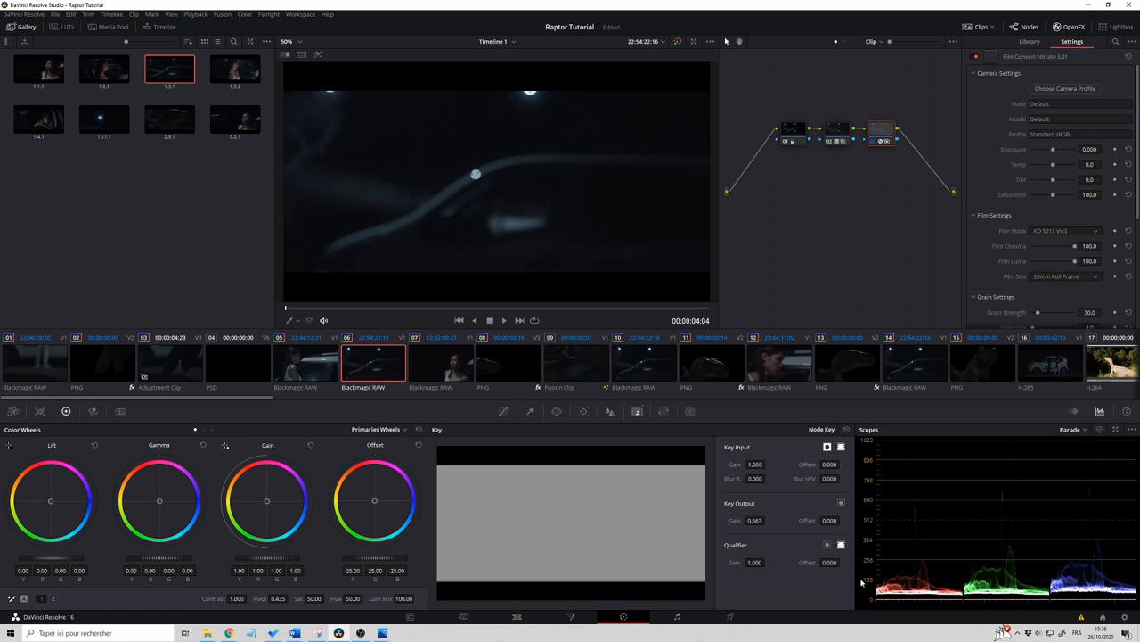
{"action": "mouse_move", "coordinate": [901, 596]}
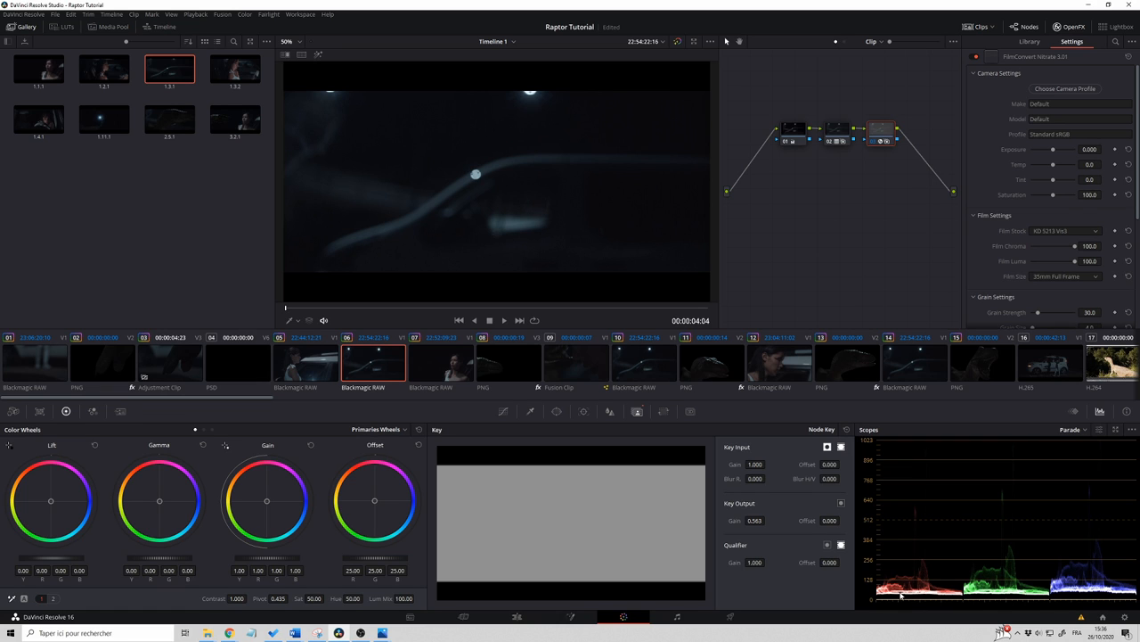
{"action": "mouse_move", "coordinate": [921, 602]}
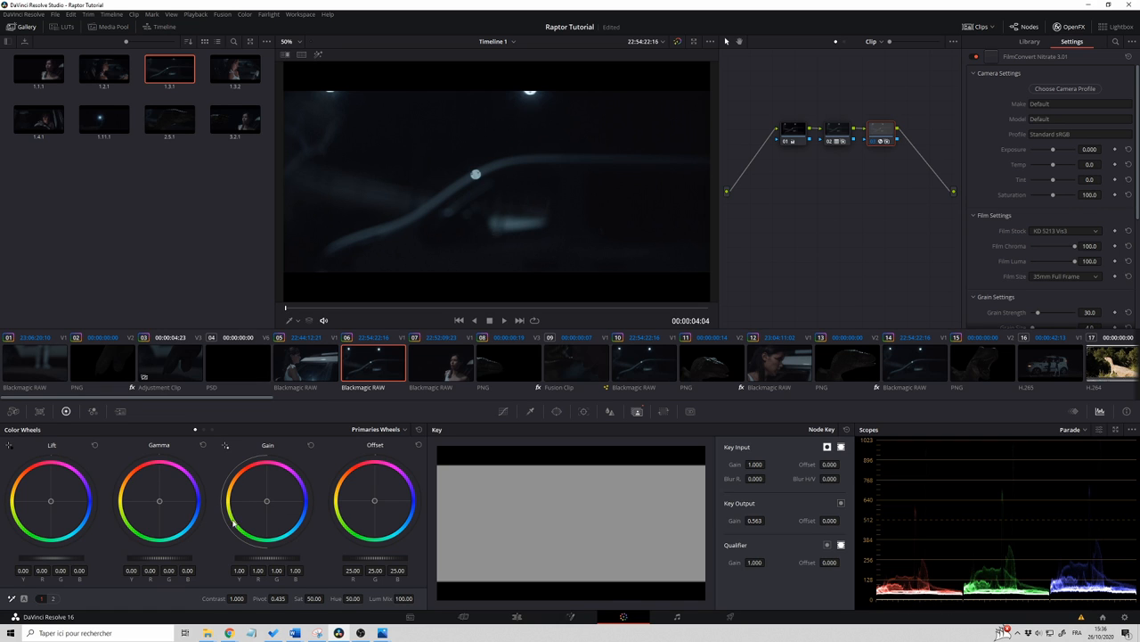
{"action": "mouse_move", "coordinate": [424, 307]}
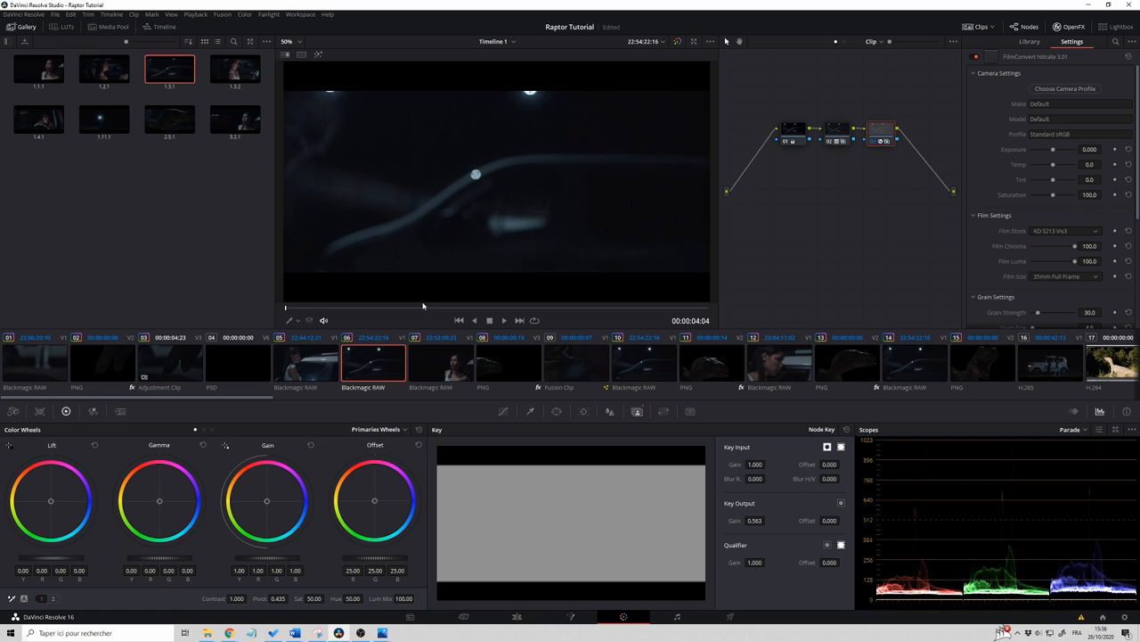
{"action": "mouse_move", "coordinate": [440, 307]}
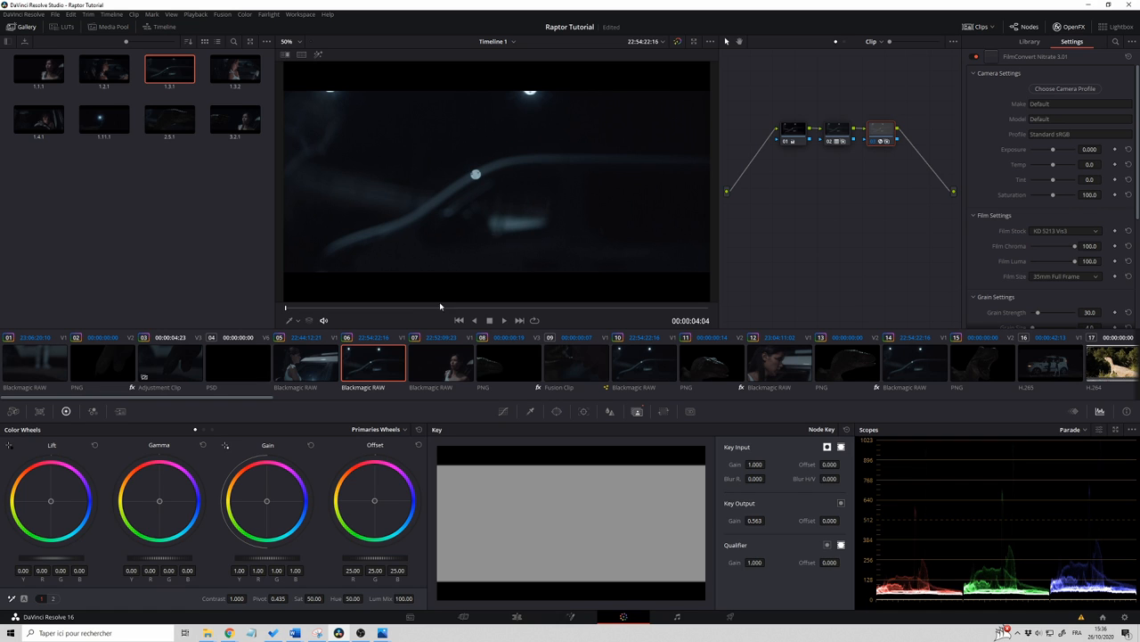
{"action": "mouse_move", "coordinate": [527, 171]}
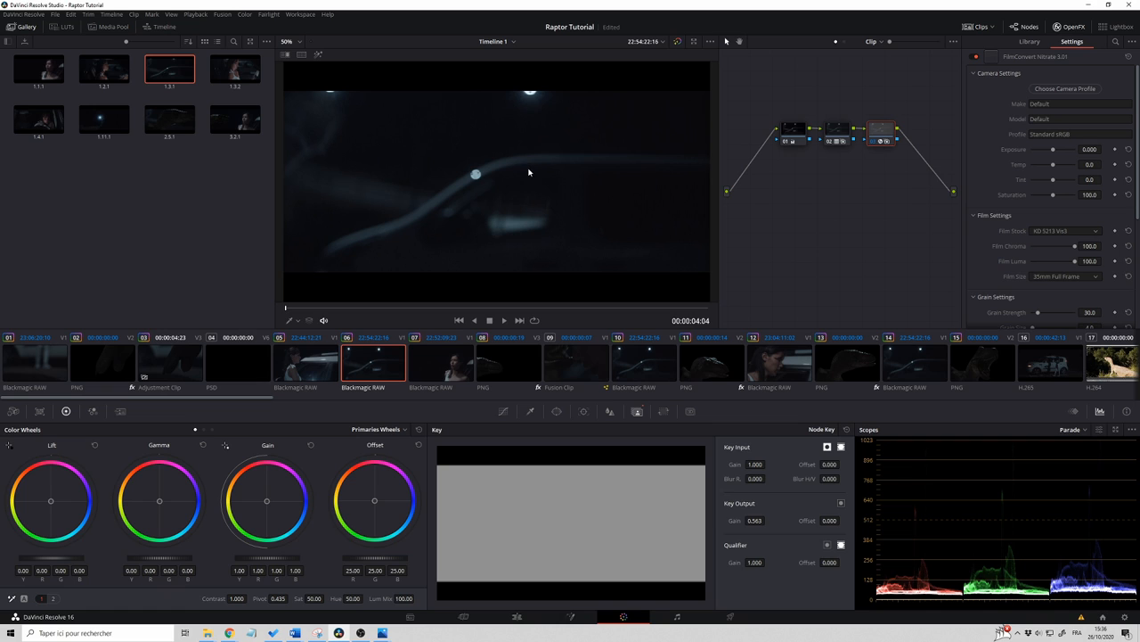
{"action": "mouse_move", "coordinate": [524, 178]}
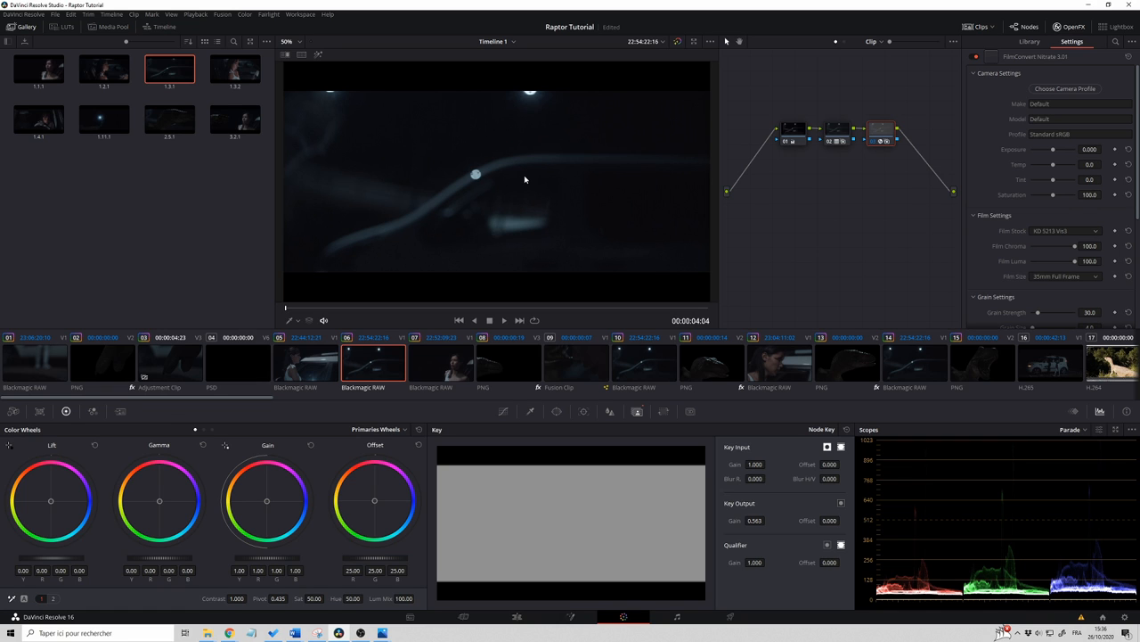
{"action": "mouse_move", "coordinate": [513, 157]}
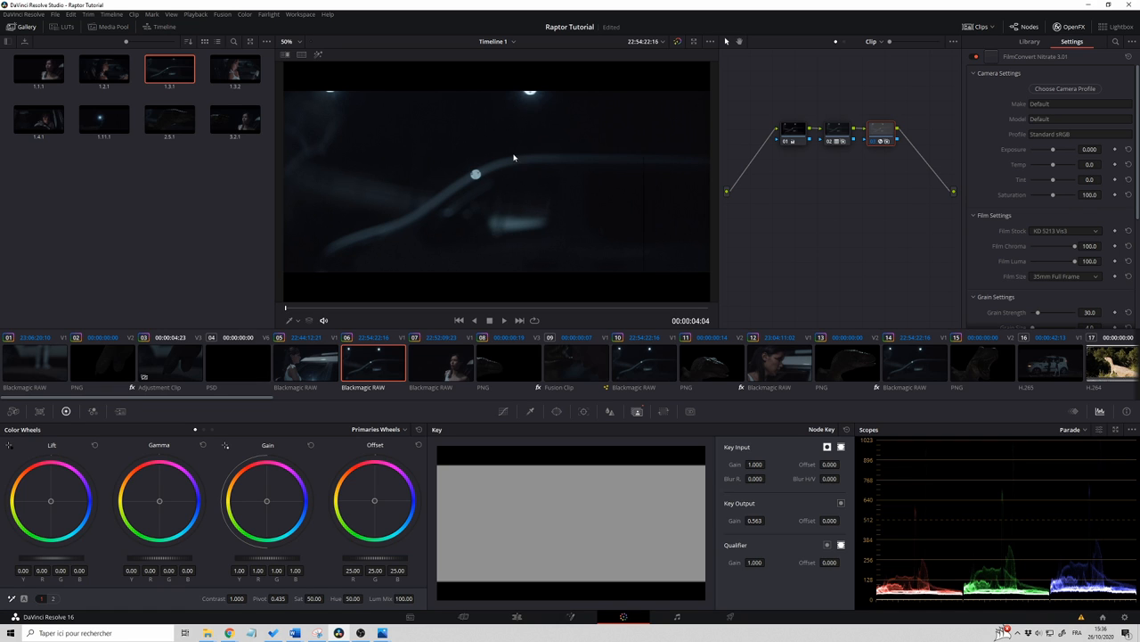
Grab a still of the current night car plate frame into the gallery.
{"action": "right_click", "coordinate": [514, 159]}
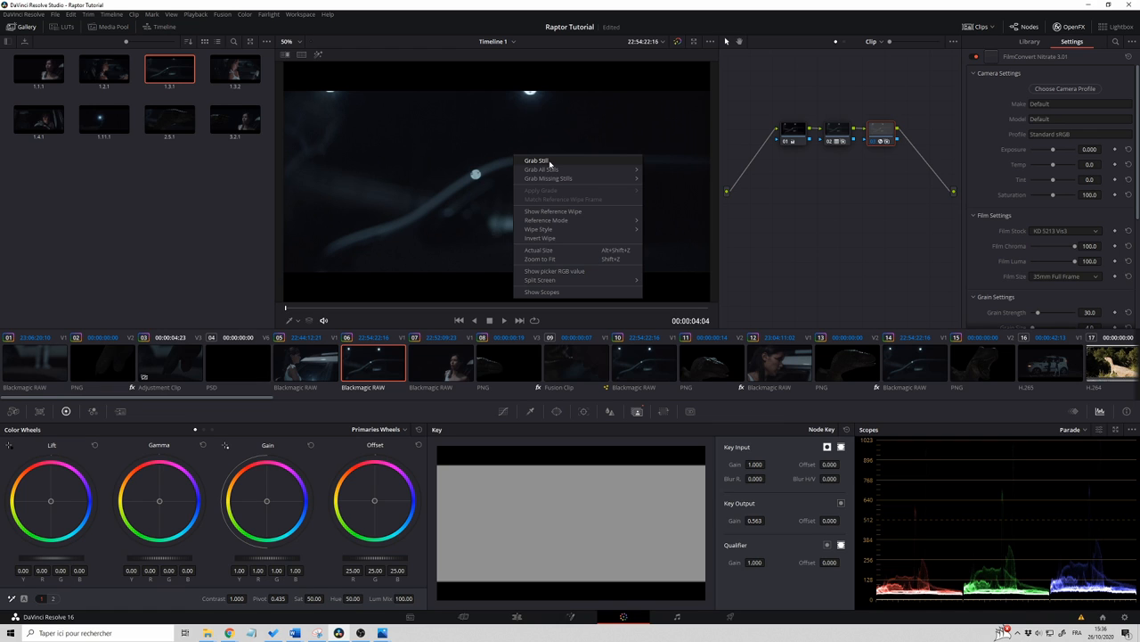
{"action": "left_click", "coordinate": [536, 160]}
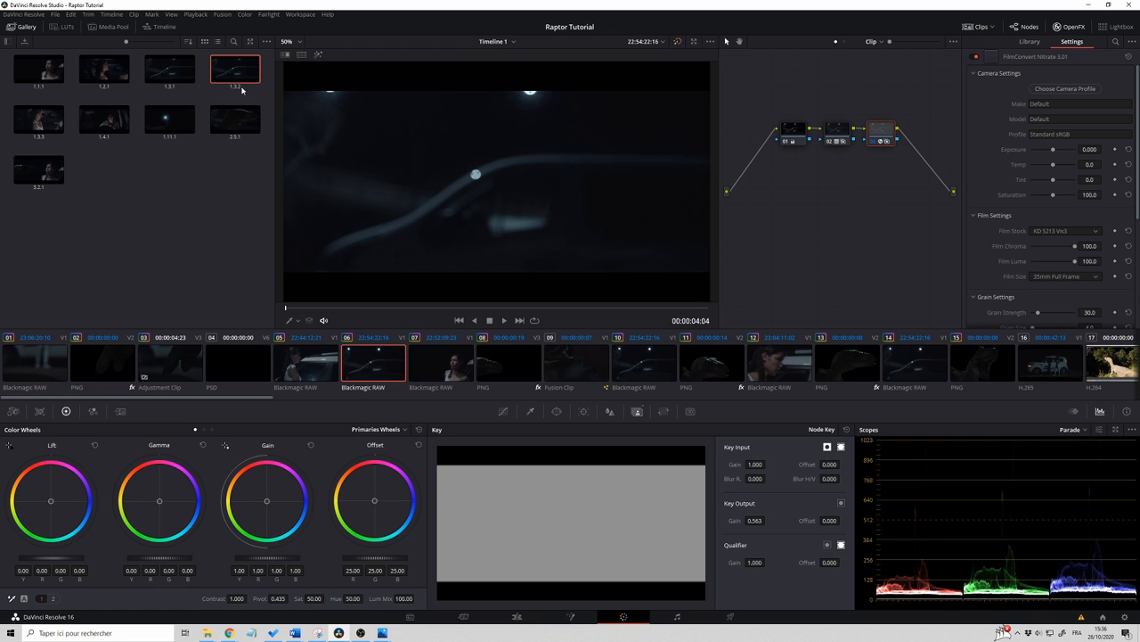
{"action": "mouse_move", "coordinate": [424, 182]}
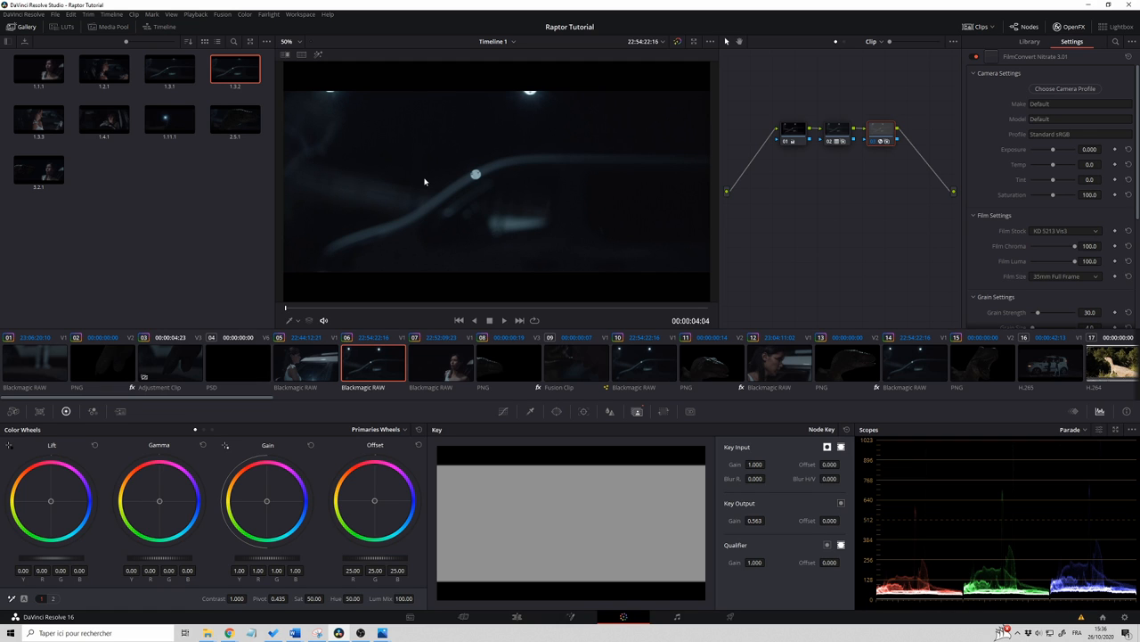
{"action": "mouse_move", "coordinate": [503, 172]}
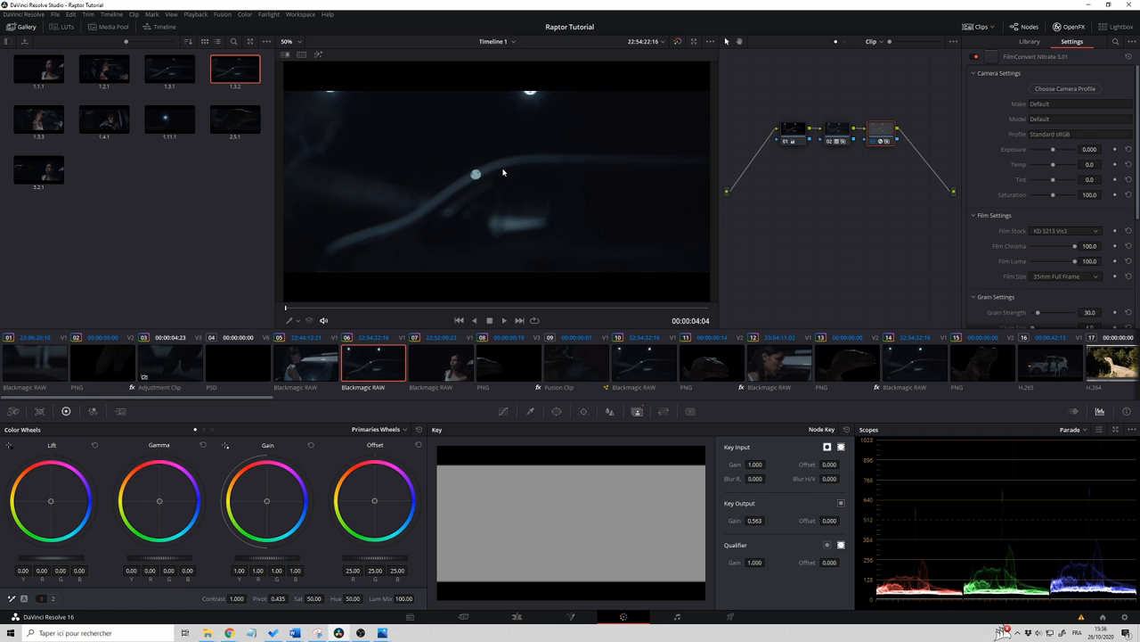
{"action": "mouse_move", "coordinate": [406, 381]}
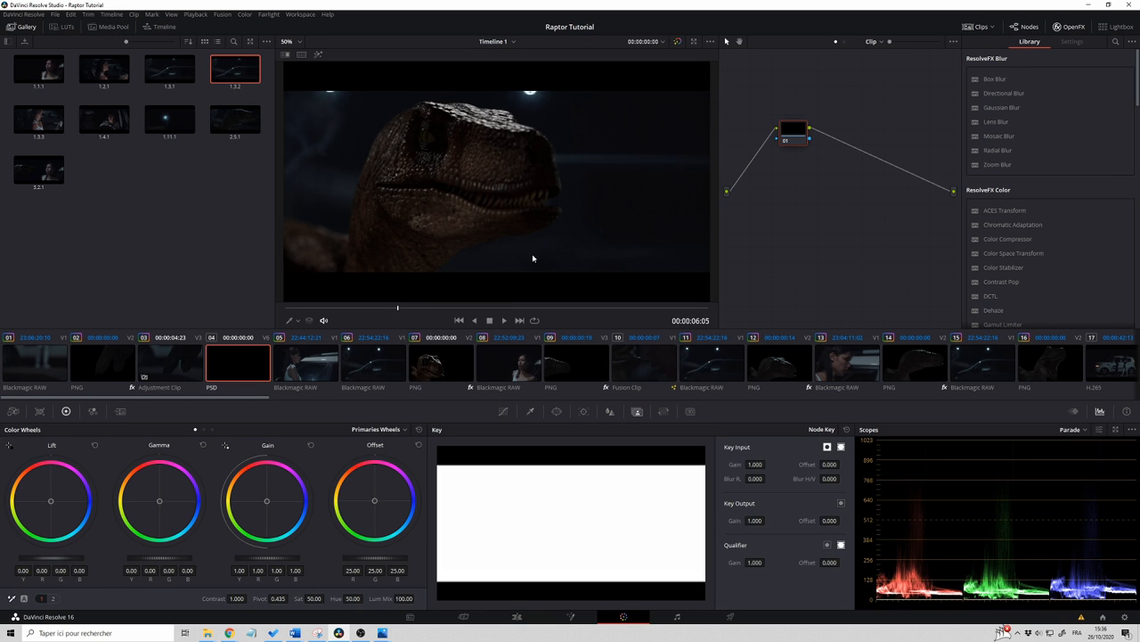
Select the other raptor render clip for grading, then return to the Edit page.
{"action": "left_click", "coordinate": [441, 362]}
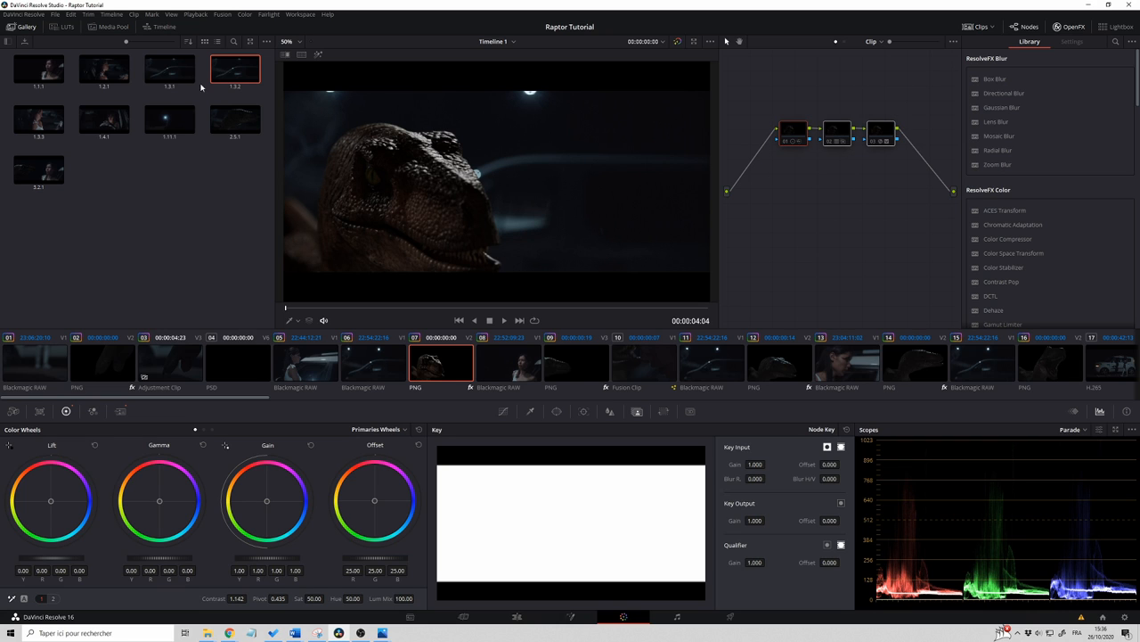
{"action": "mouse_move", "coordinate": [809, 178]}
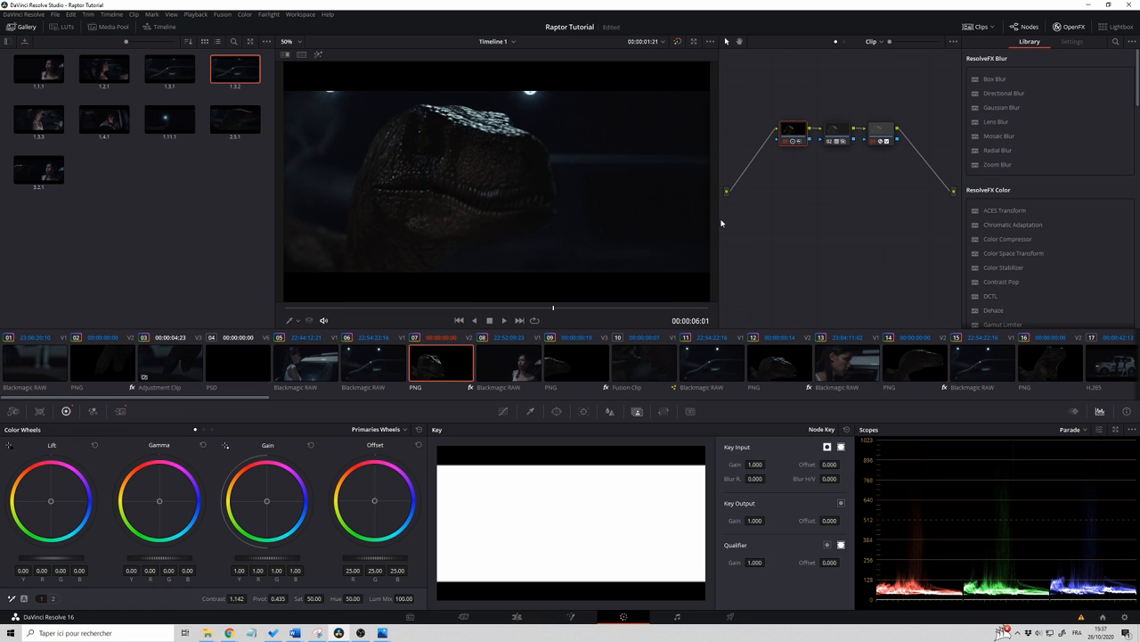
{"action": "mouse_move", "coordinate": [794, 122]}
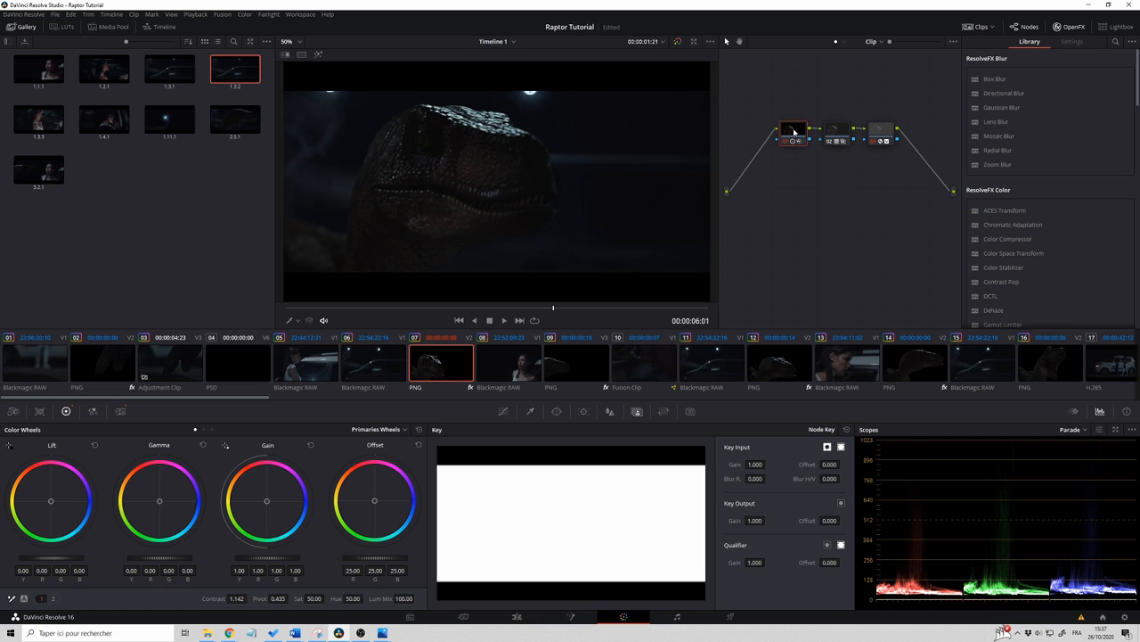
{"action": "mouse_move", "coordinate": [302, 561]}
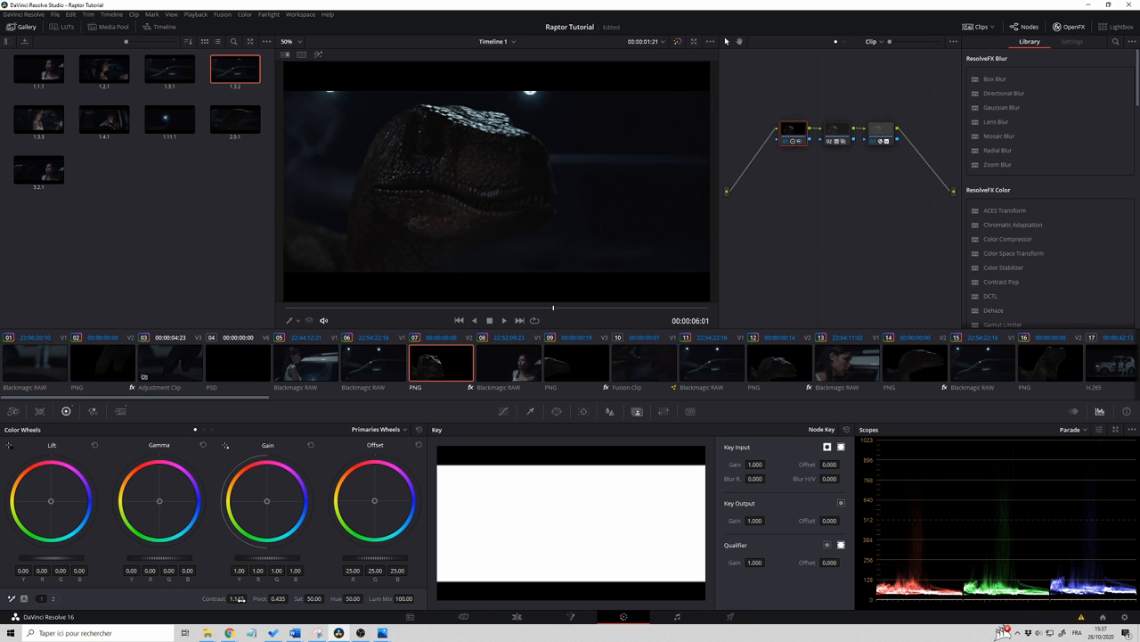
{"action": "left_click", "coordinate": [517, 617]}
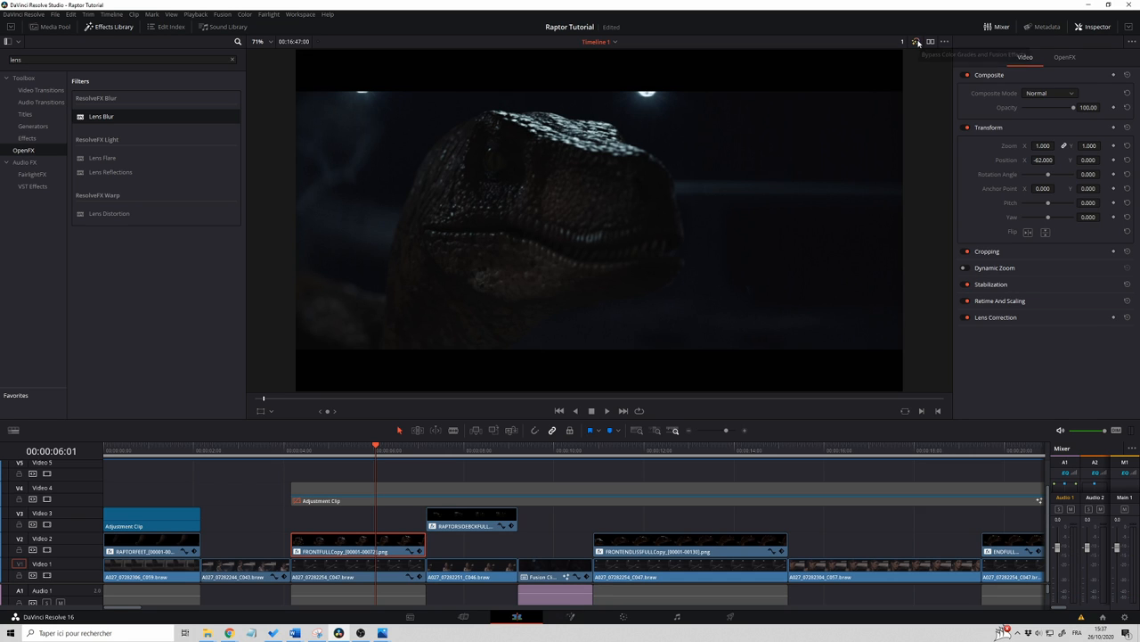
{"action": "mouse_move", "coordinate": [909, 55]}
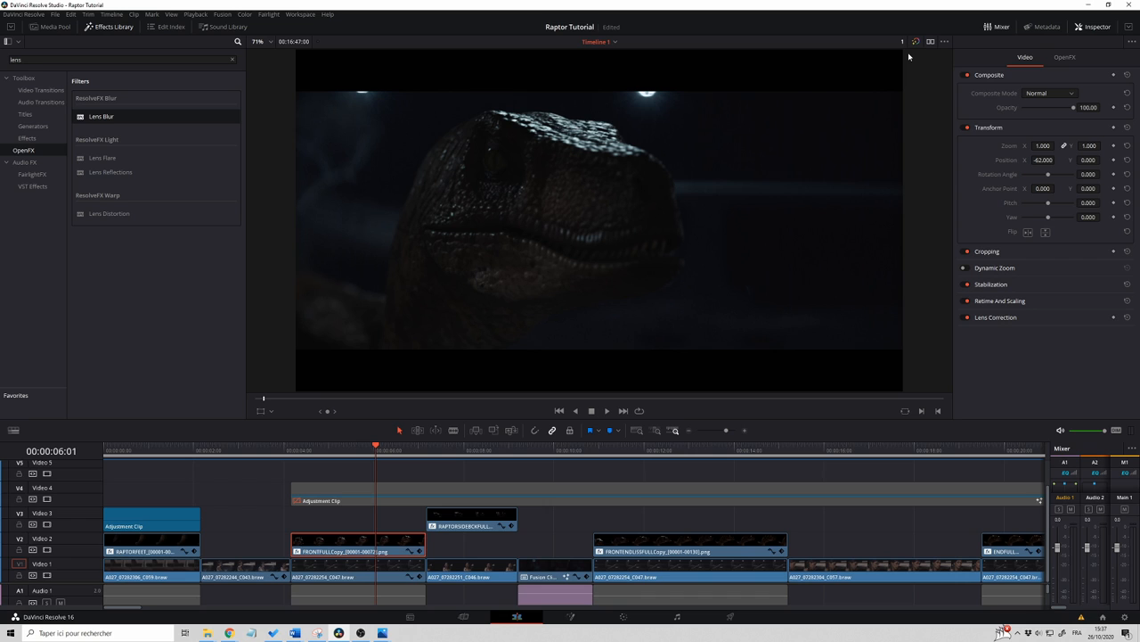
{"action": "mouse_move", "coordinate": [200, 290]}
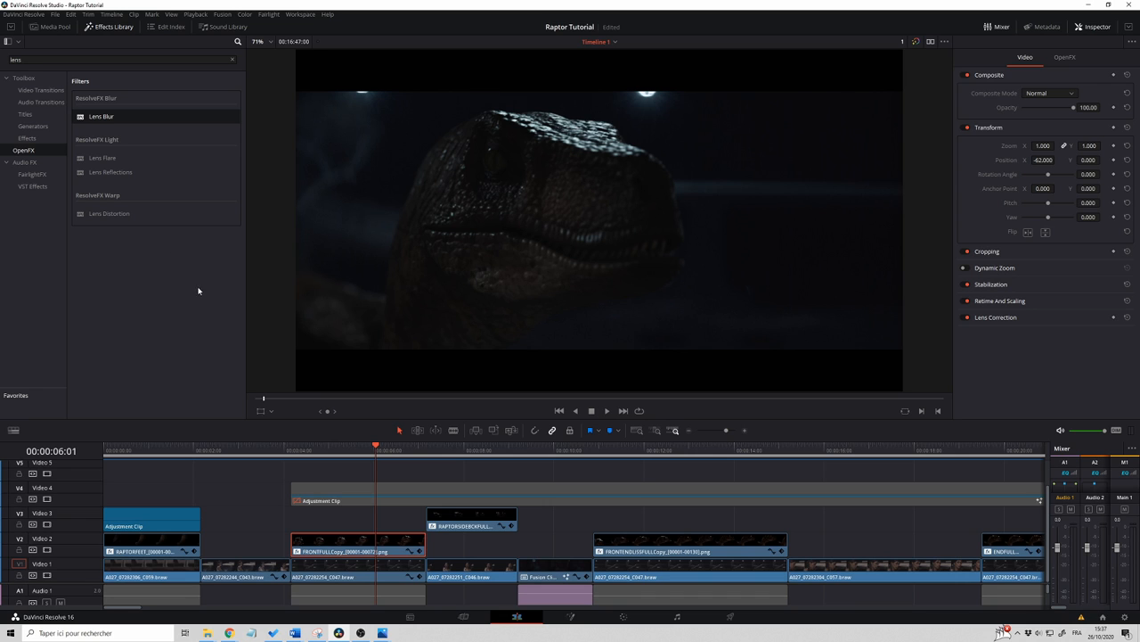
{"action": "mouse_move", "coordinate": [155, 255]}
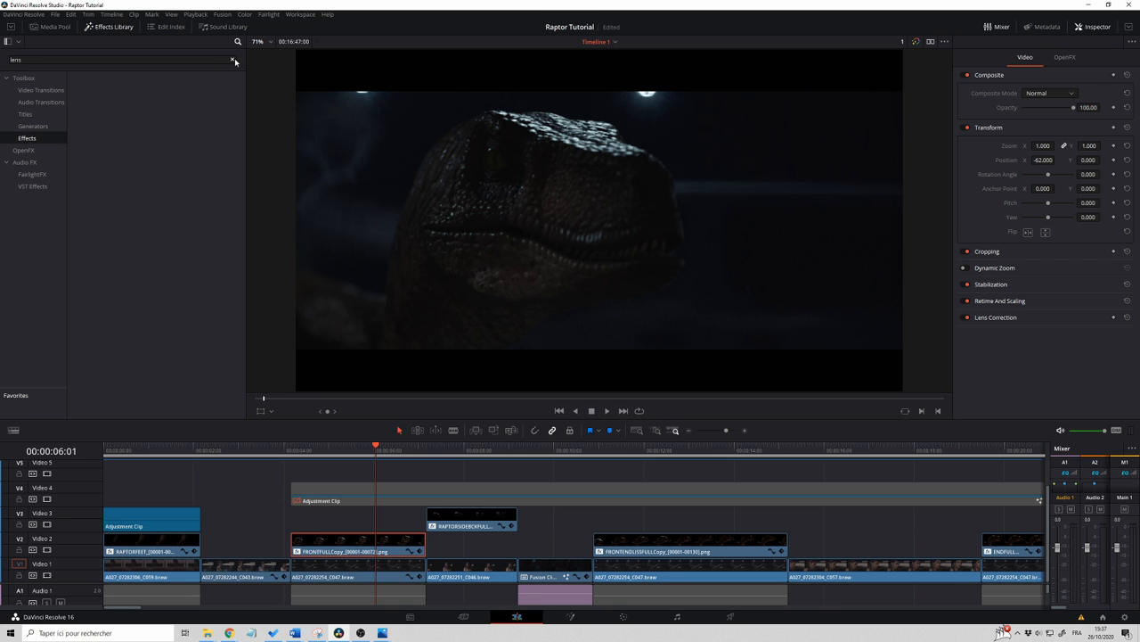
Select the adjustment clip over the raptor shot and take it to the Color page.
{"action": "left_click", "coordinate": [232, 60]}
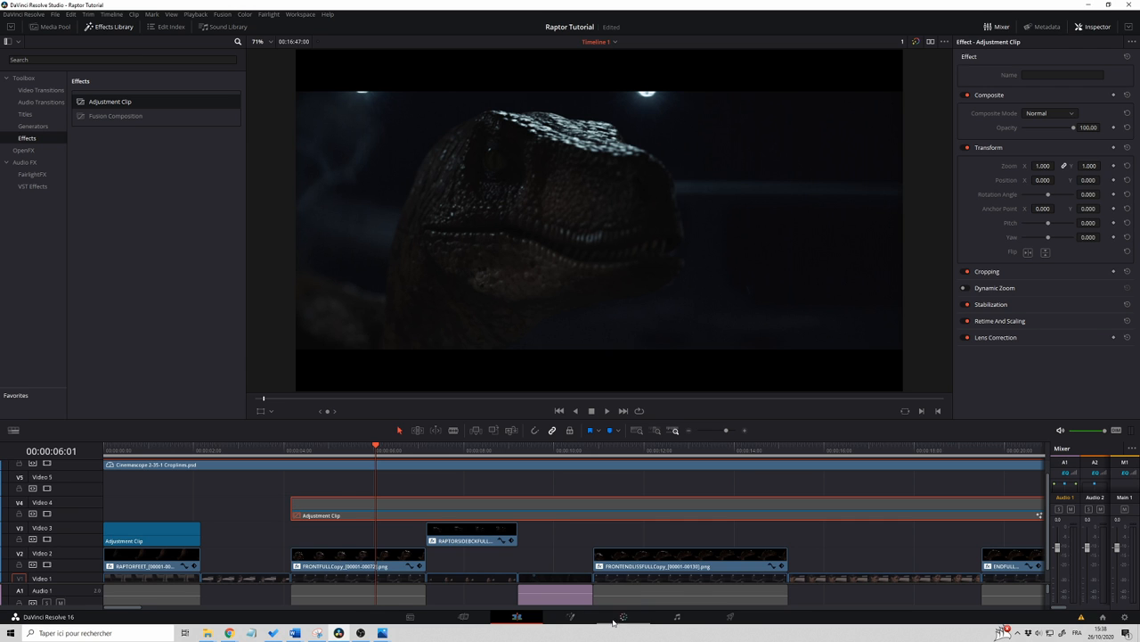
{"action": "left_click", "coordinate": [624, 617]}
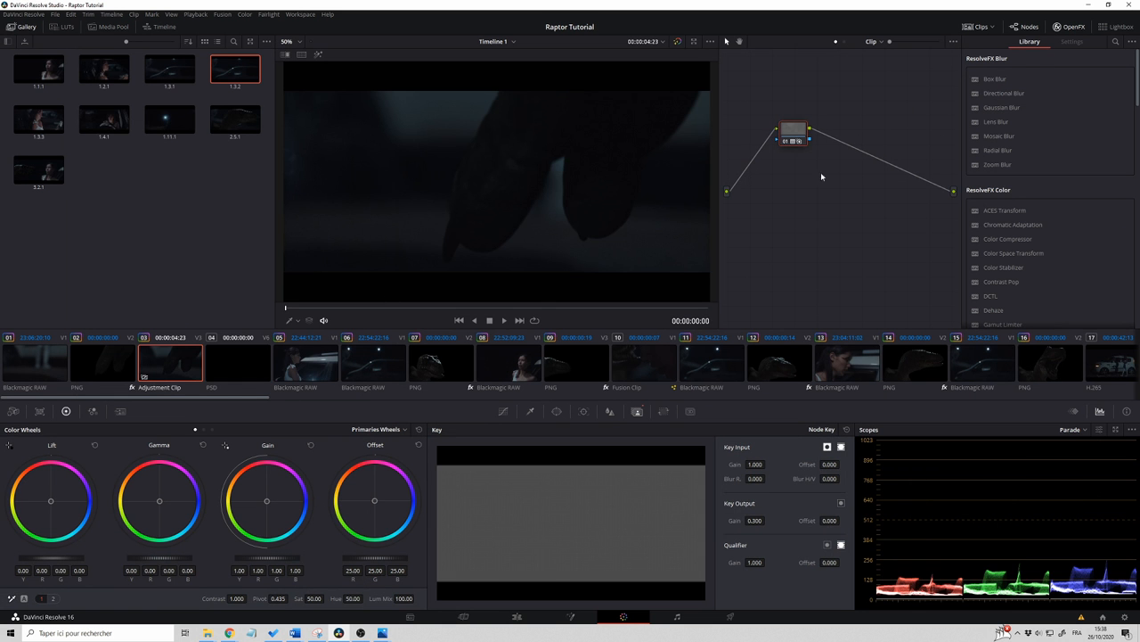
{"action": "mouse_move", "coordinate": [780, 149]}
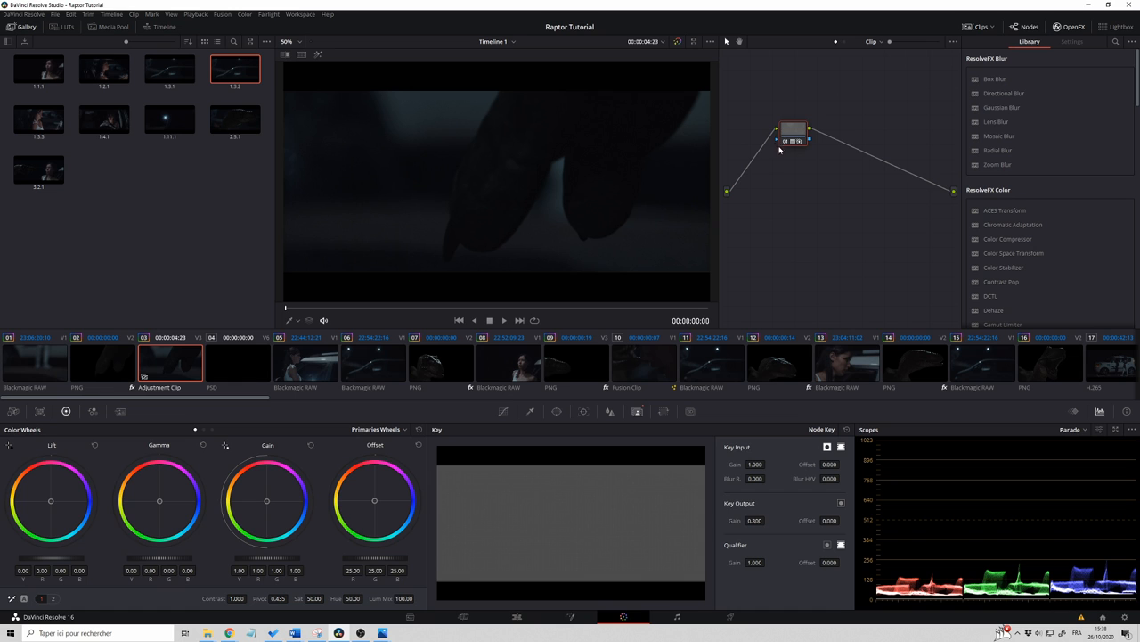
{"action": "mouse_move", "coordinate": [499, 583]}
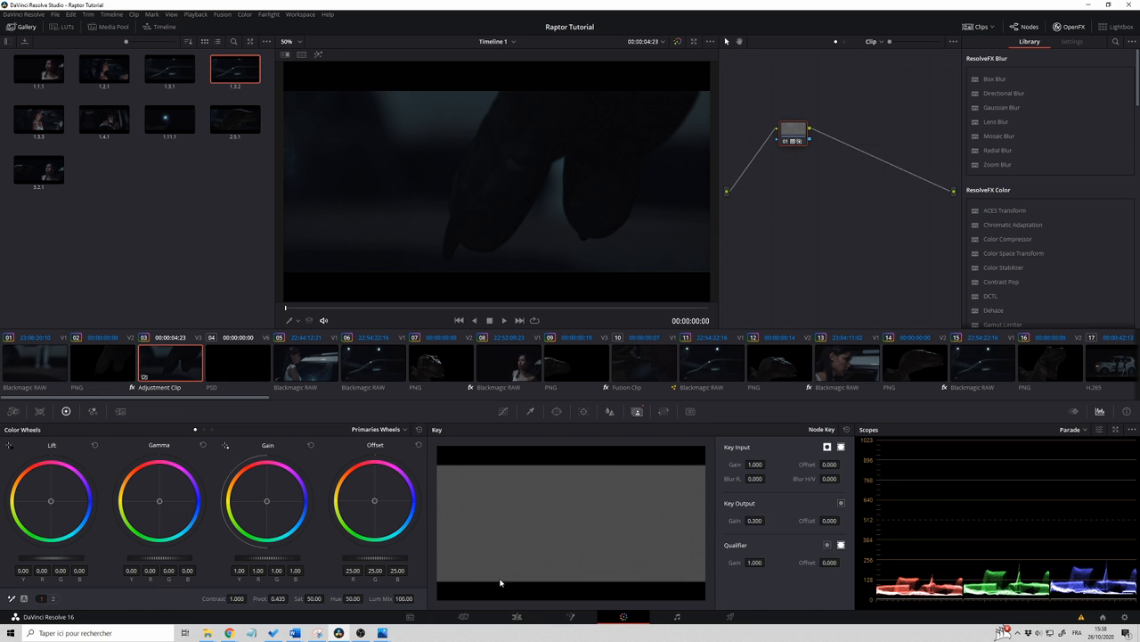
Return from the adjustment clip's grade to the Edit page timeline.
{"action": "left_click", "coordinate": [517, 617]}
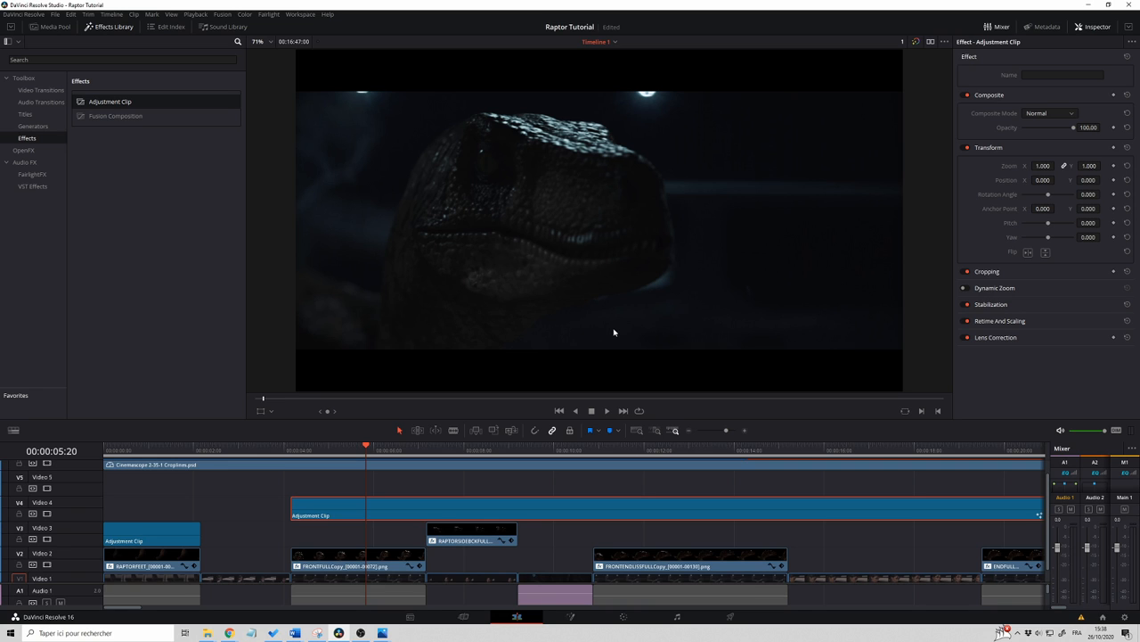
{"action": "mouse_move", "coordinate": [659, 105]}
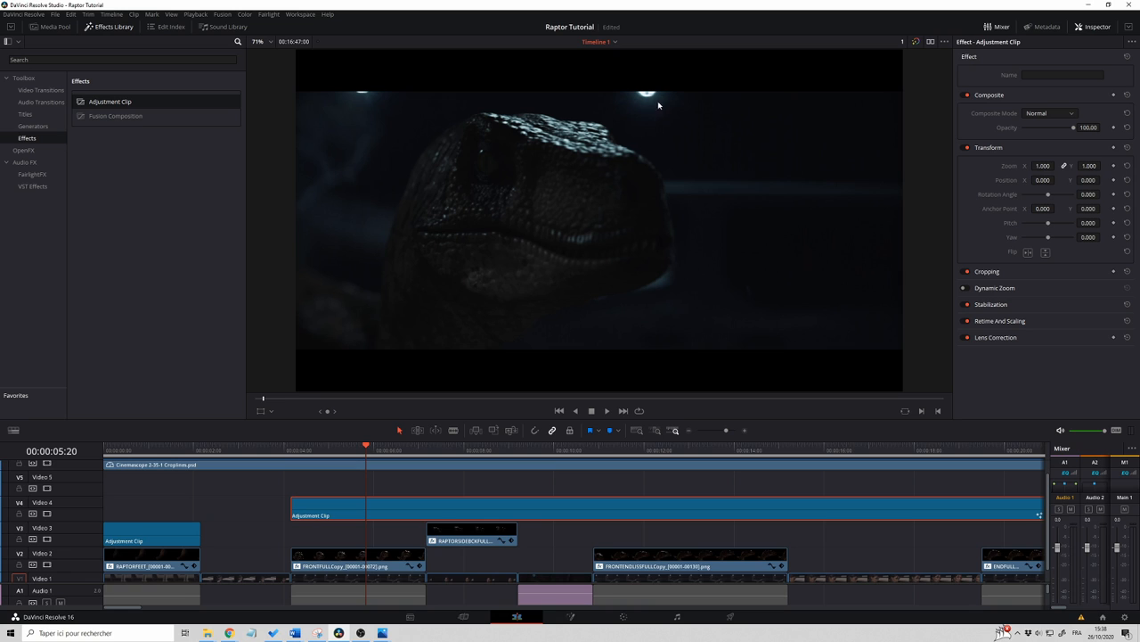
{"action": "mouse_move", "coordinate": [716, 311]}
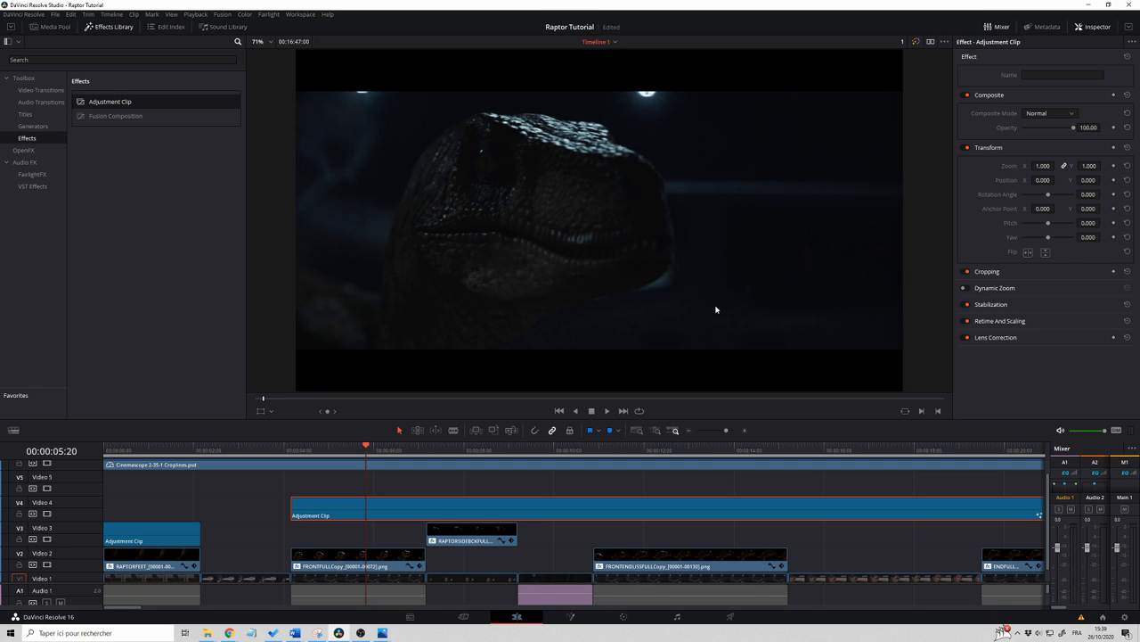
{"action": "mouse_move", "coordinate": [745, 300]}
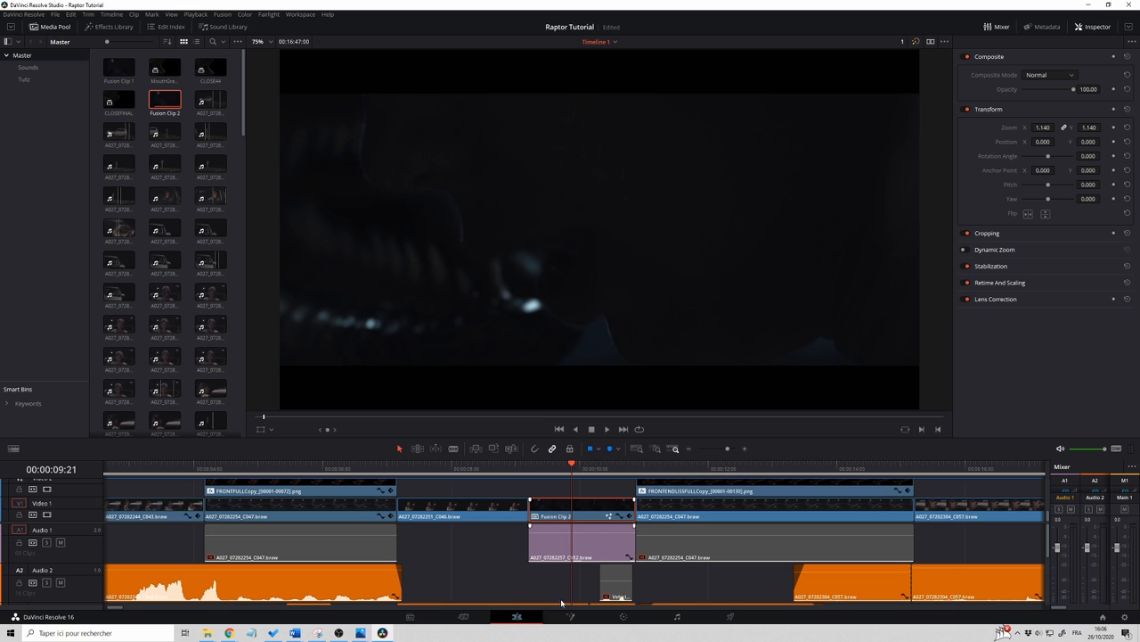
Open Fusion Clip 2 of the raptor foot shot in the Fusion page node graph.
{"action": "right_click", "coordinate": [579, 517]}
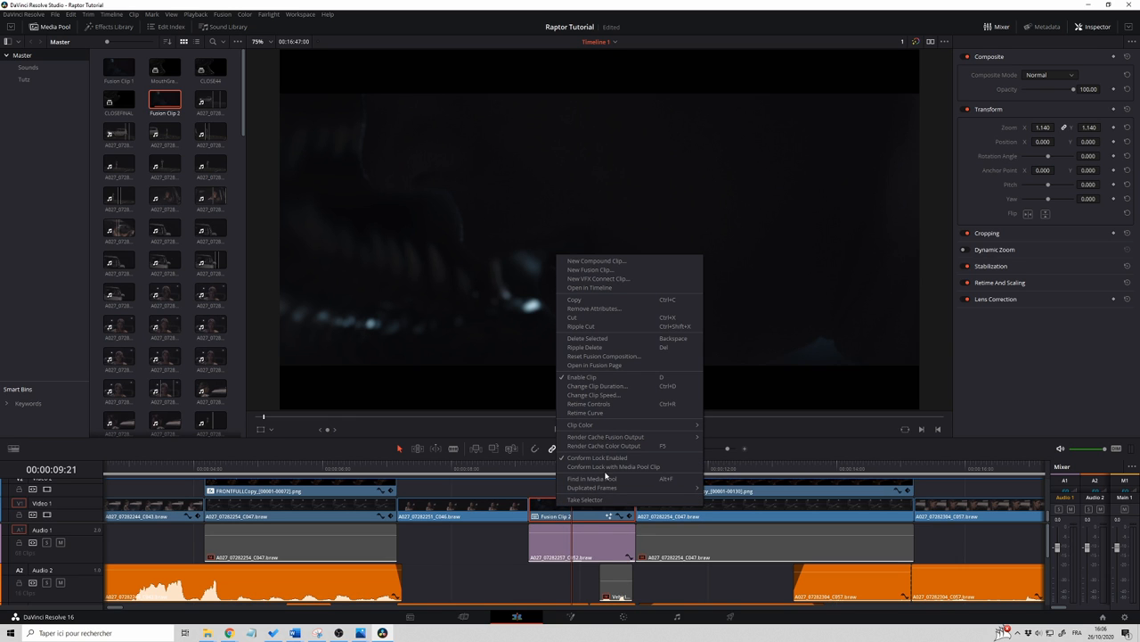
{"action": "left_click", "coordinate": [594, 363]}
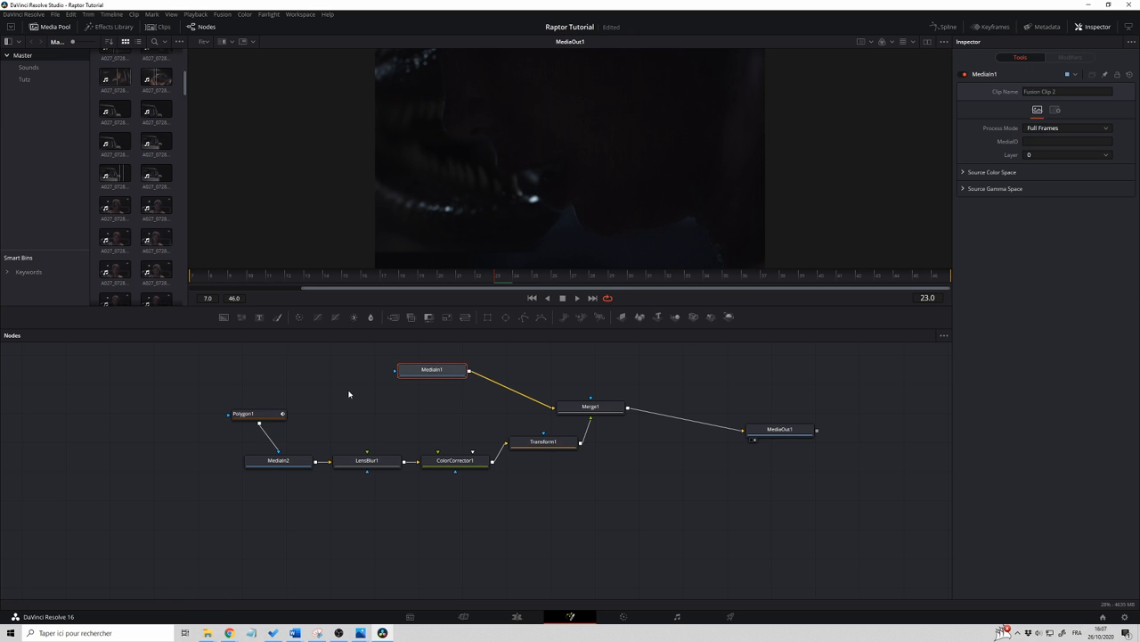
View the Polygon1 mask outline, then play back the second shot on the Edit page.
{"action": "left_click", "coordinate": [259, 413]}
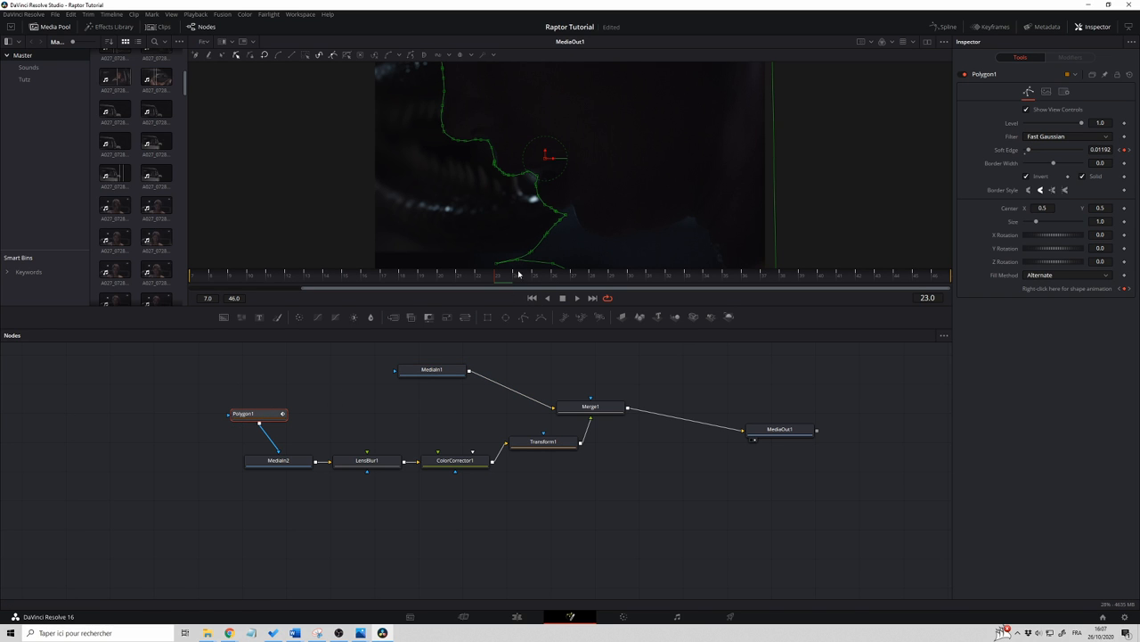
{"action": "mouse_move", "coordinate": [527, 239]}
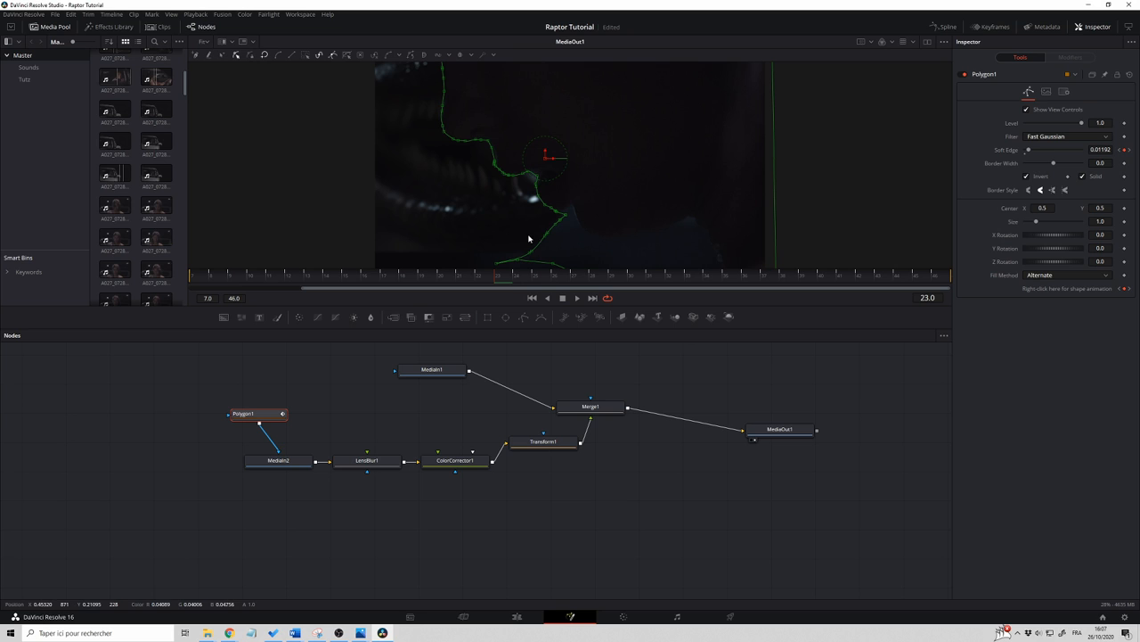
{"action": "mouse_move", "coordinate": [560, 100]}
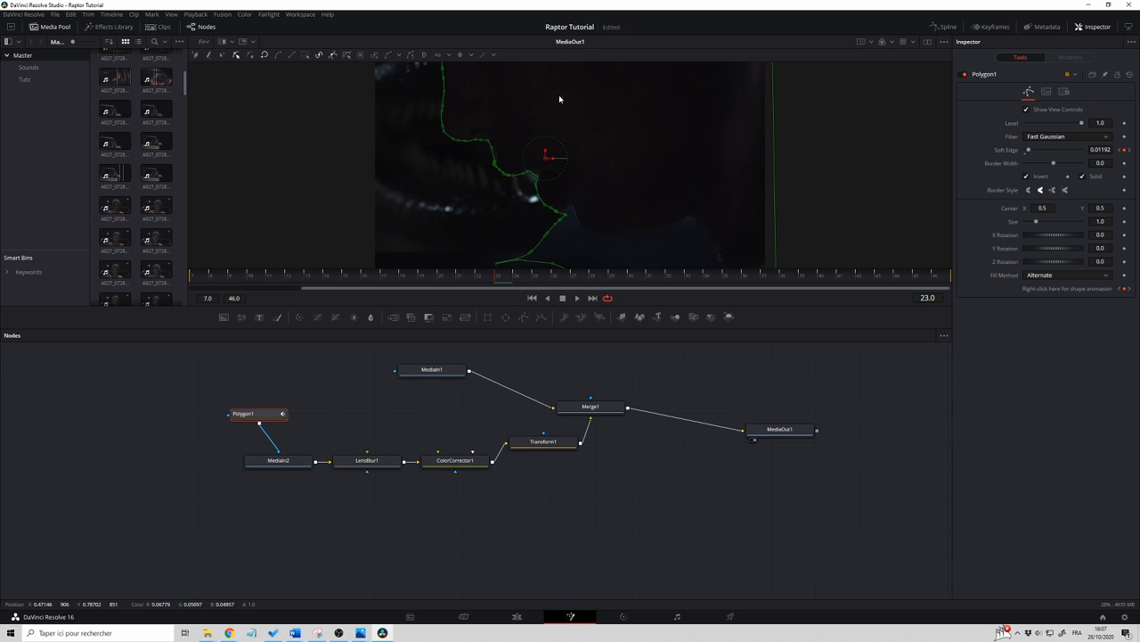
{"action": "mouse_move", "coordinate": [460, 285]}
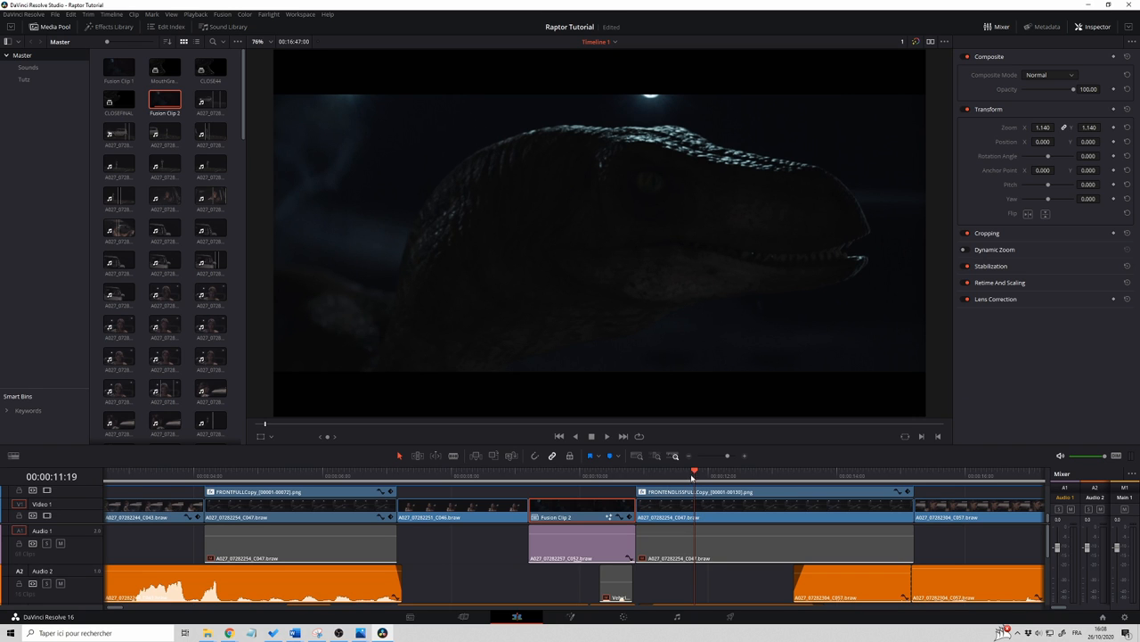
{"action": "left_click", "coordinate": [734, 470]}
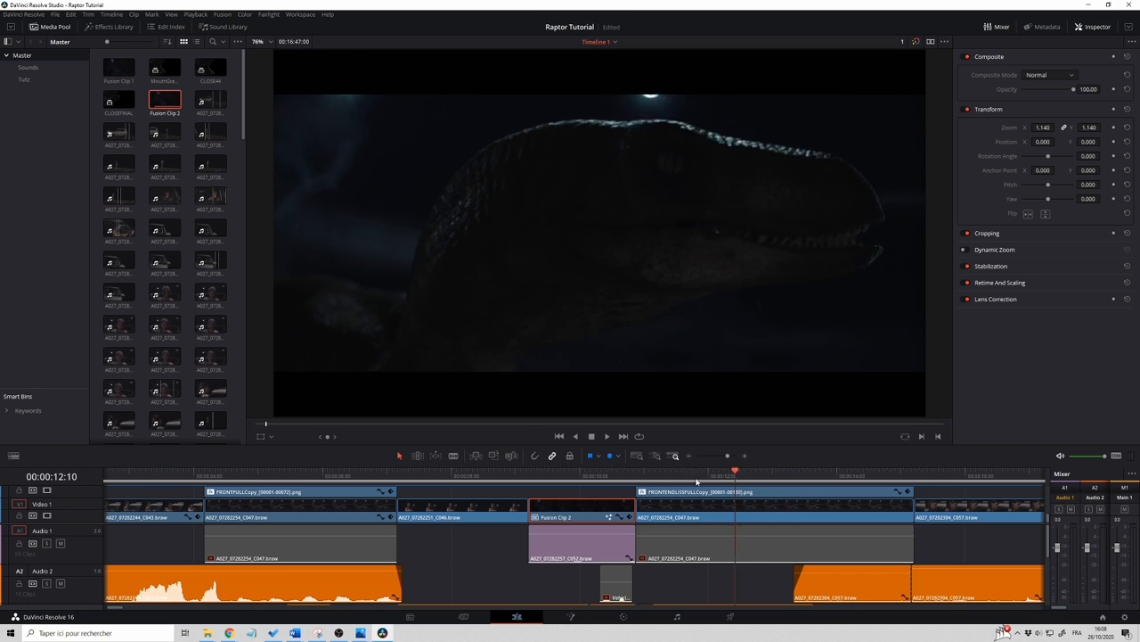